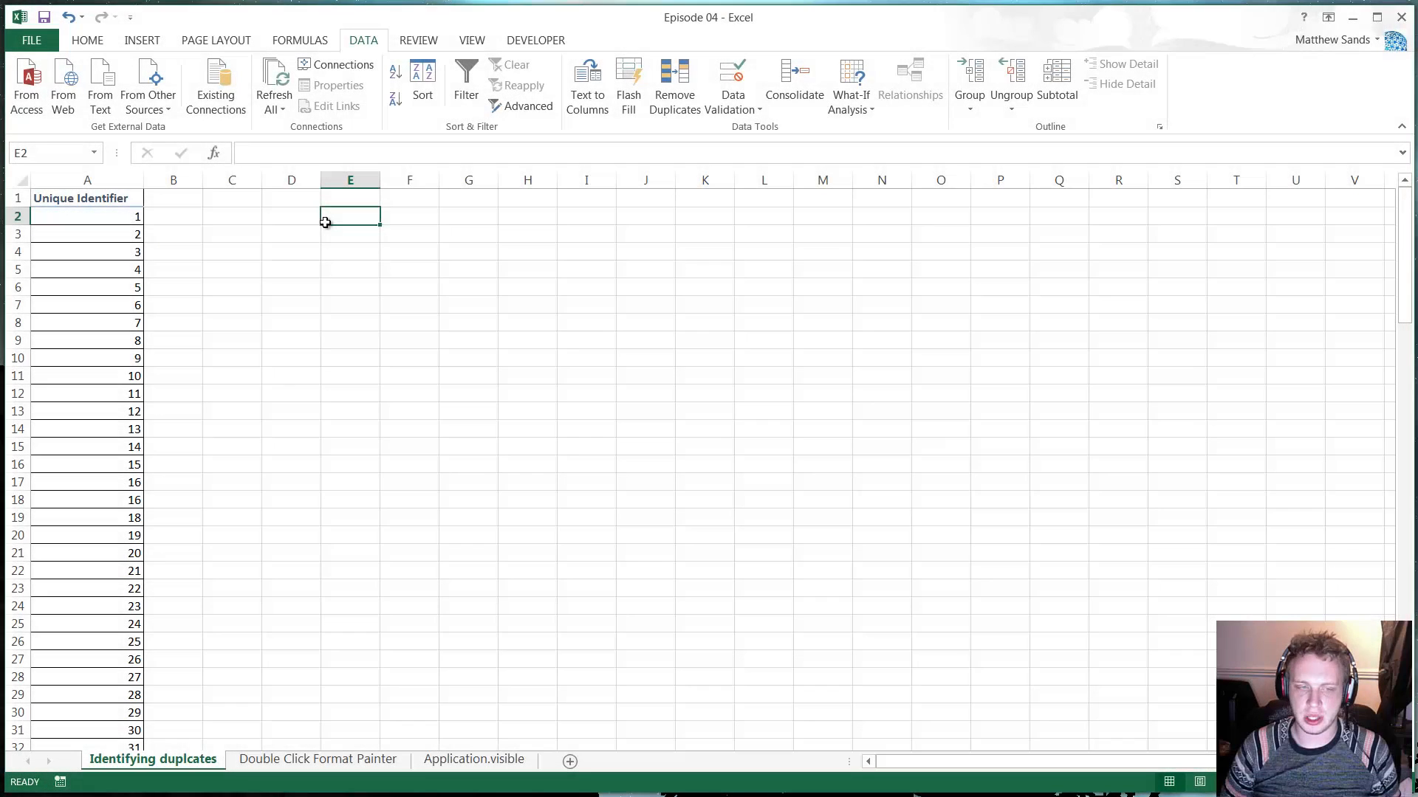
mouse_move(161, 198)
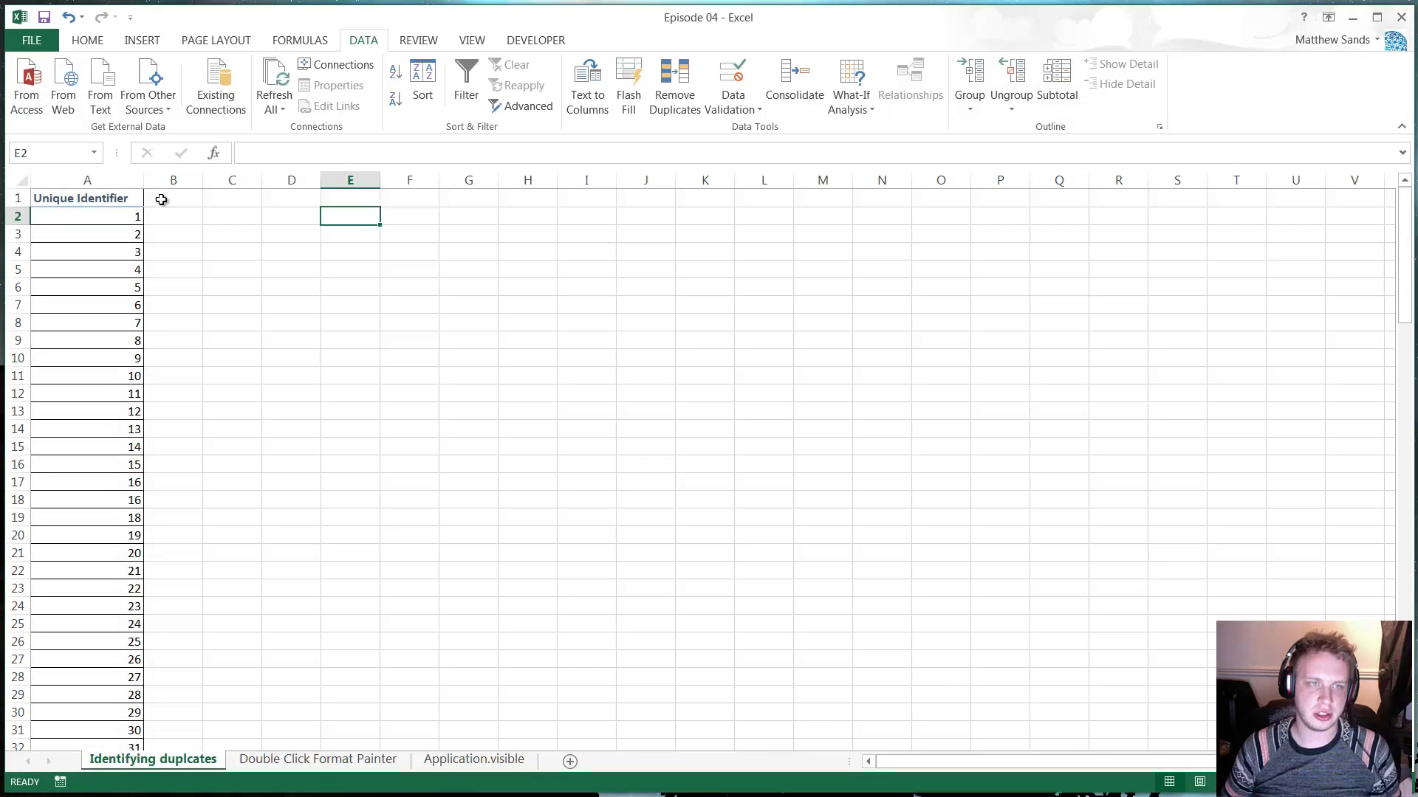
Select column A, then cell B2 to hold the count formula
left_click(173, 198)
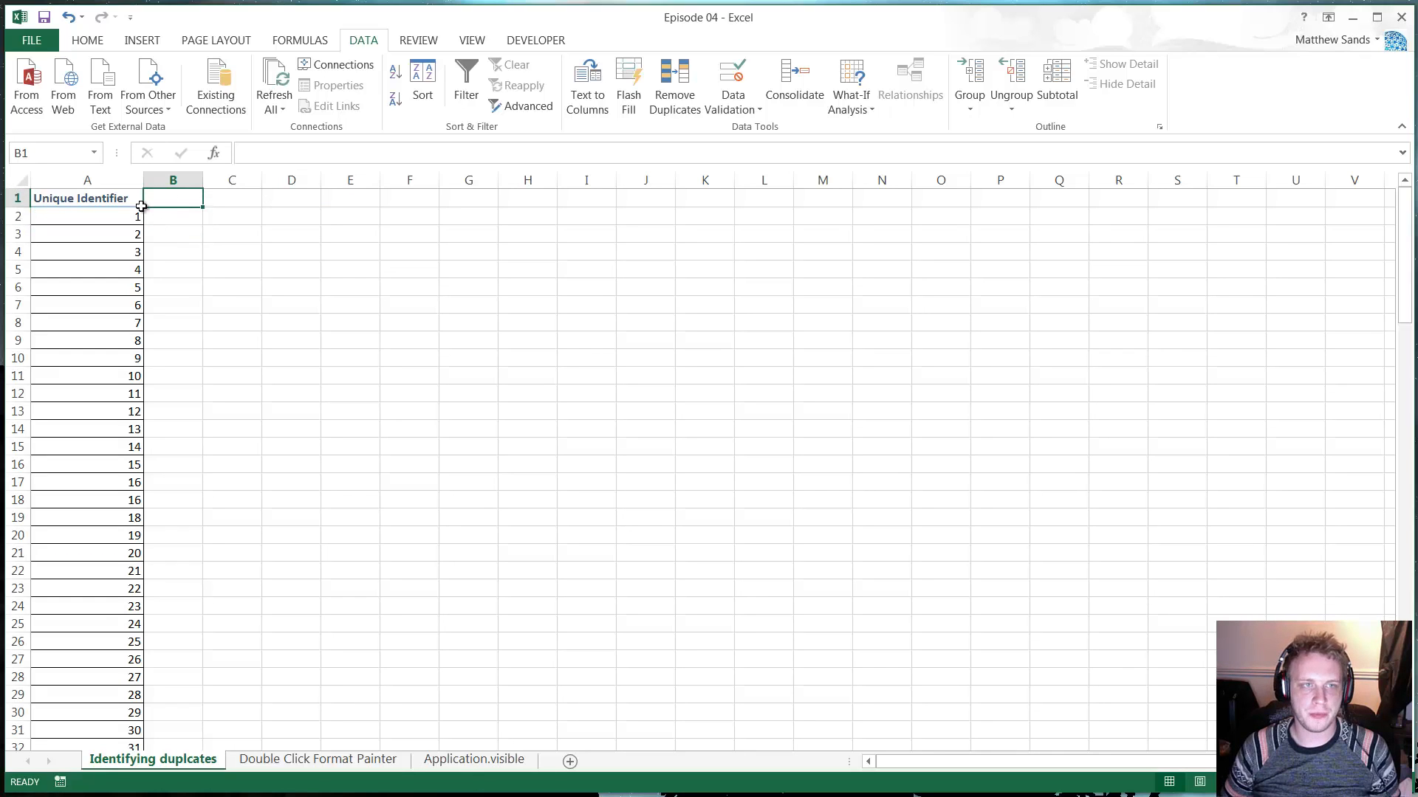
left_click(88, 180)
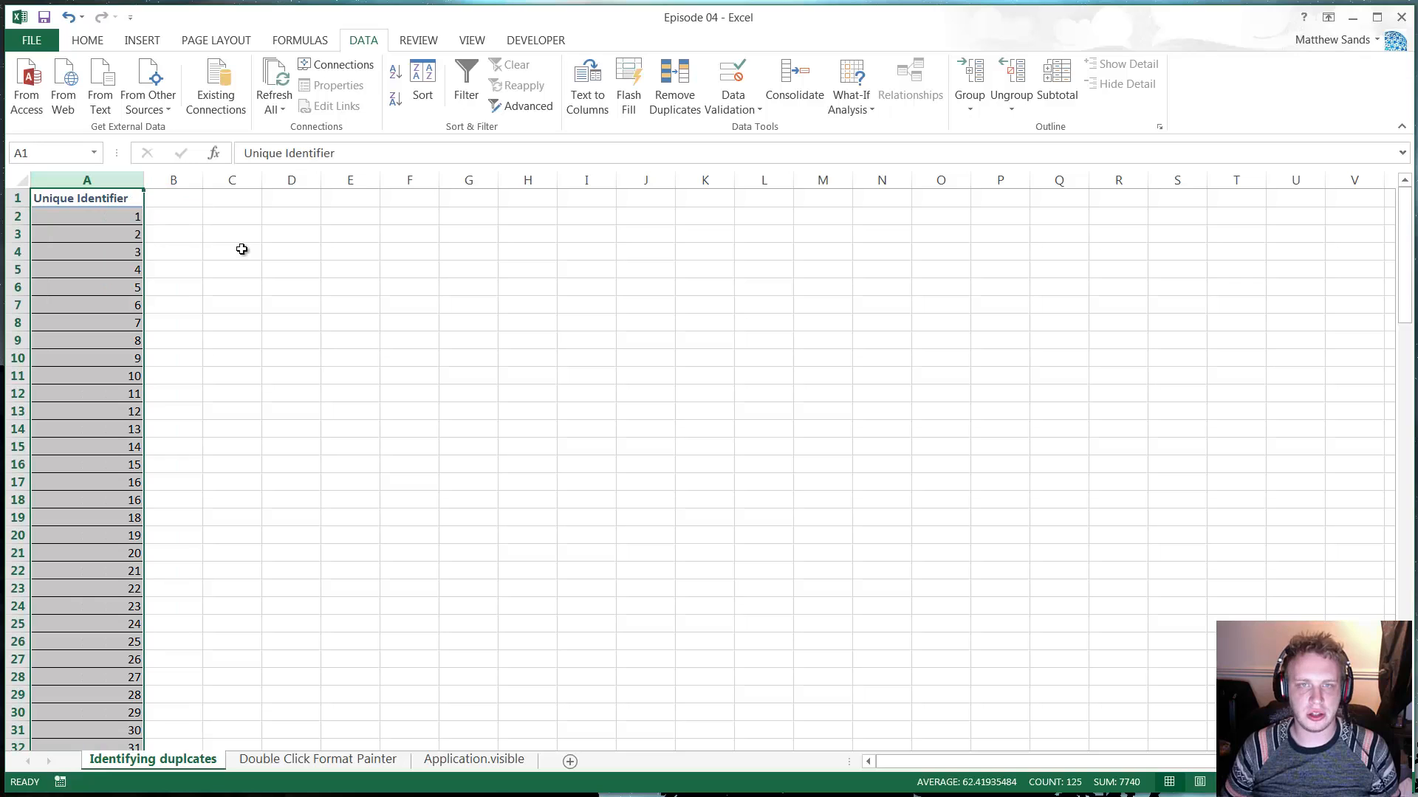
mouse_move(355, 33)
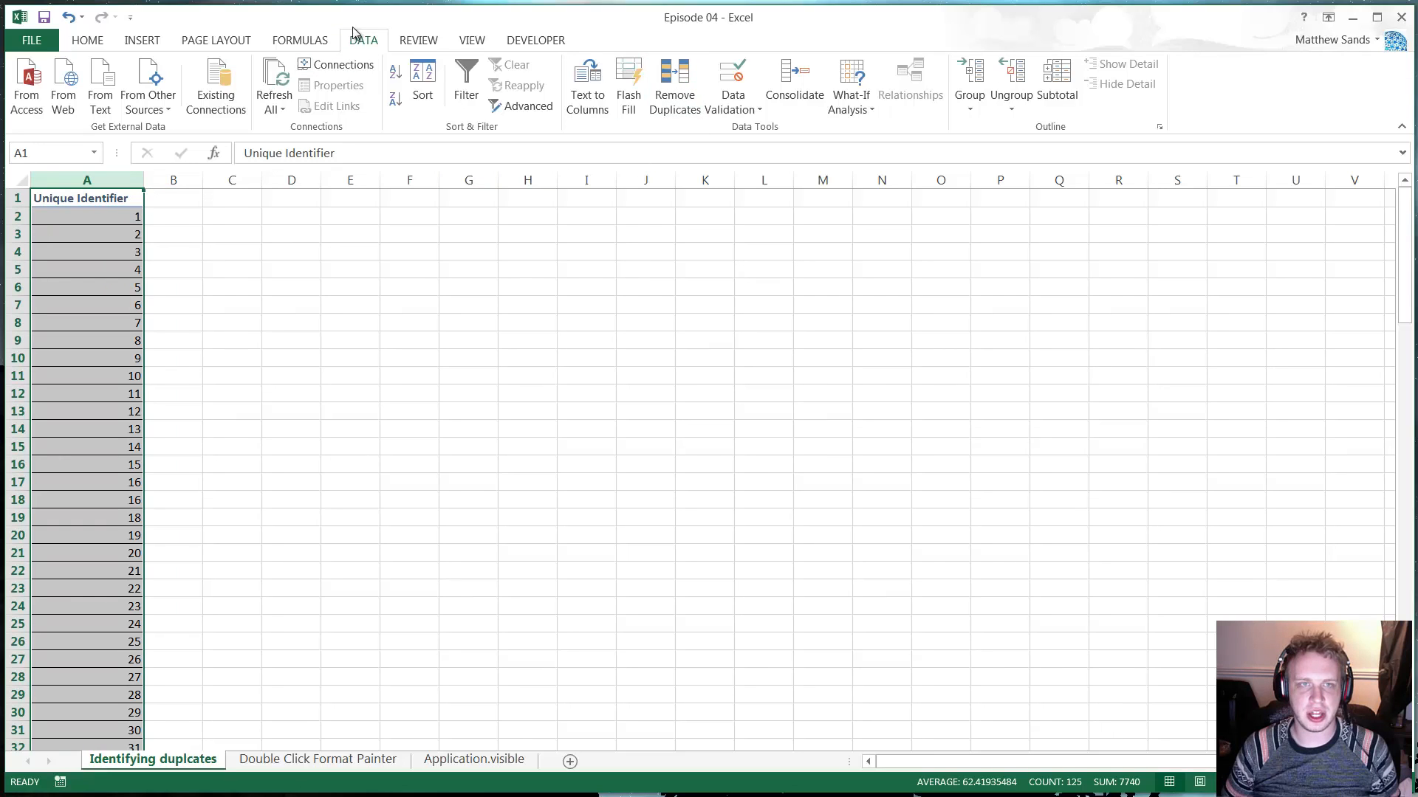
mouse_move(673, 86)
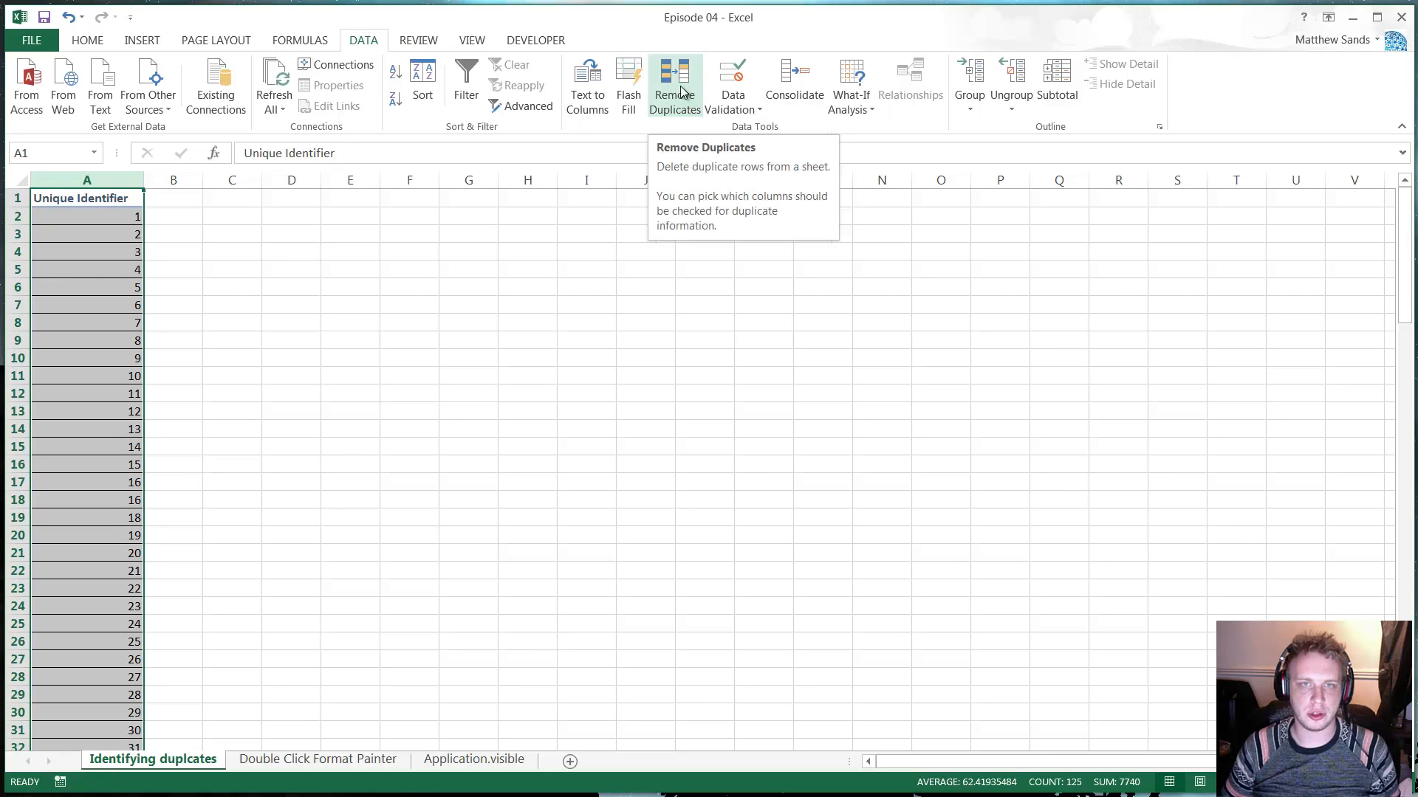
left_click(173, 233)
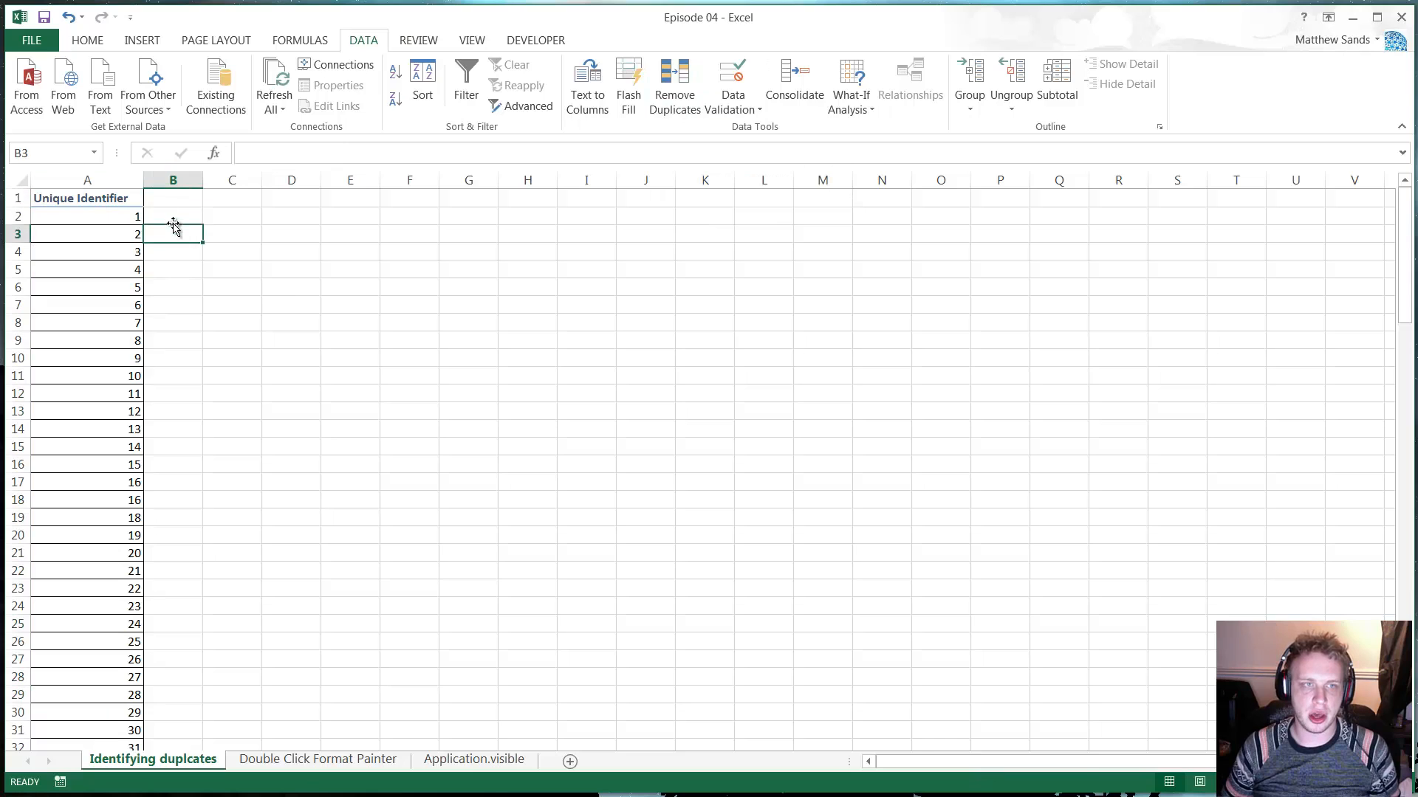
left_click(173, 215)
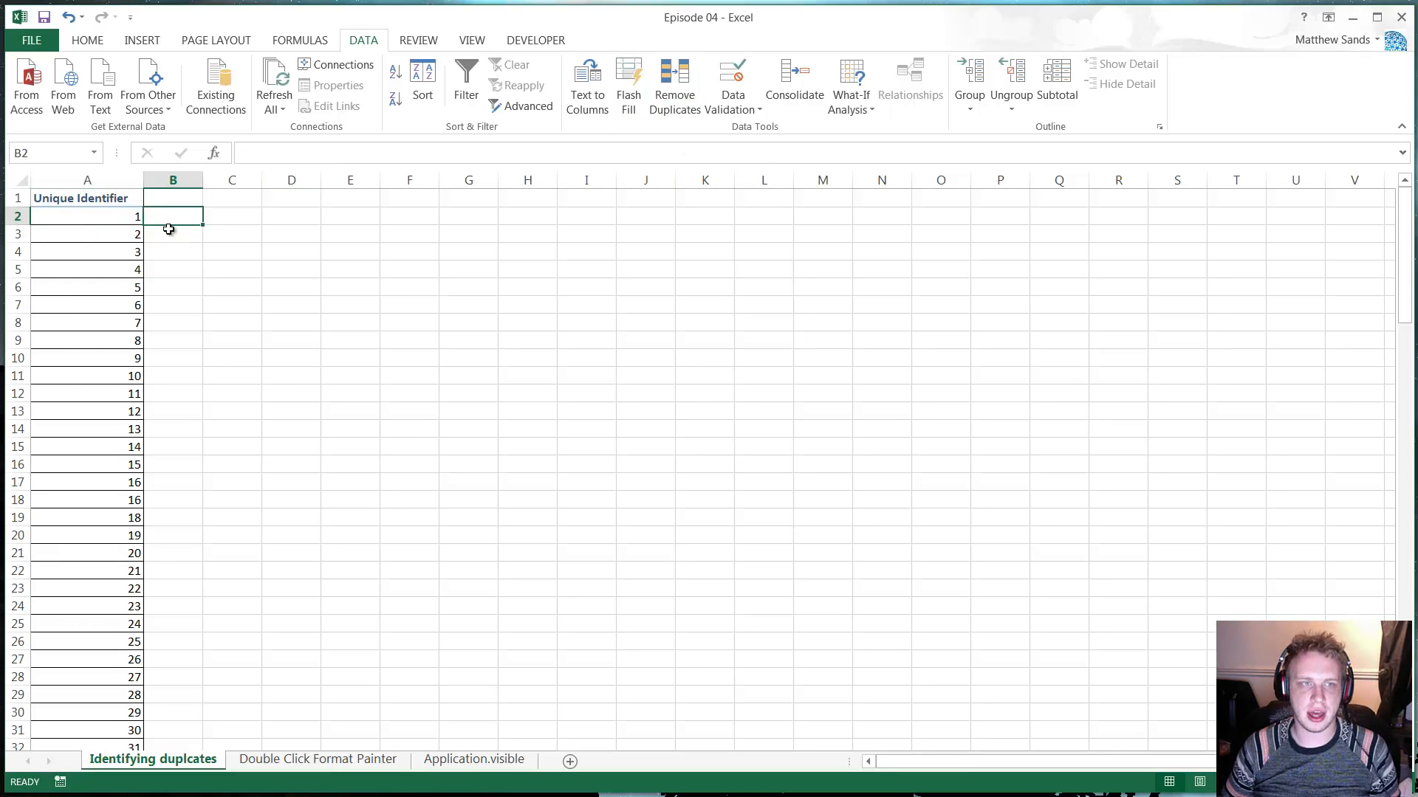
mouse_move(207, 314)
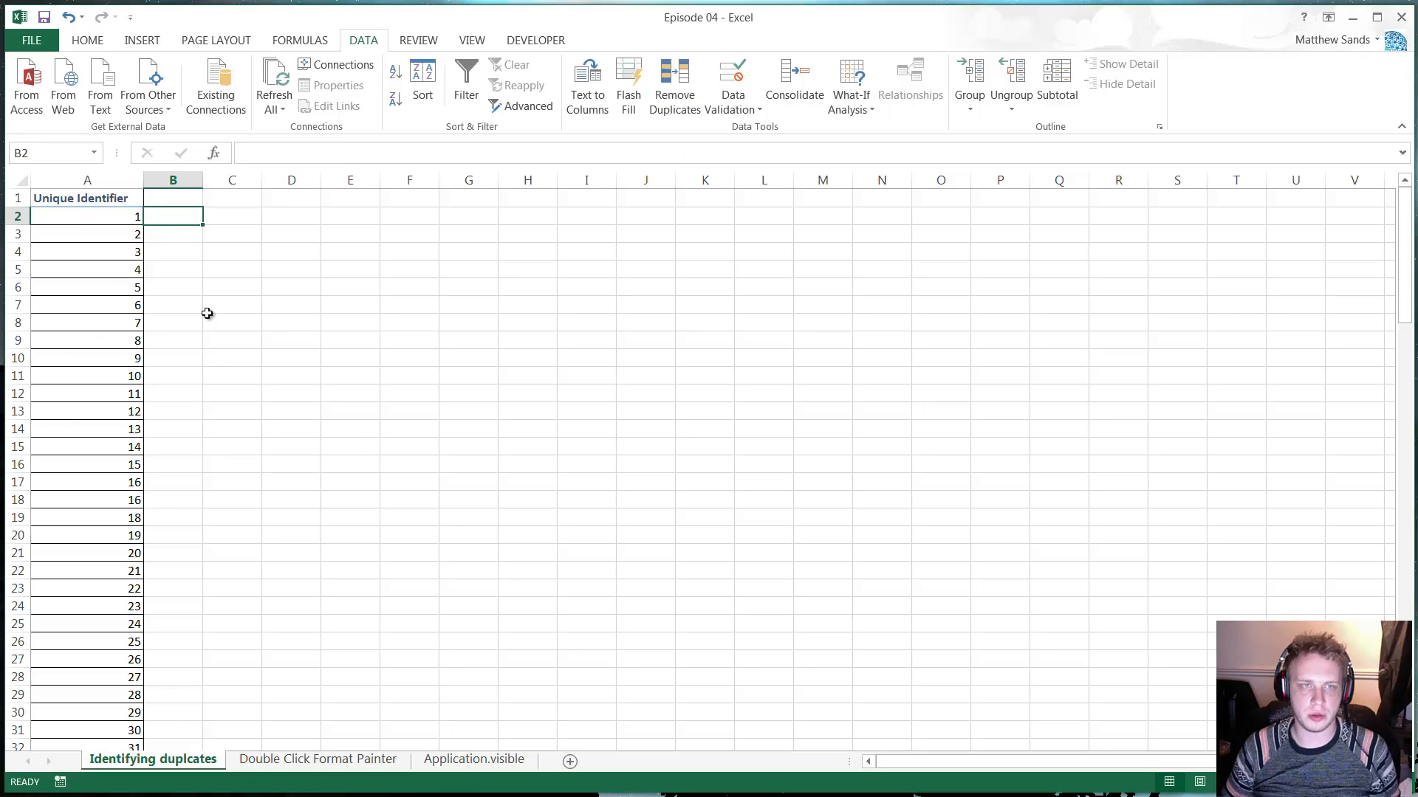
mouse_move(694, 120)
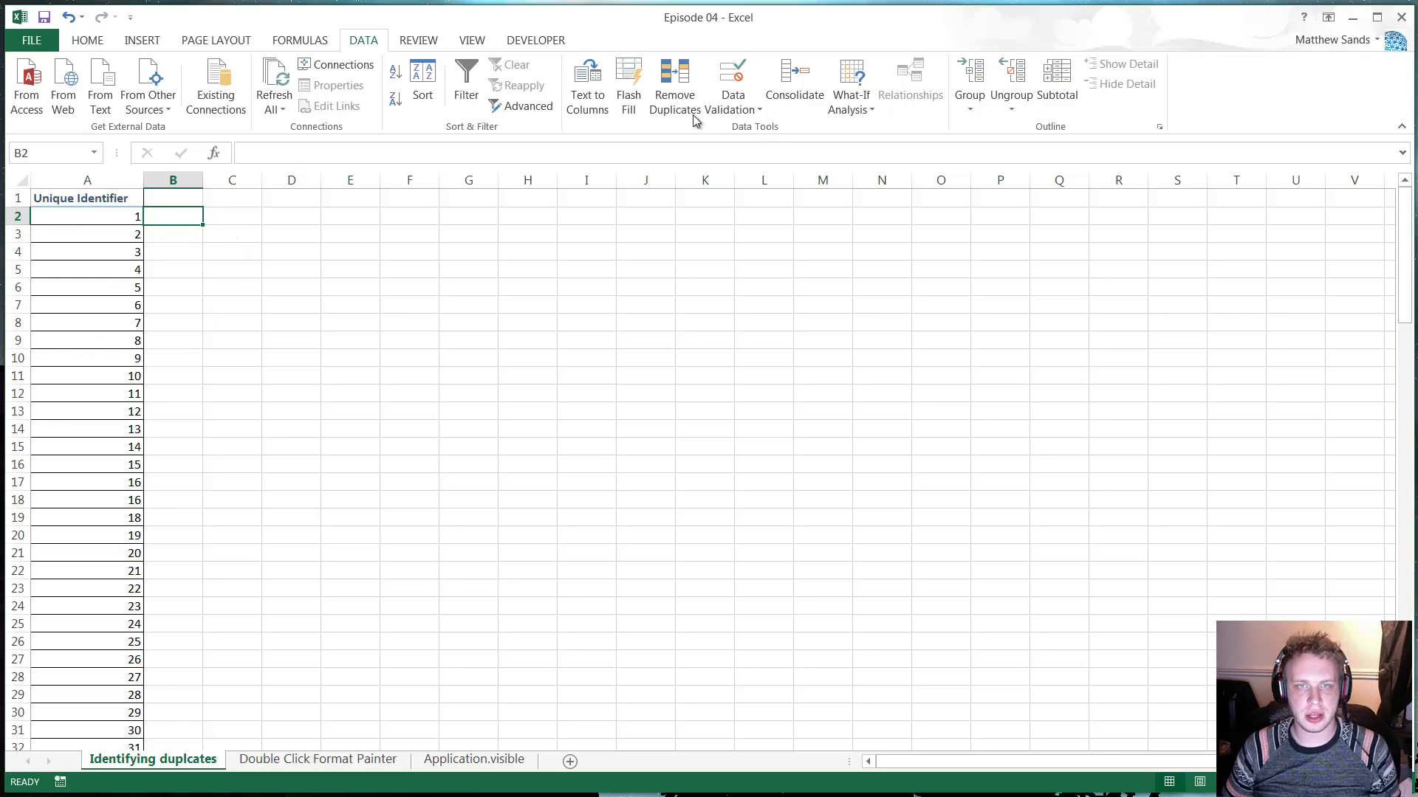
mouse_move(673, 85)
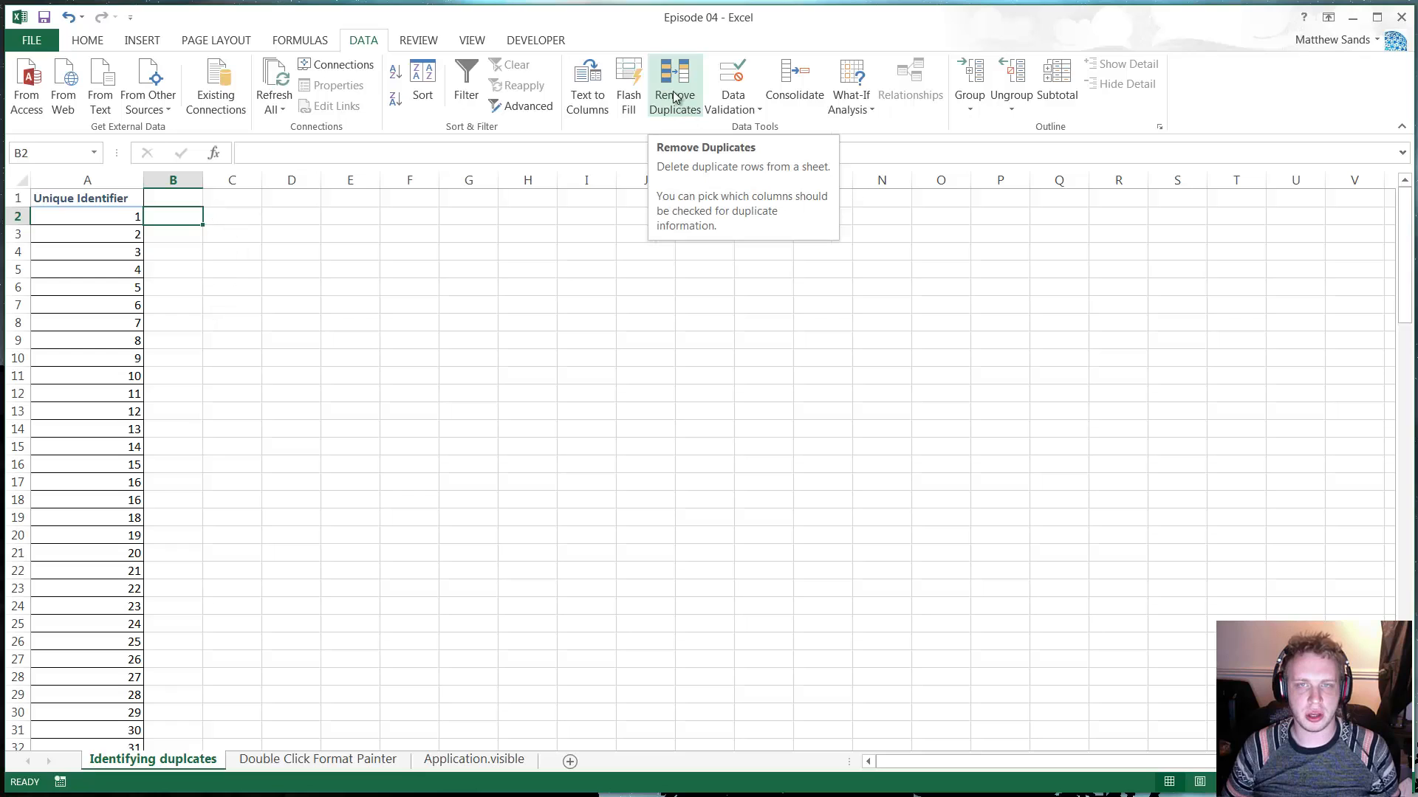
mouse_move(179, 217)
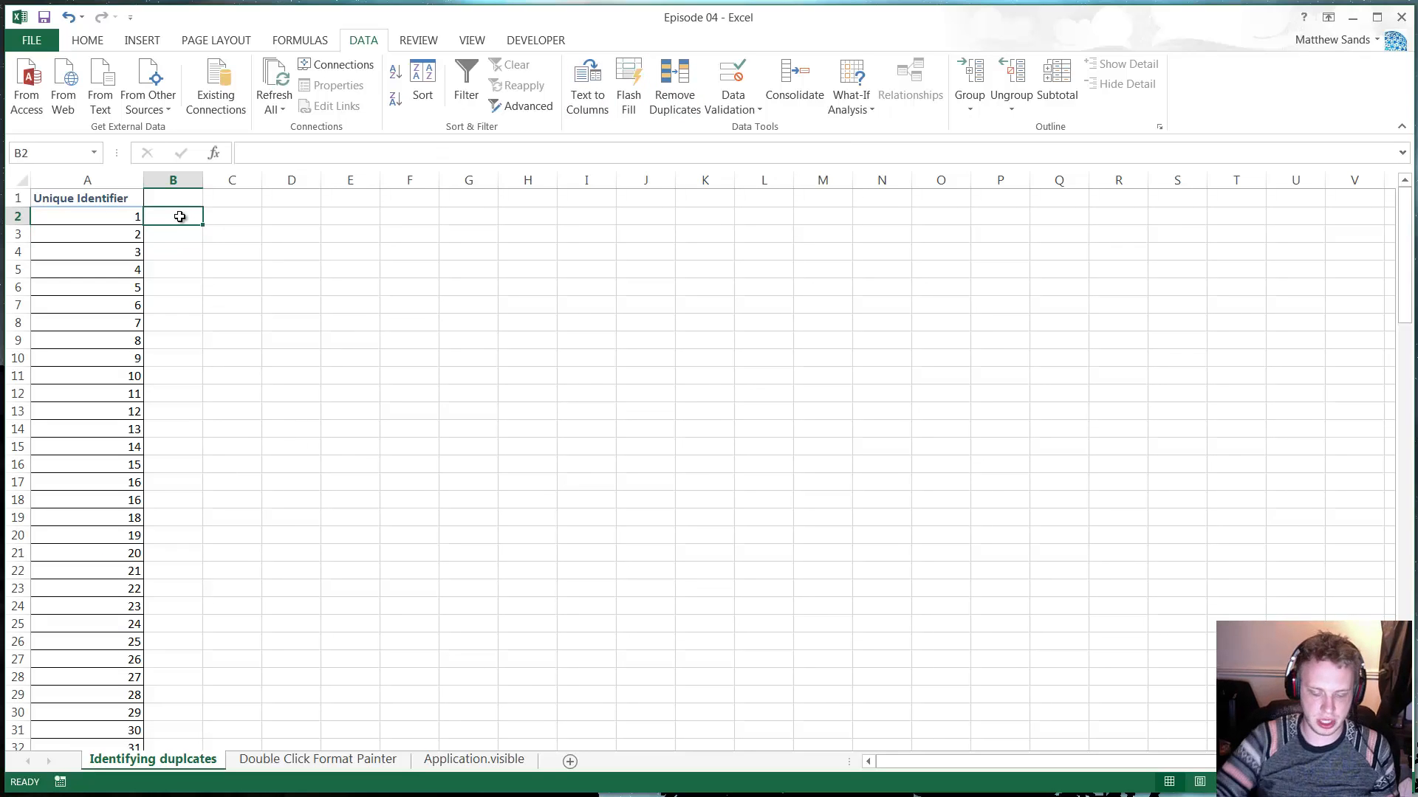
Enter =COUNTIF(A:A,A2) in B2 and label B1 'Duplicates'
type("=countif(")
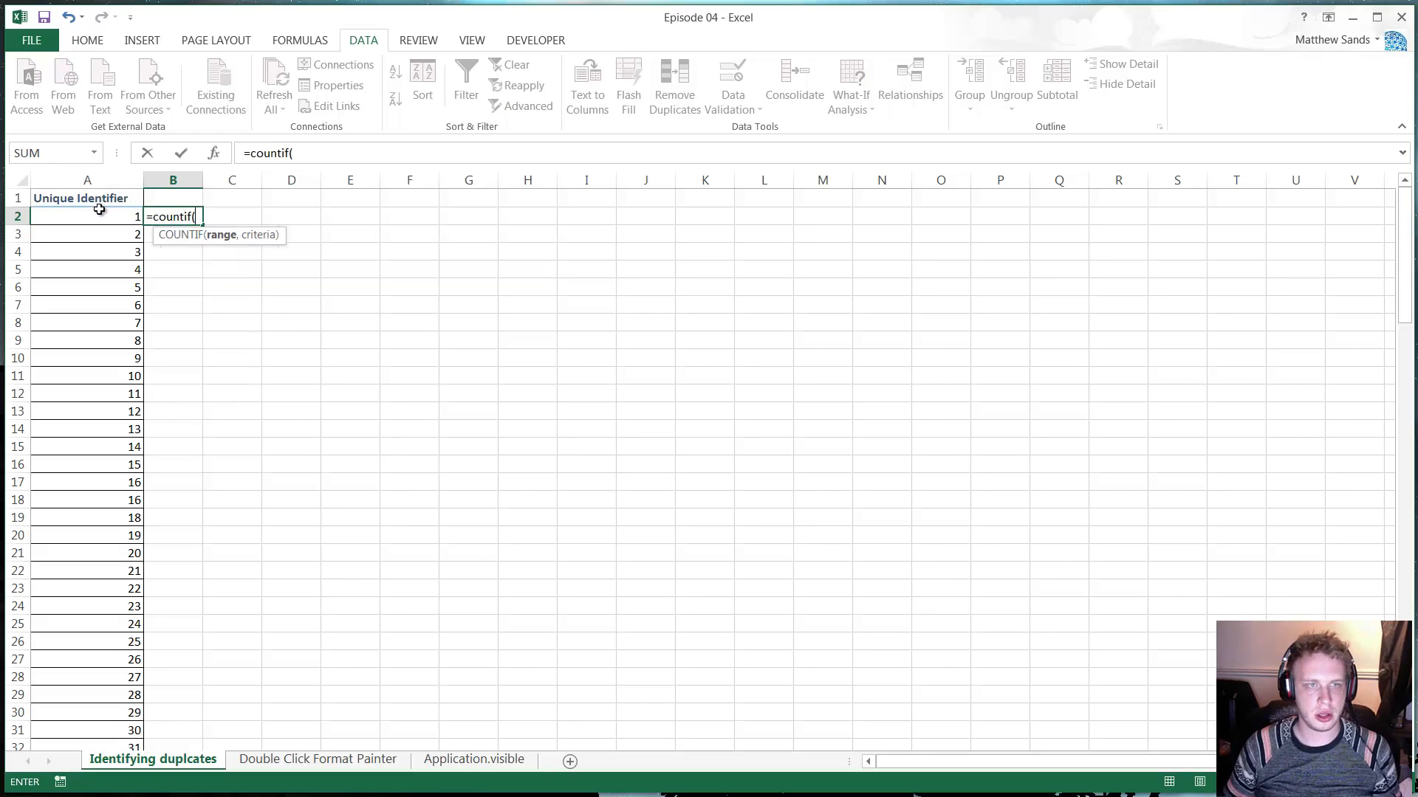
left_click(87, 179)
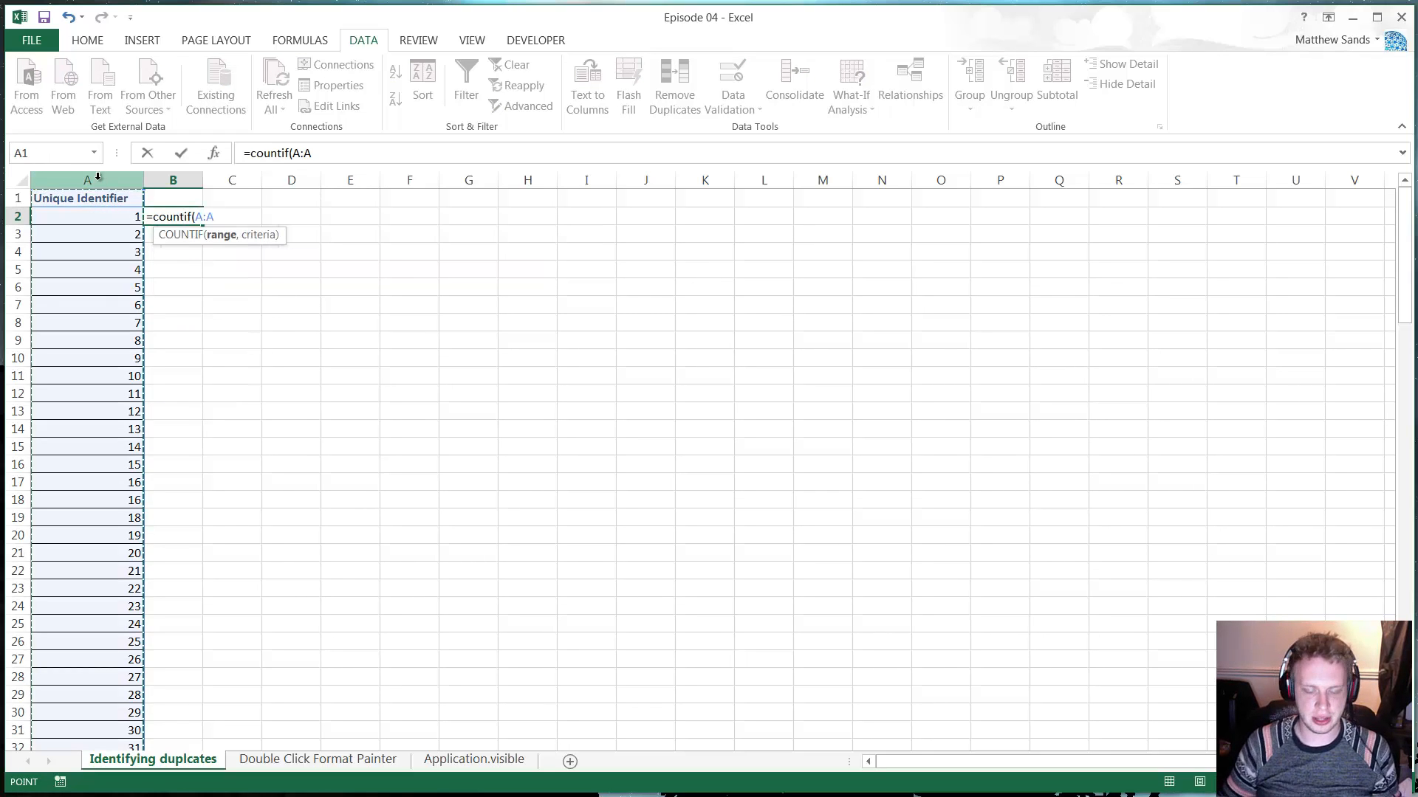
type(",")
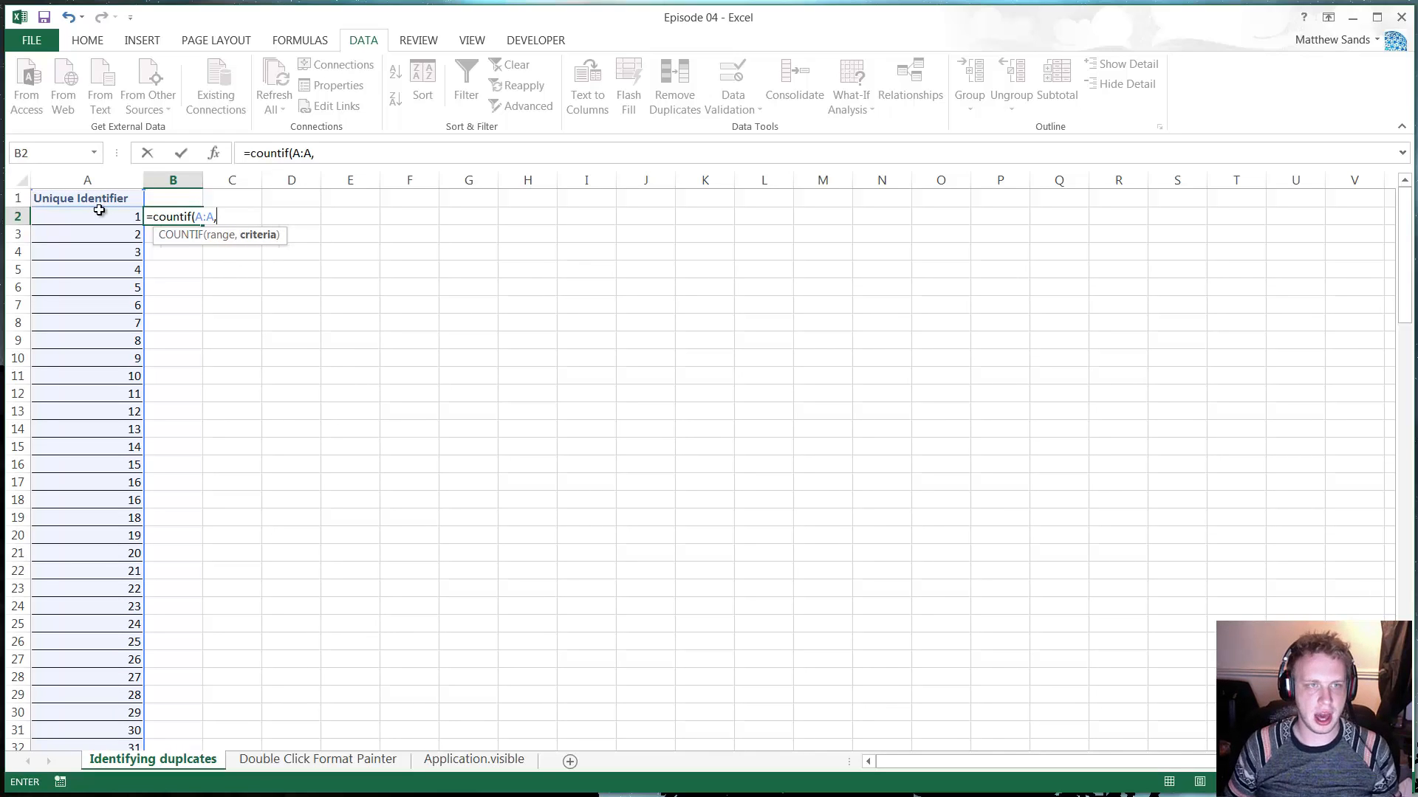
left_click(87, 217)
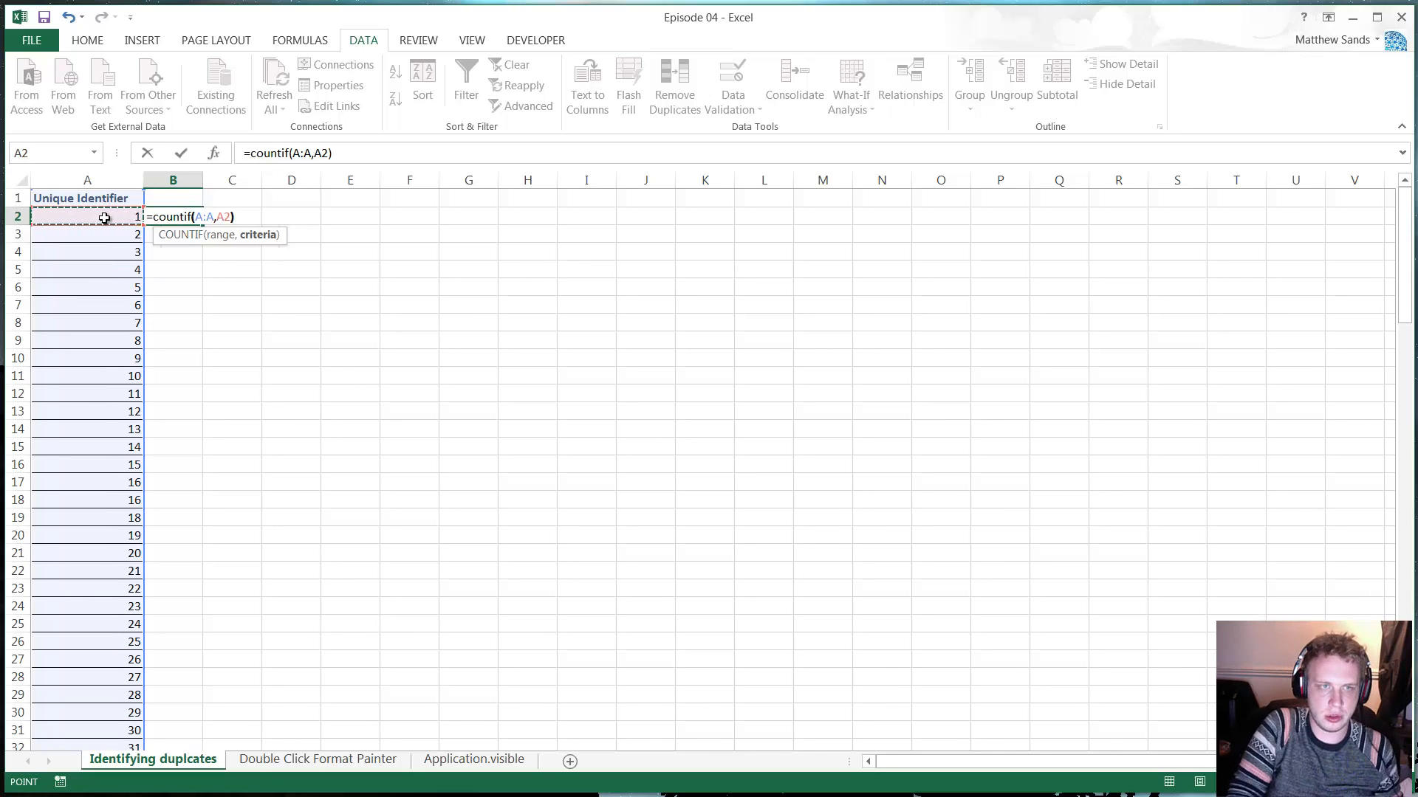
key("Return")
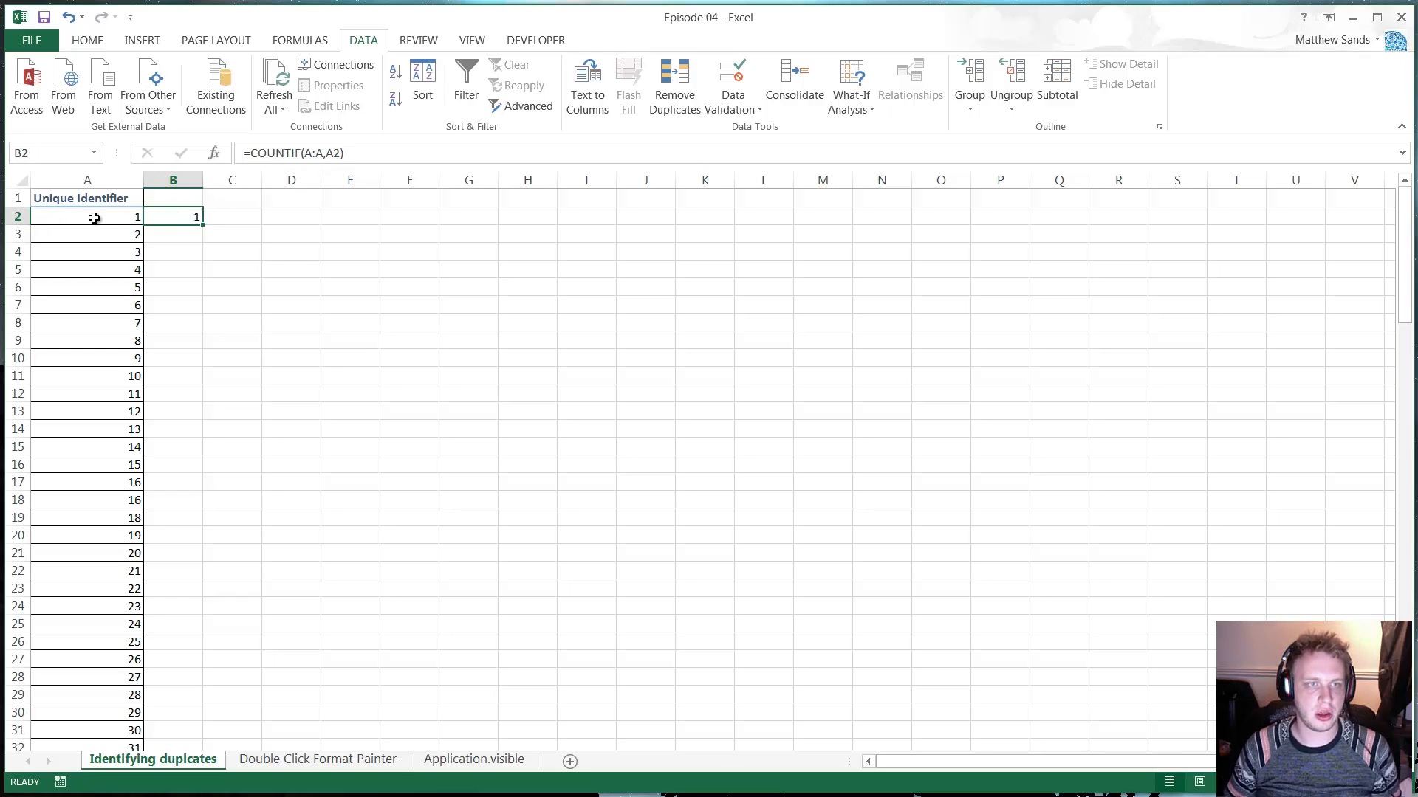
mouse_move(113, 536)
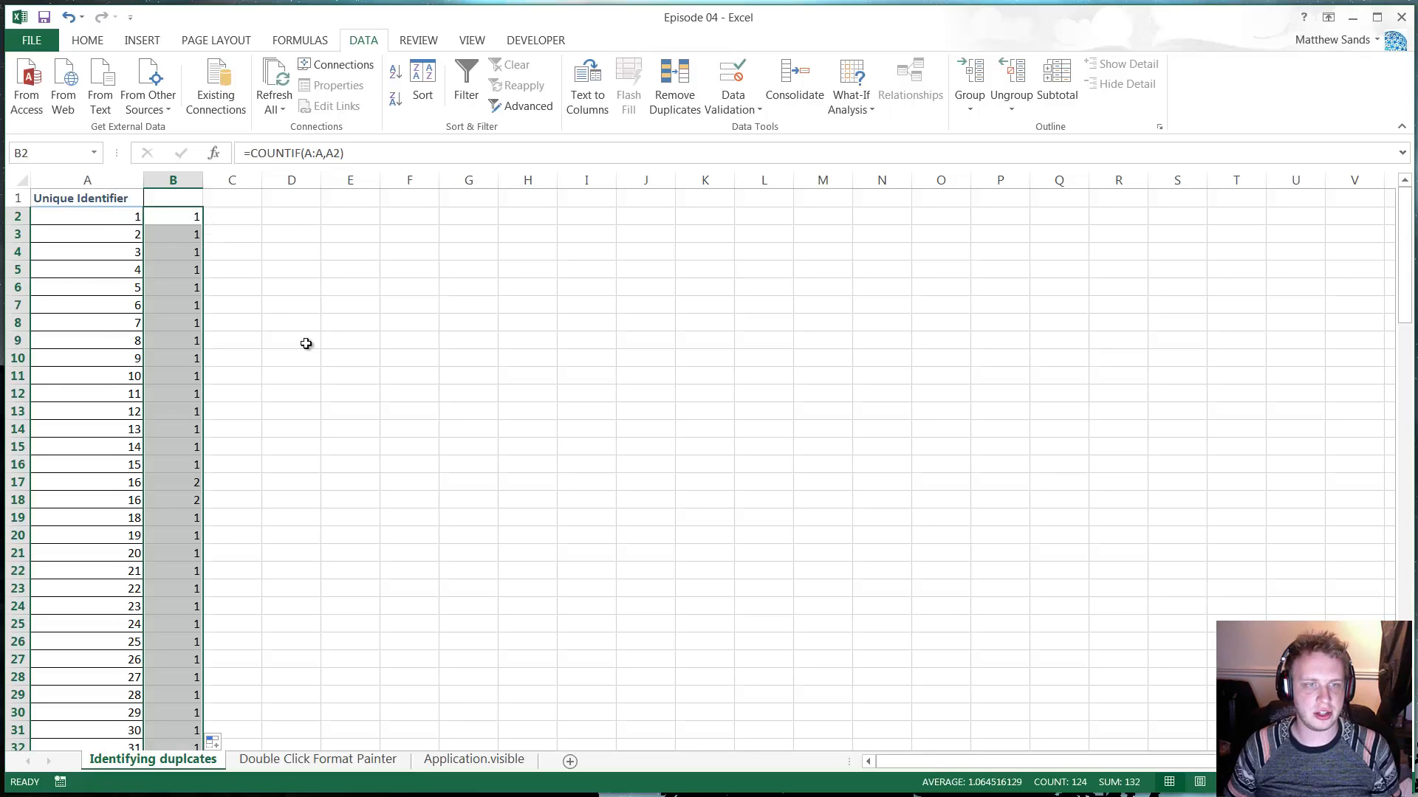
left_click(173, 197)
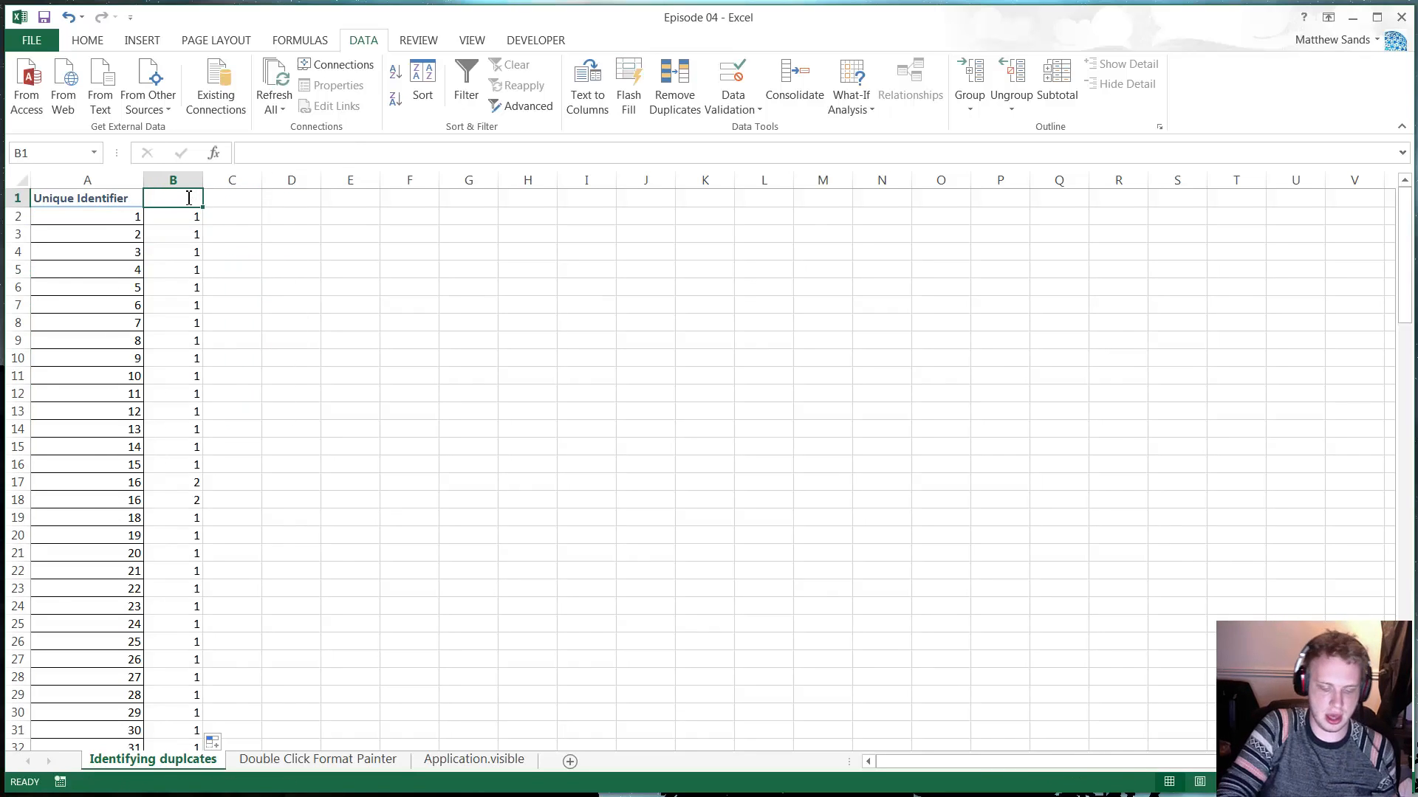
type("Duplicates")
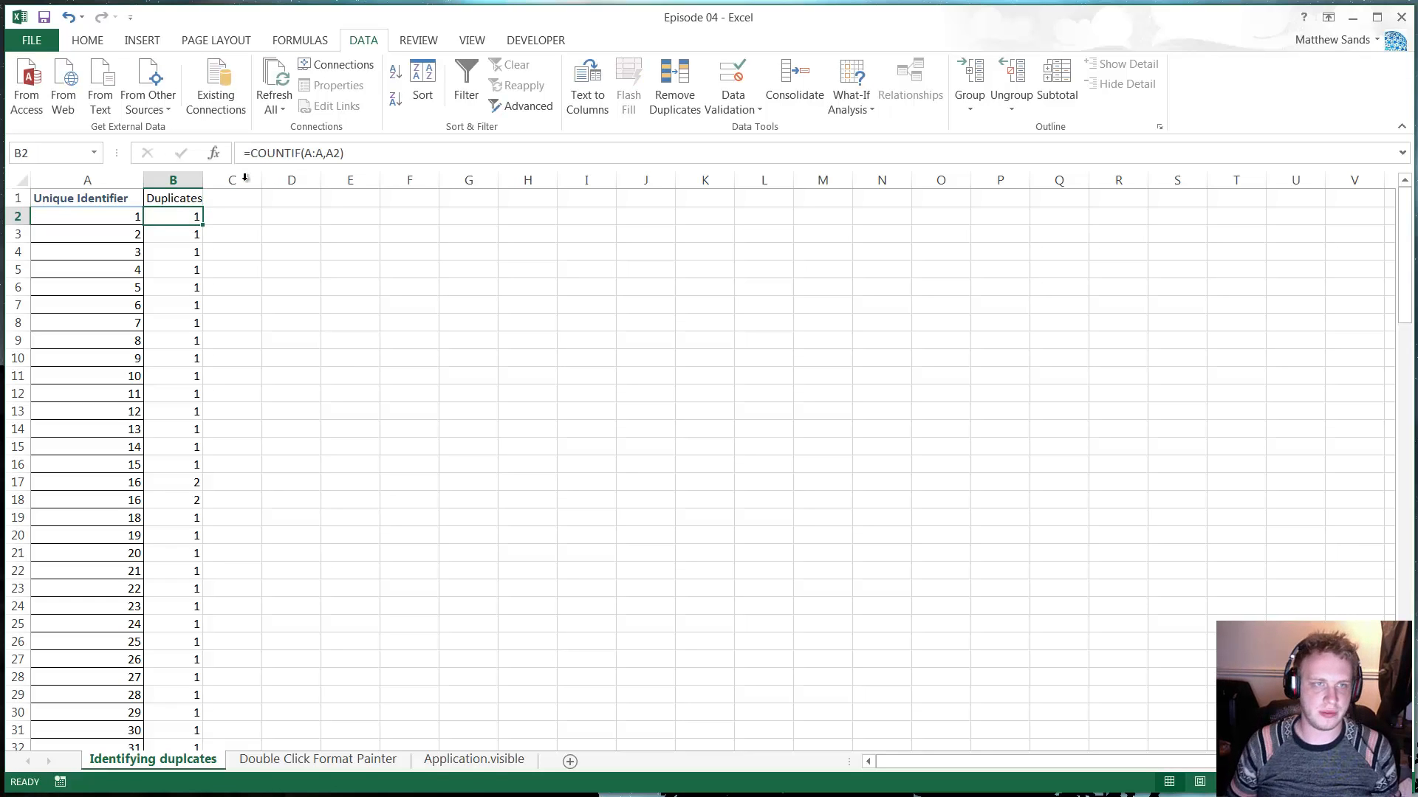
Paste column B over itself as plain values using Paste Special
left_click(173, 179)
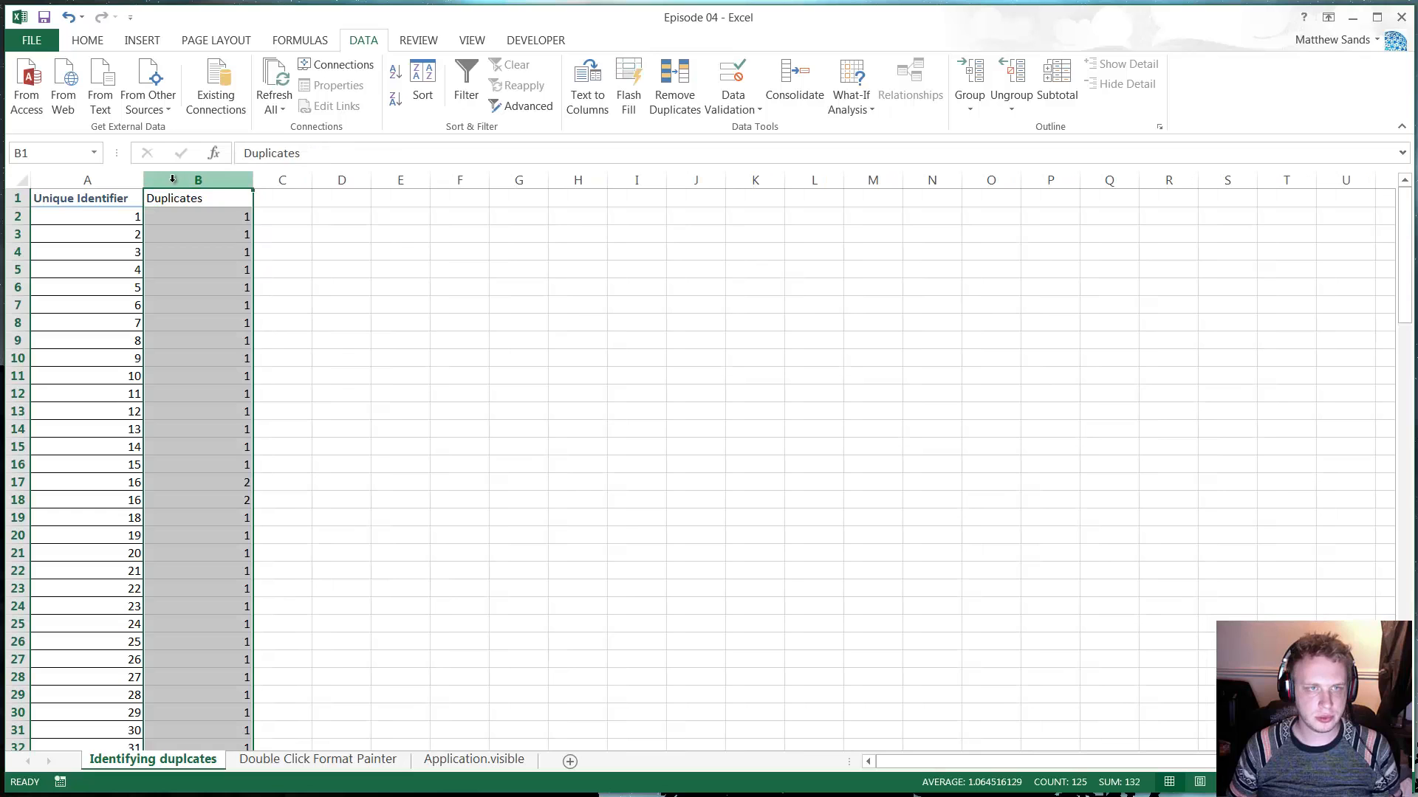
right_click(197, 179)
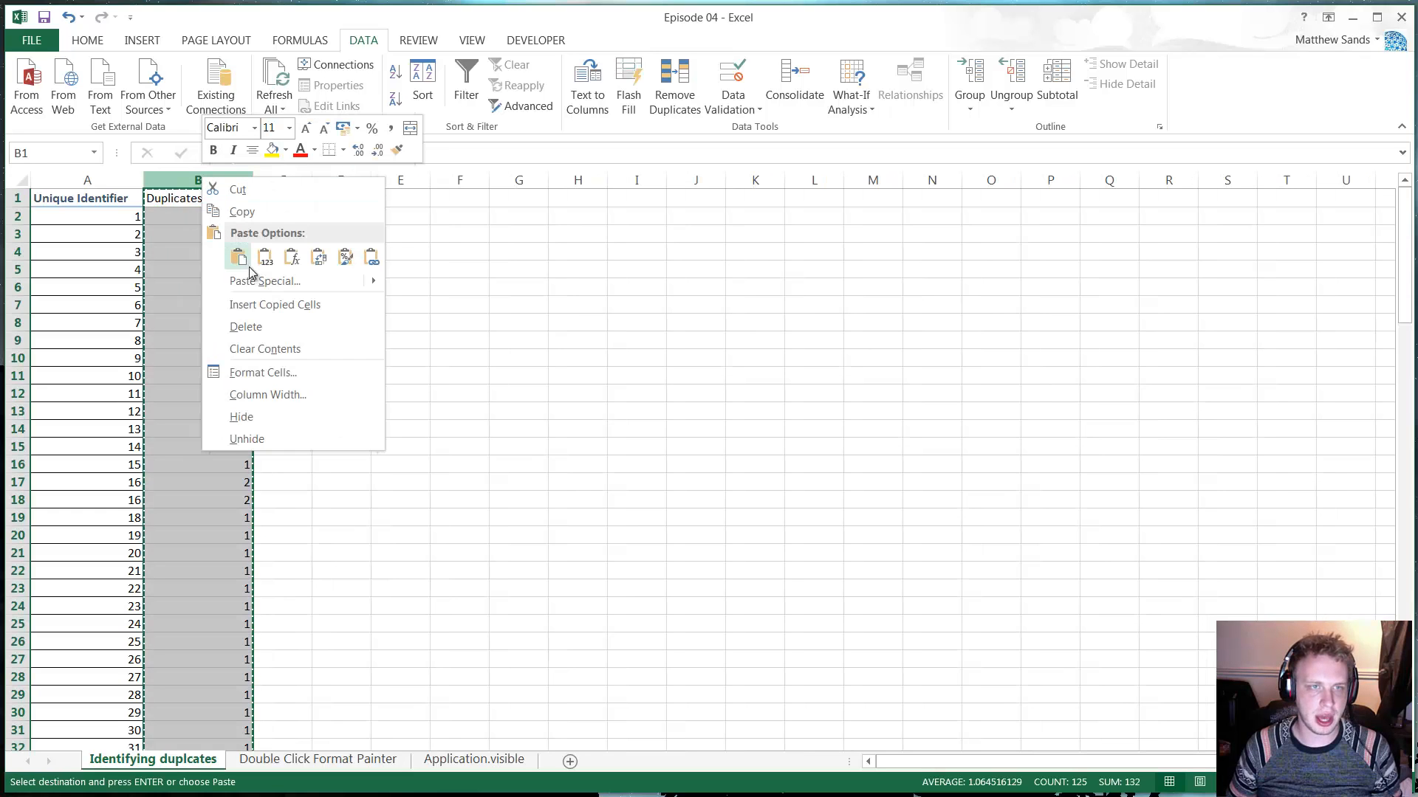
left_click(264, 280)
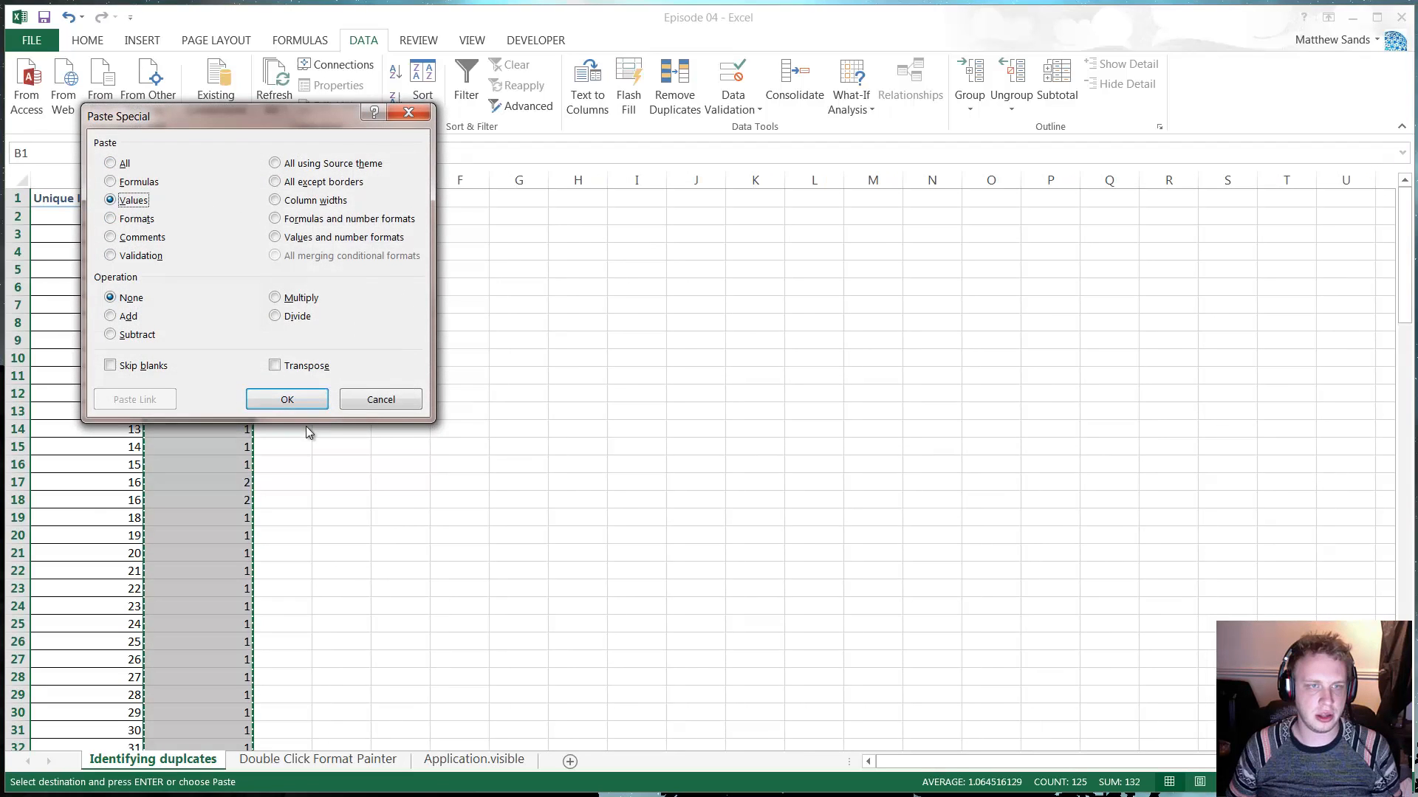
left_click(287, 399)
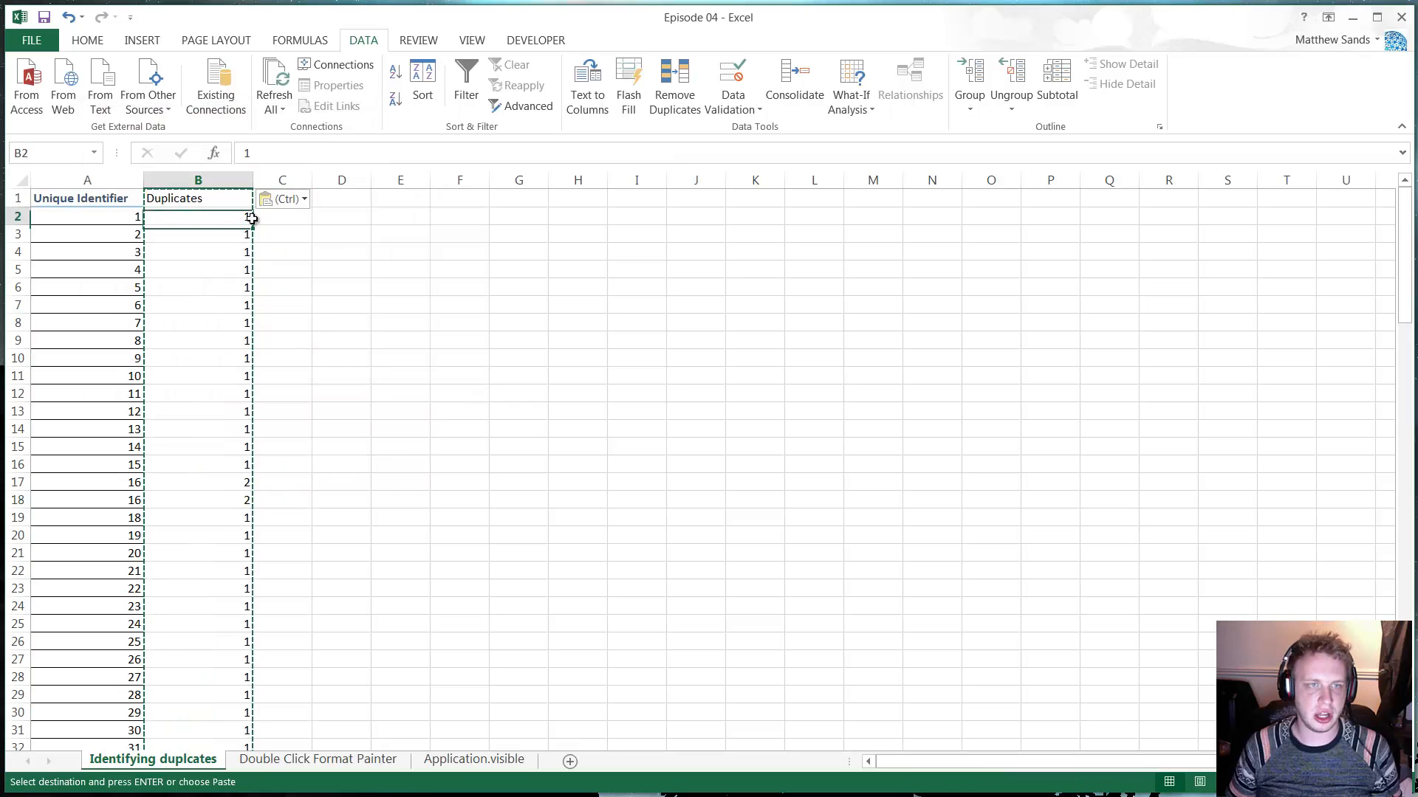
left_click(341, 234)
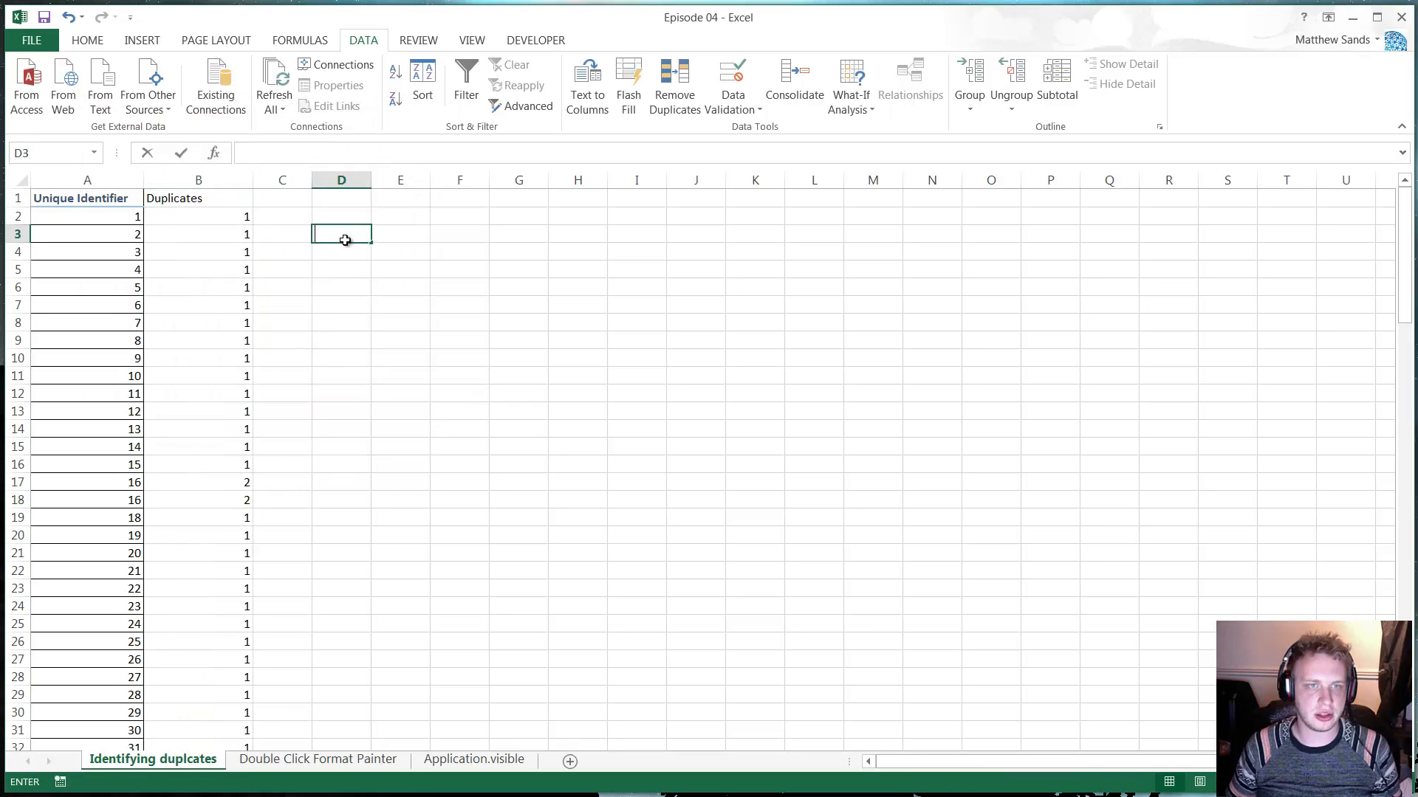
left_click(198, 234)
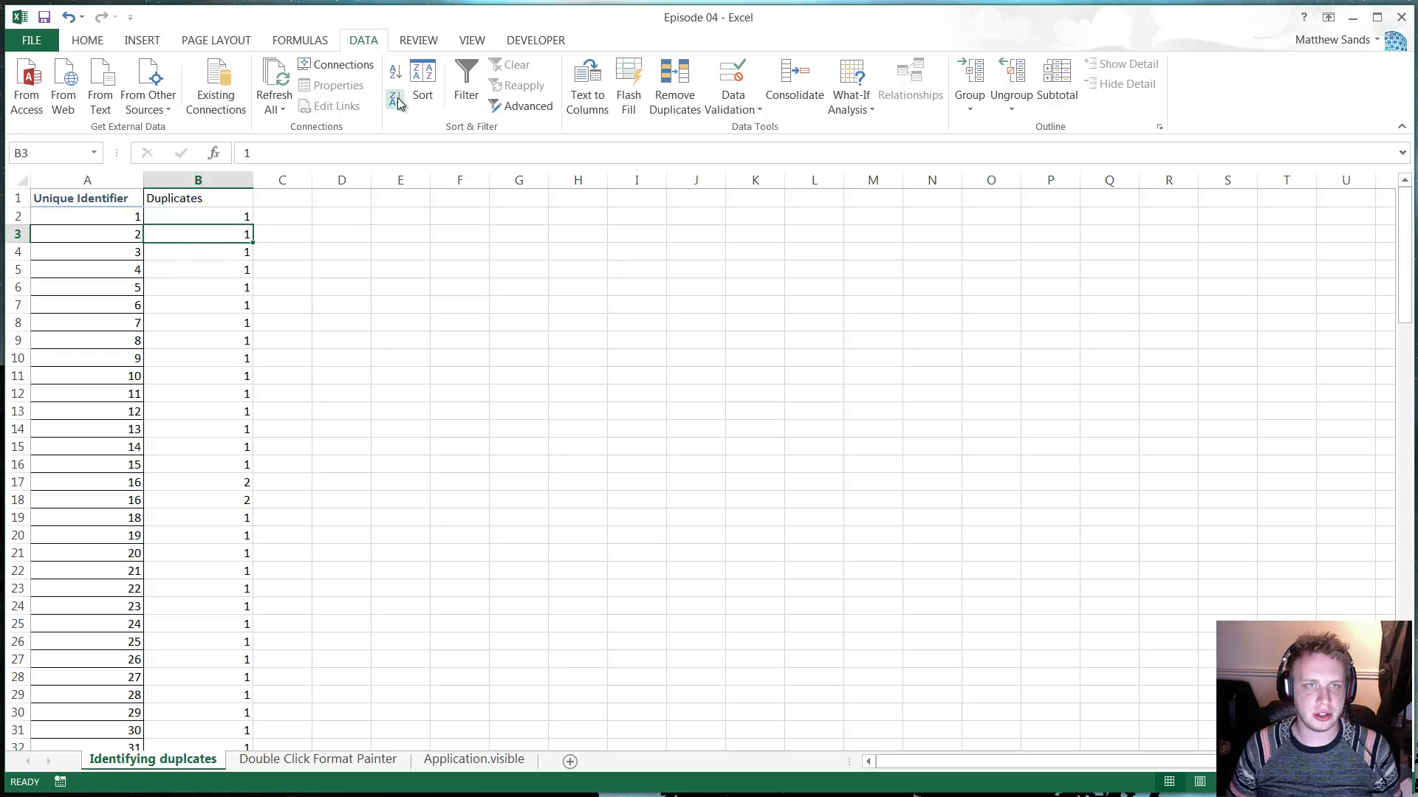
Sort by Duplicates largest to smallest and select rows 5–6 holding 16
left_click(395, 97)
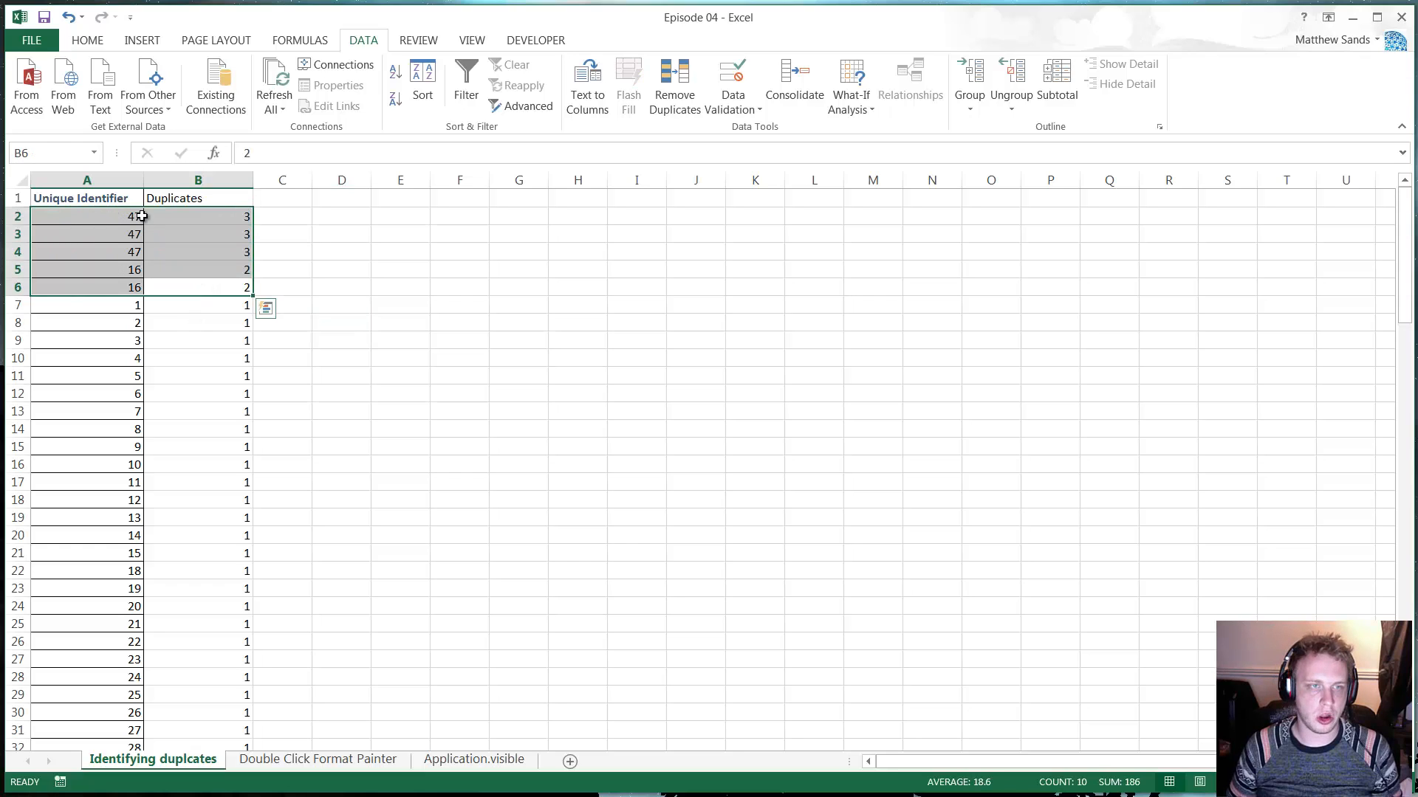
mouse_move(131, 223)
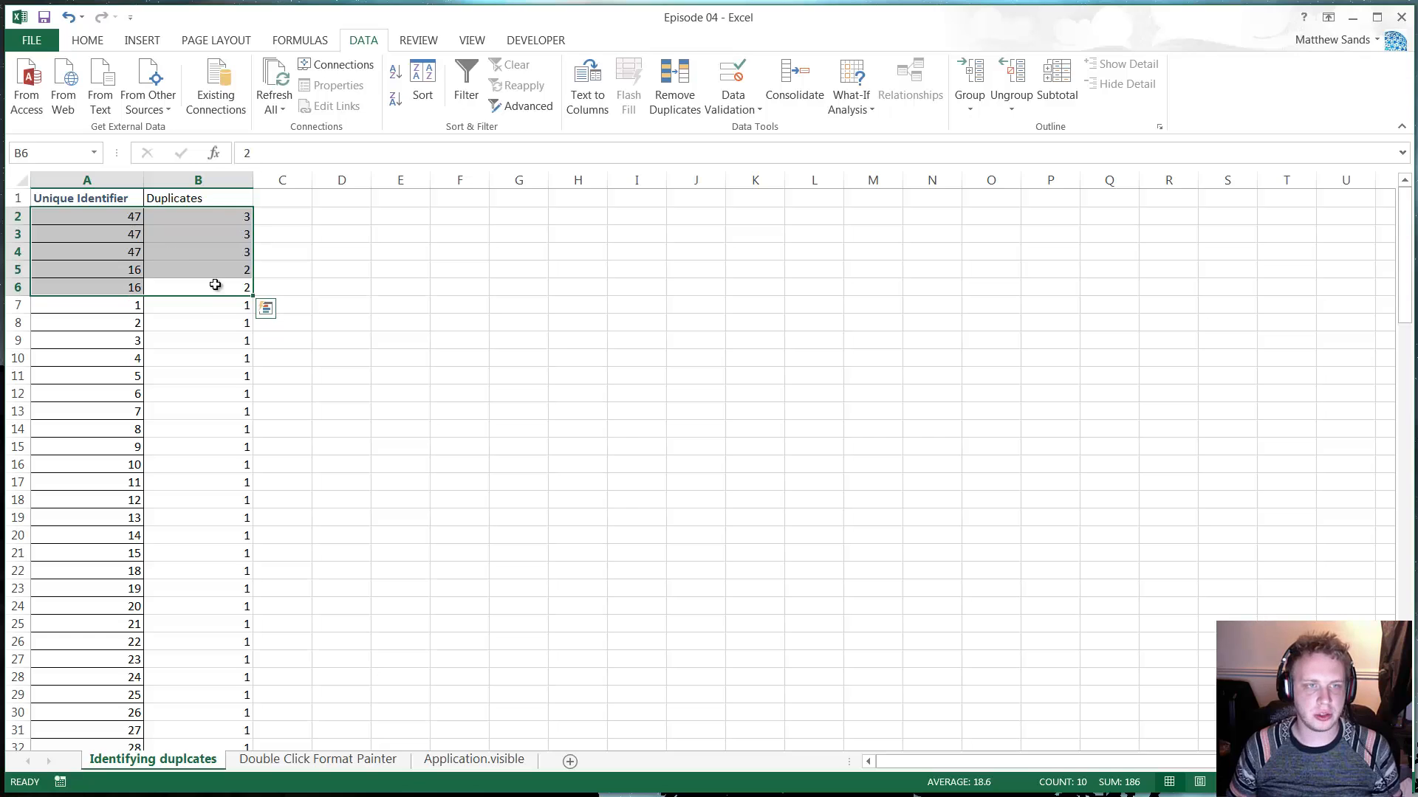
left_click_drag(87, 215, 87, 234)
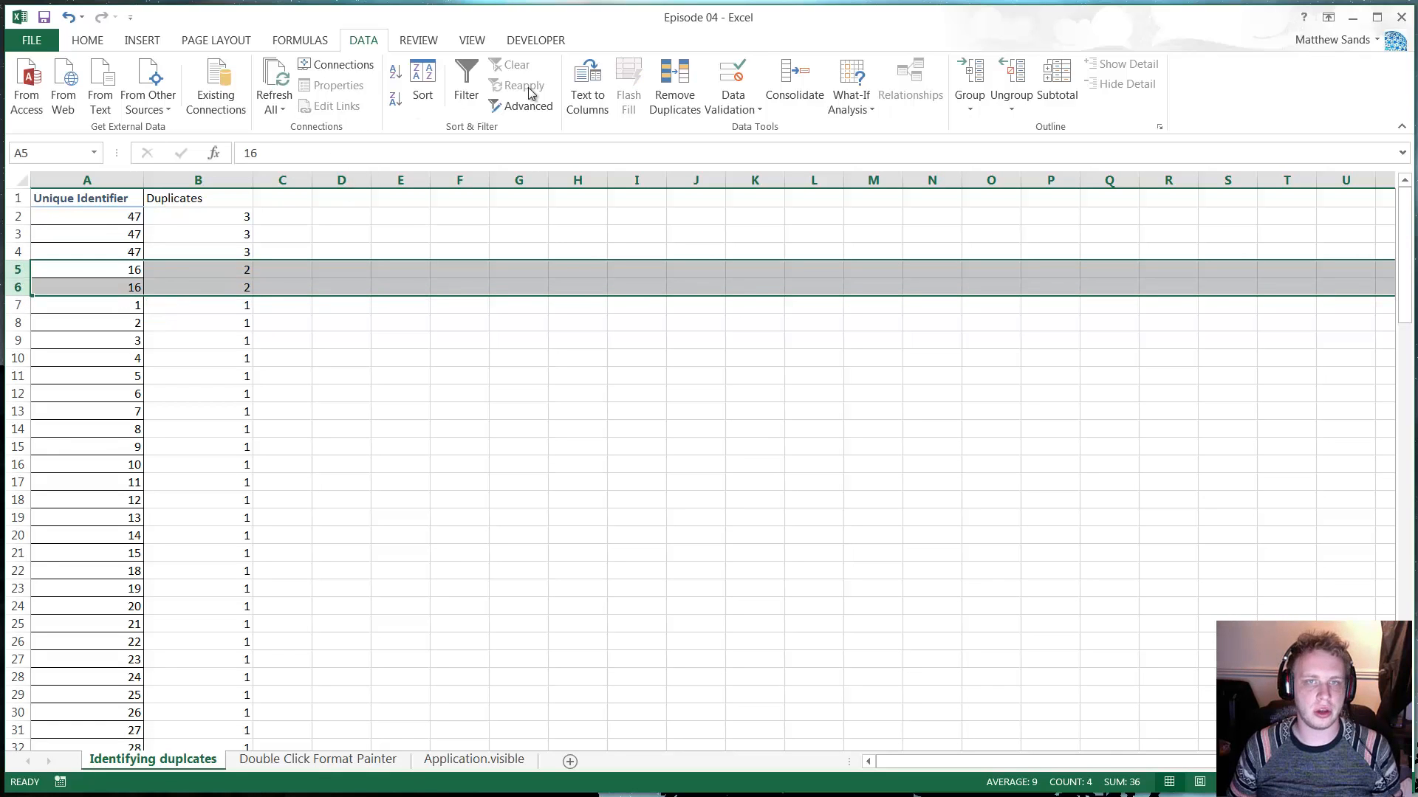
Fill the 16 rows yellow and the 47 rows orange from the Home tab
left_click(87, 40)
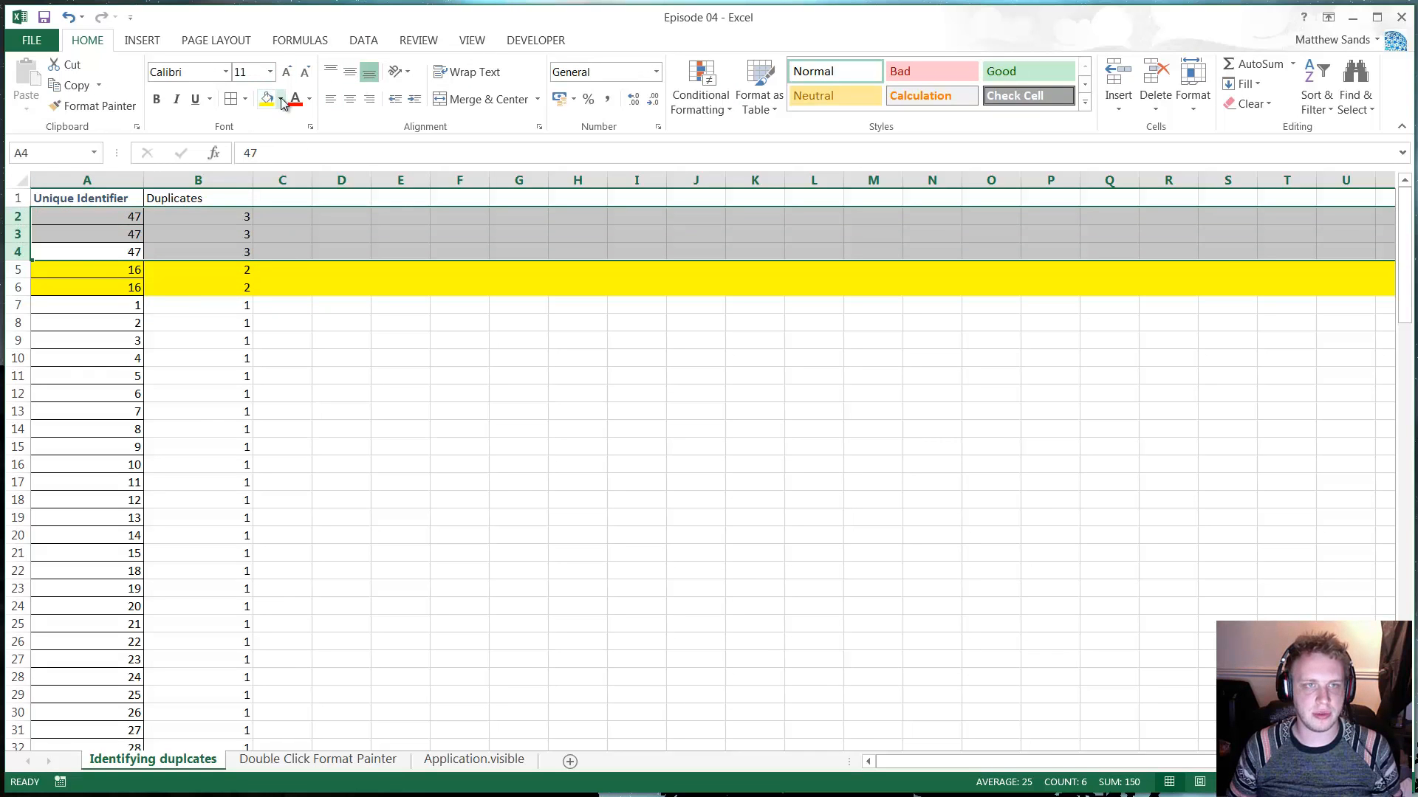
left_click(205, 269)
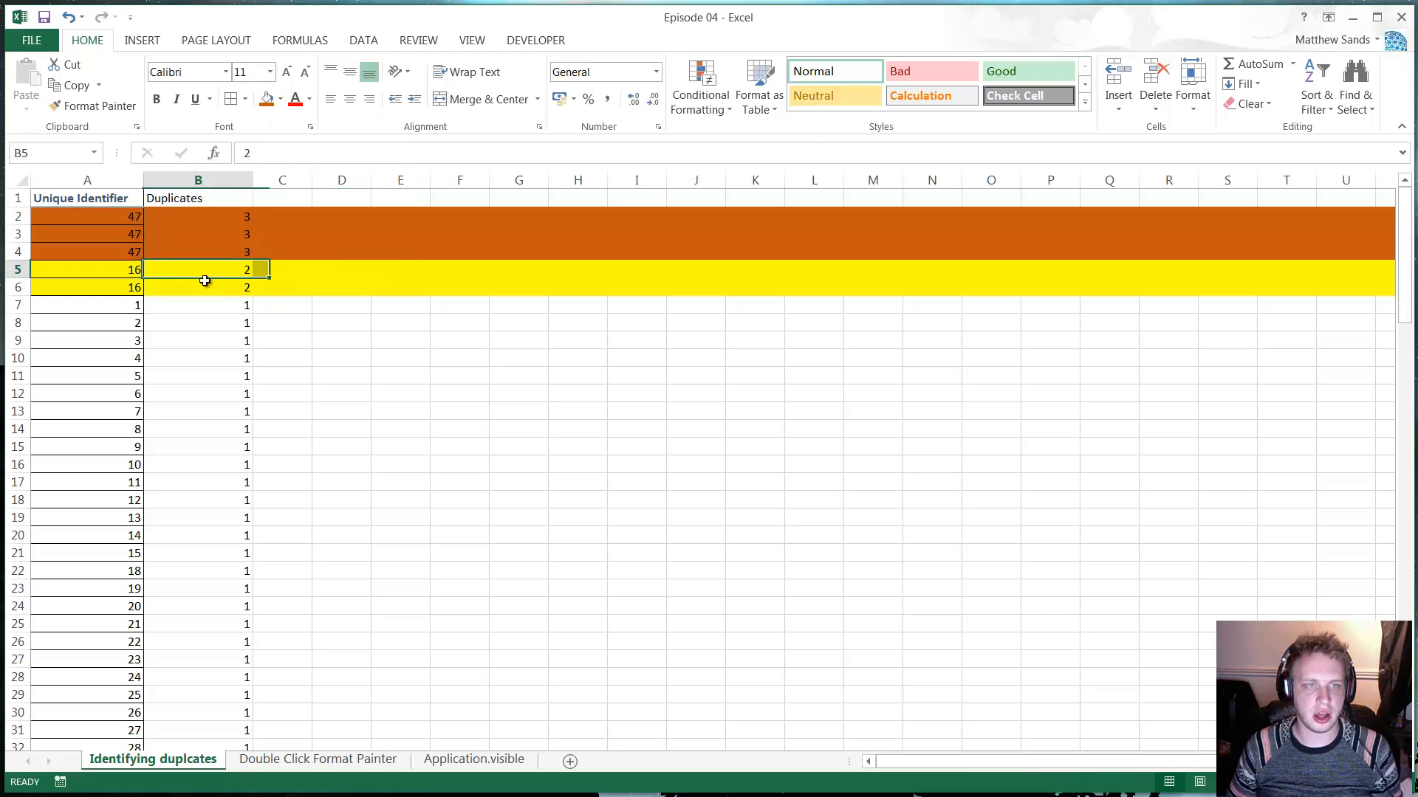
left_click(87, 269)
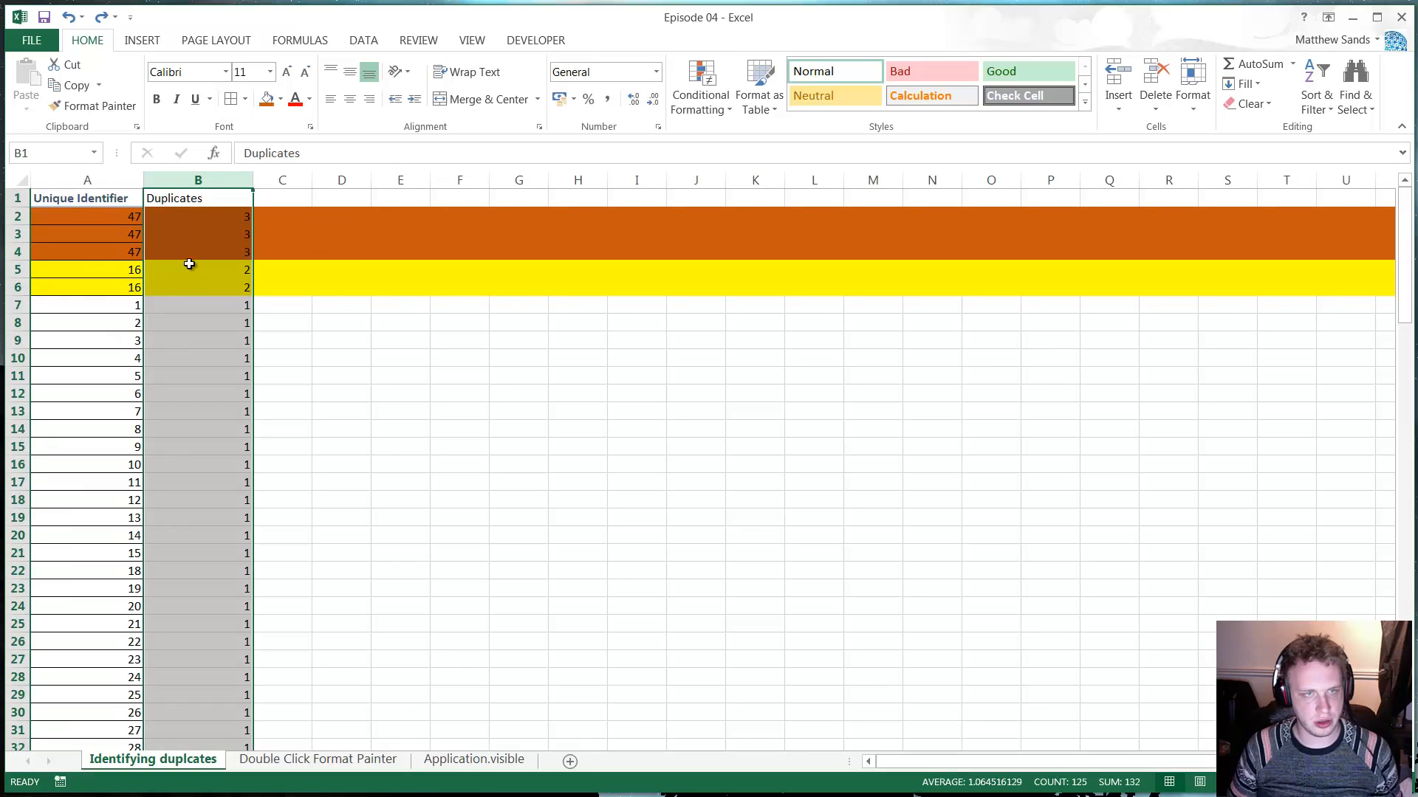
Undo the sort and fills, inspect the COUNTIF formulas, then go to Double Click Format Painter
left_click(198, 216)
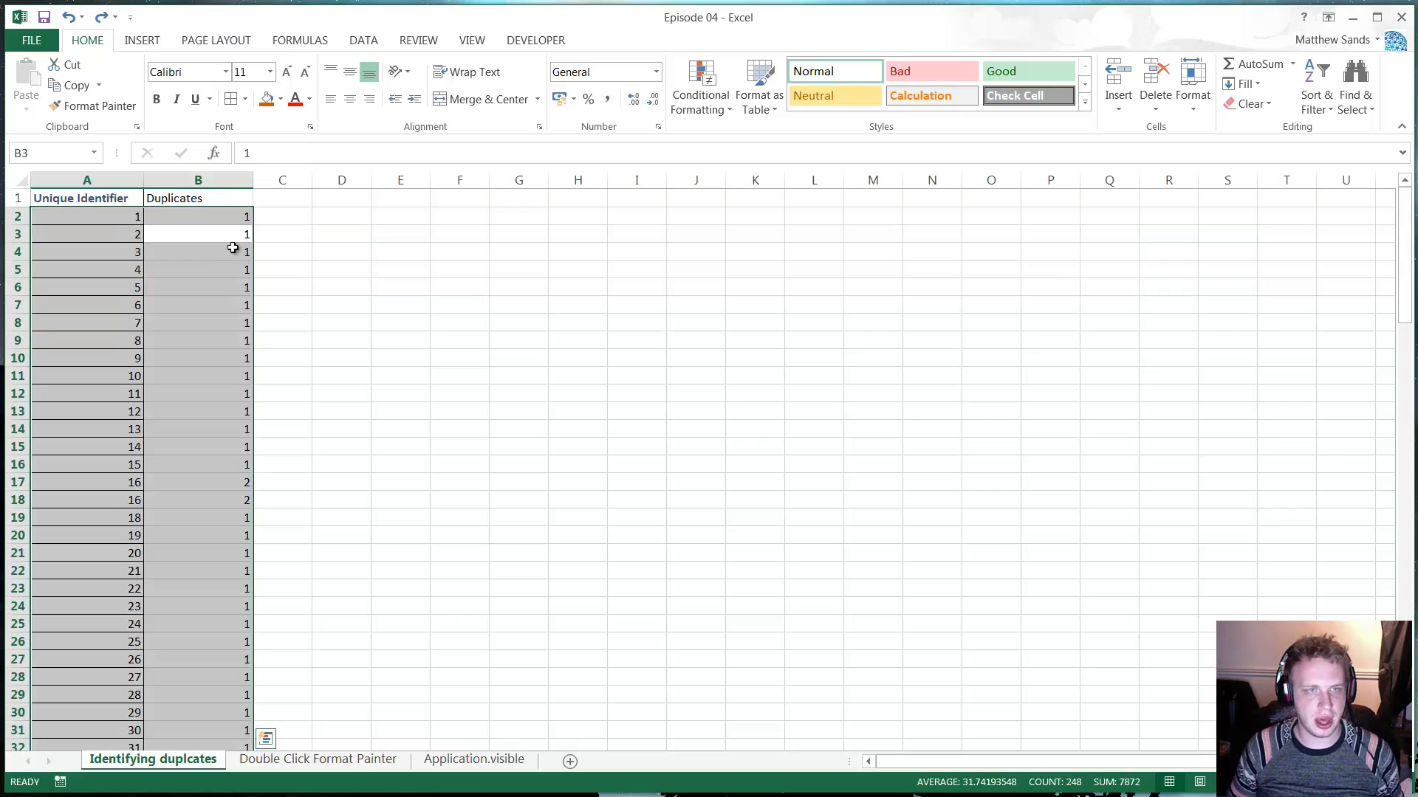
left_click(197, 216)
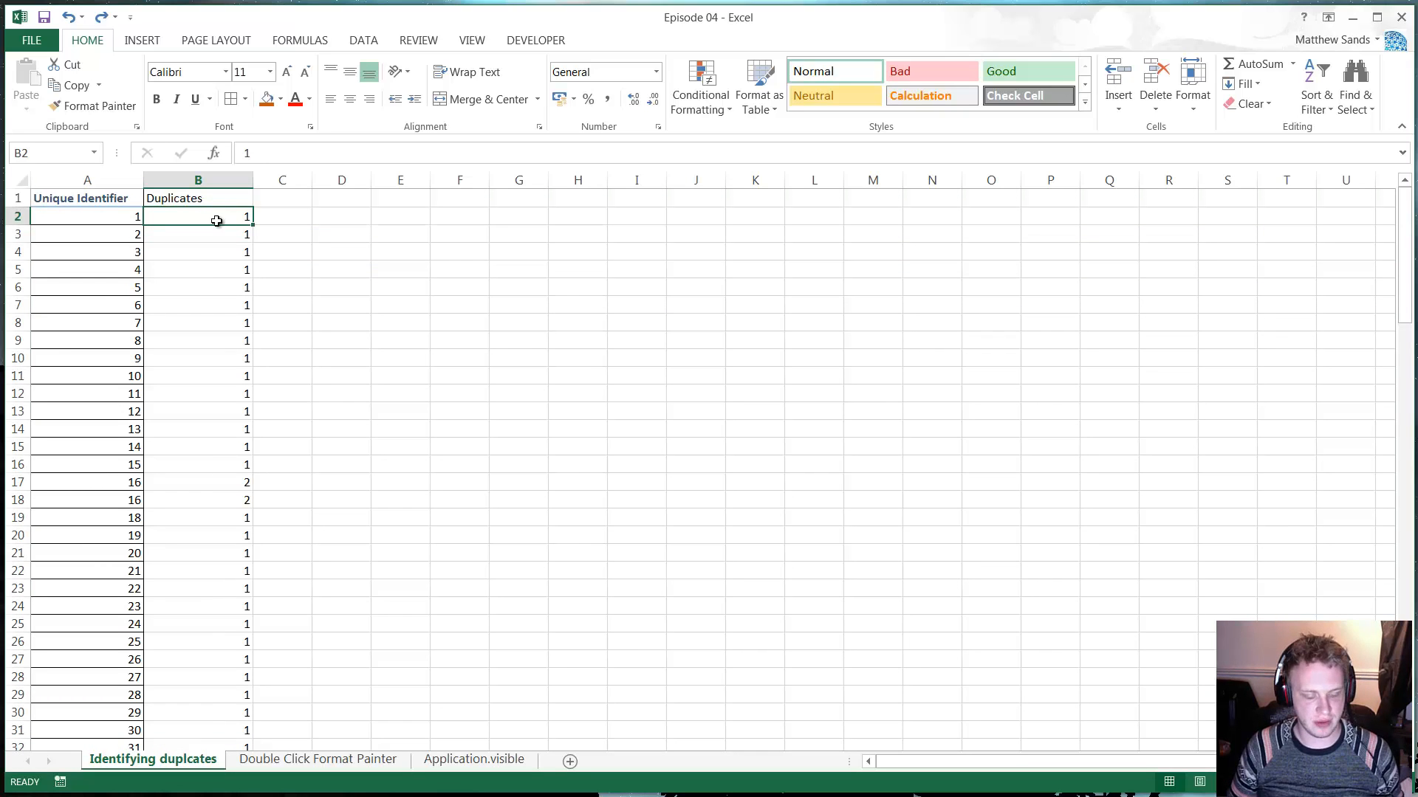
left_click(198, 251)
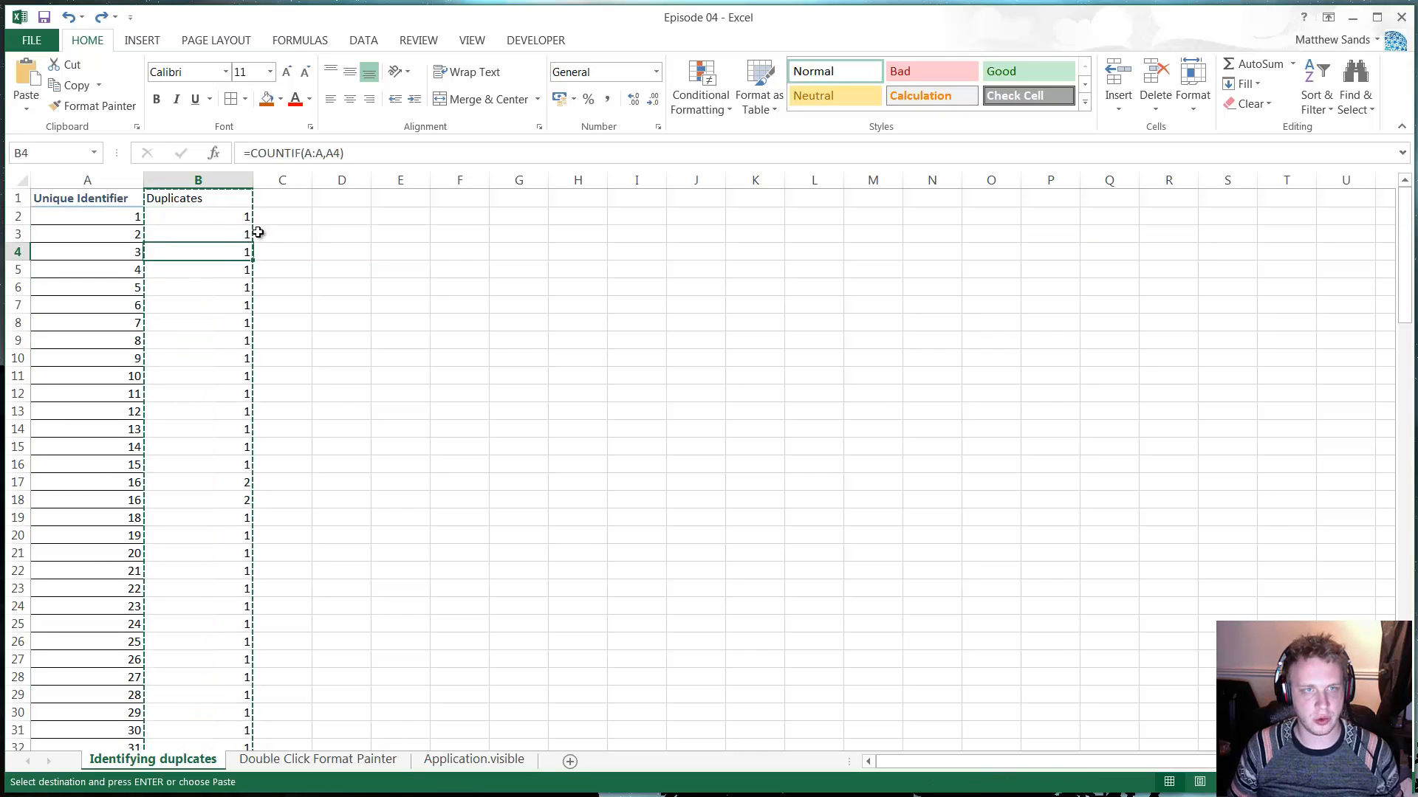
left_click(197, 234)
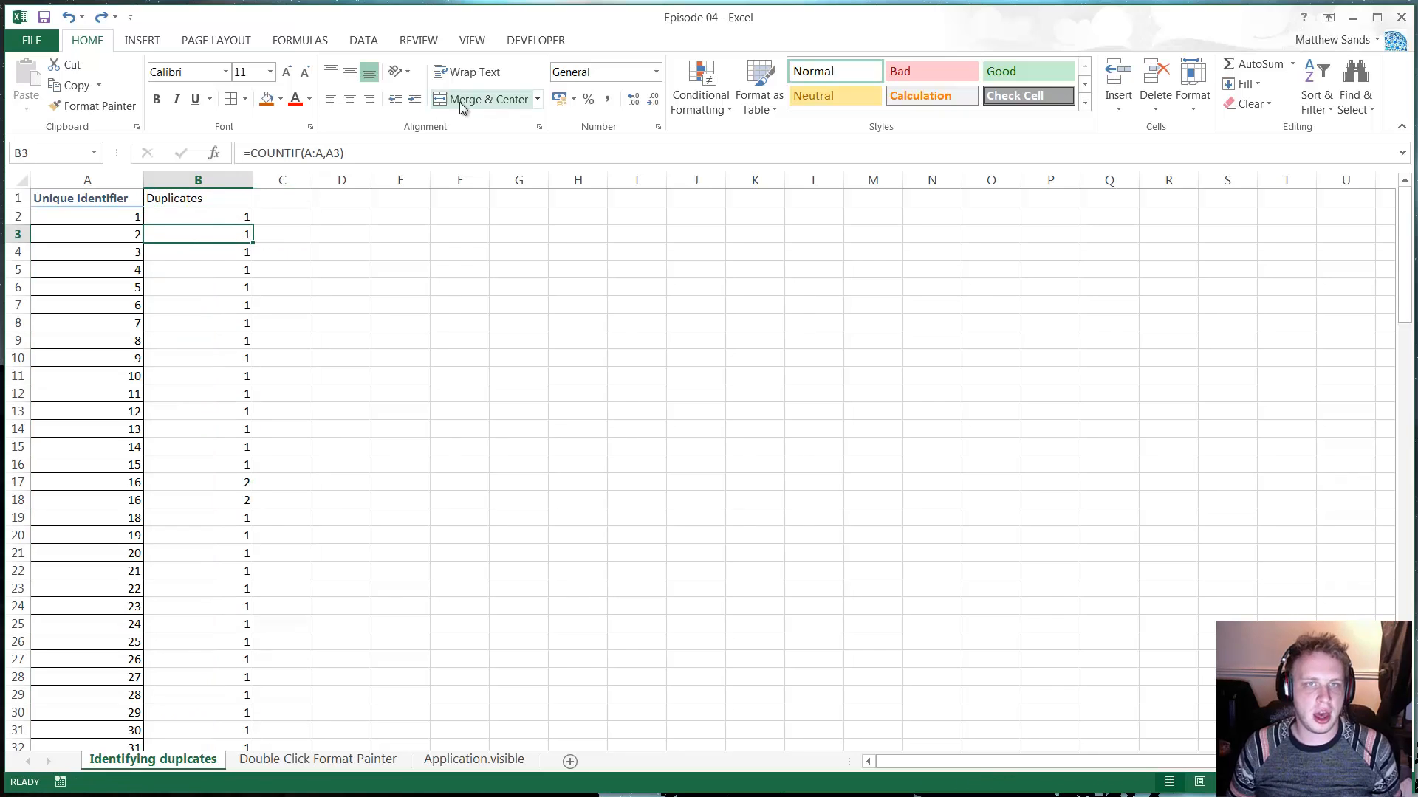
mouse_move(617, 223)
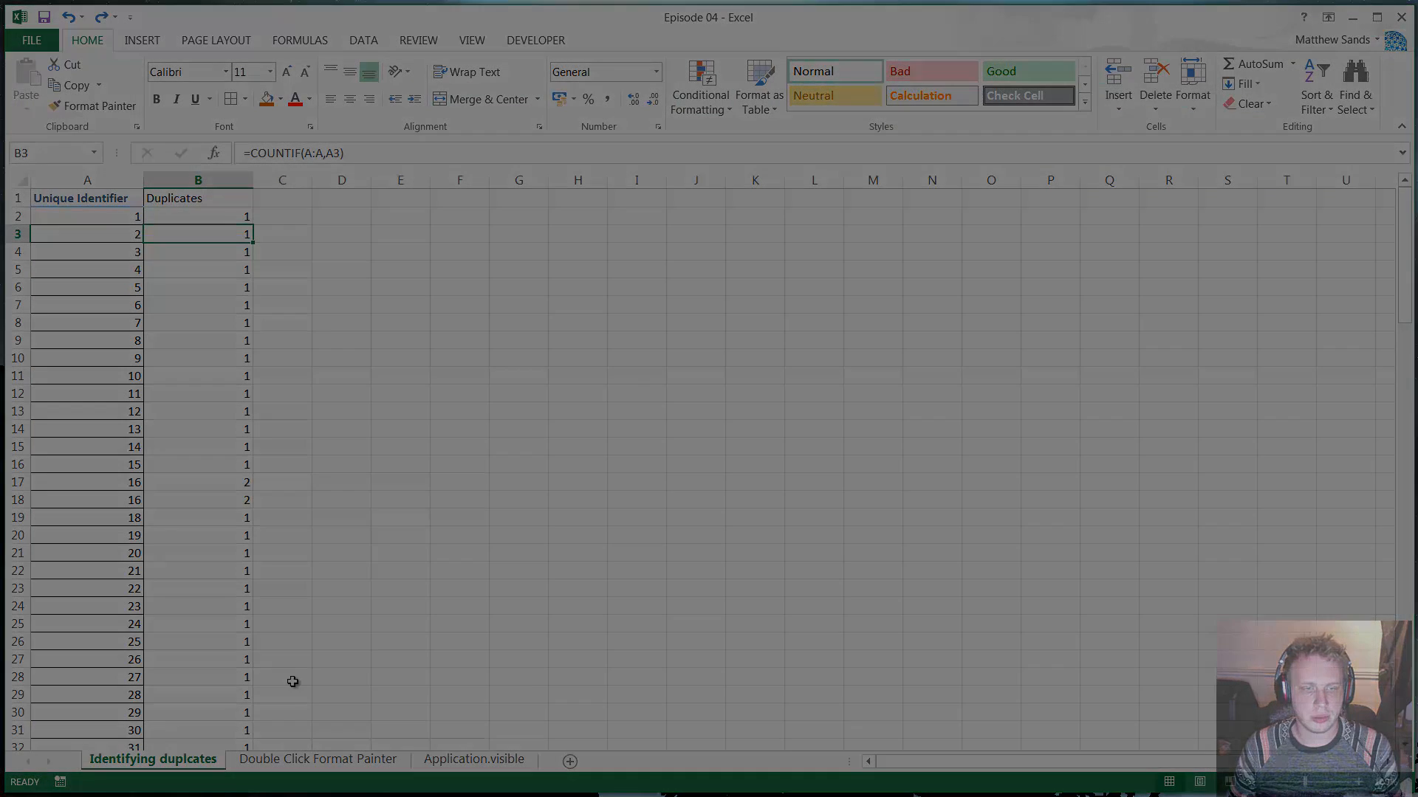
left_click(317, 758)
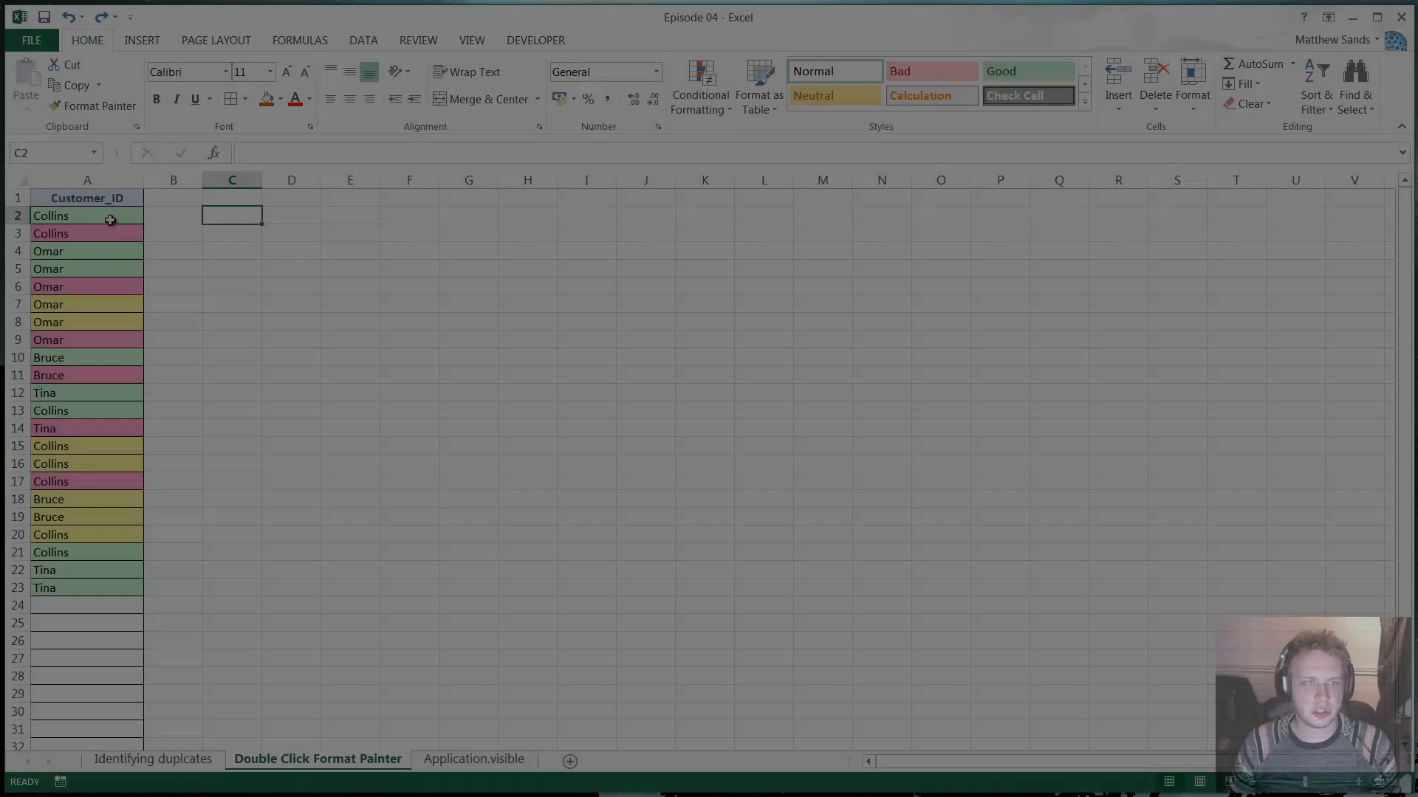
Copy Collins' green A2 formatting onto A3 with Format Painter
left_click(88, 214)
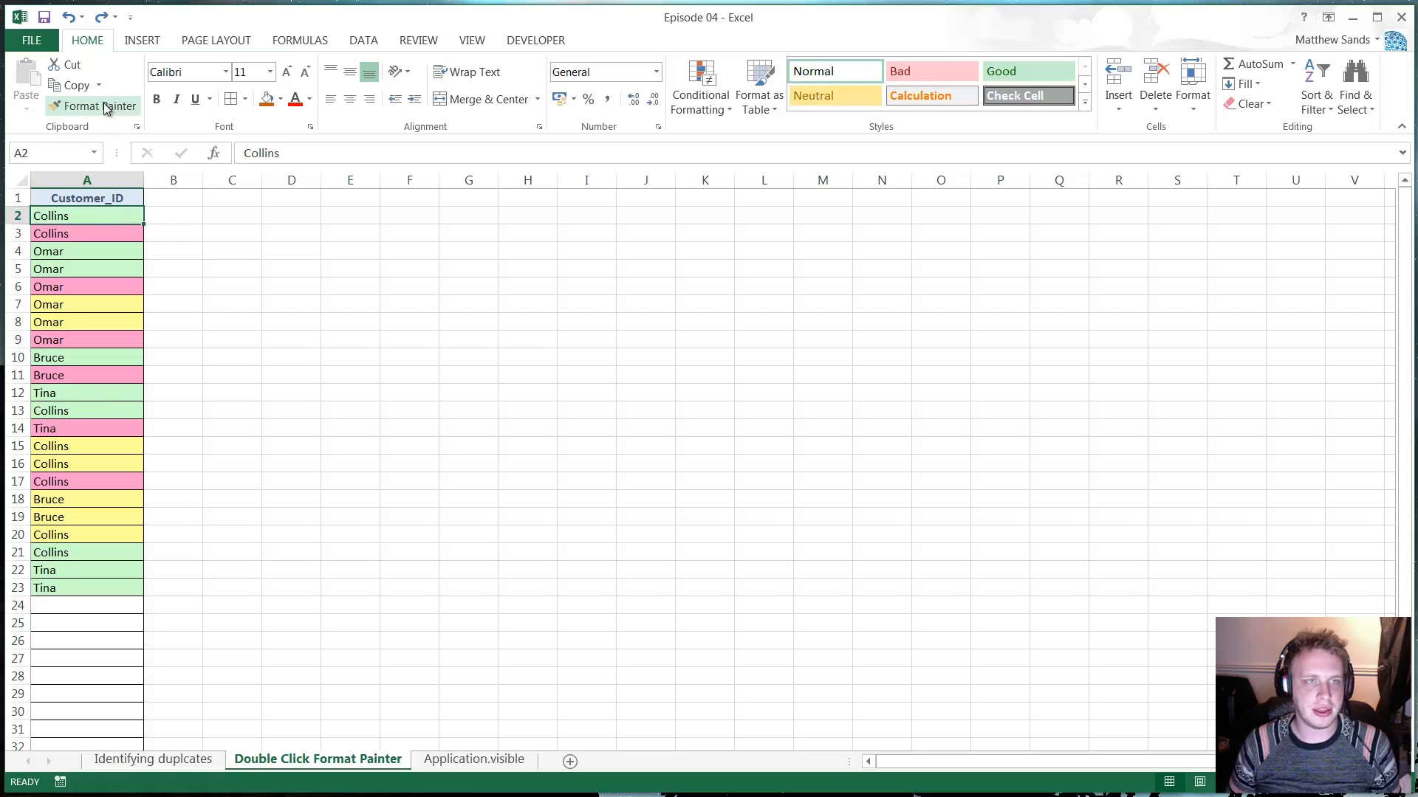
mouse_move(150, 149)
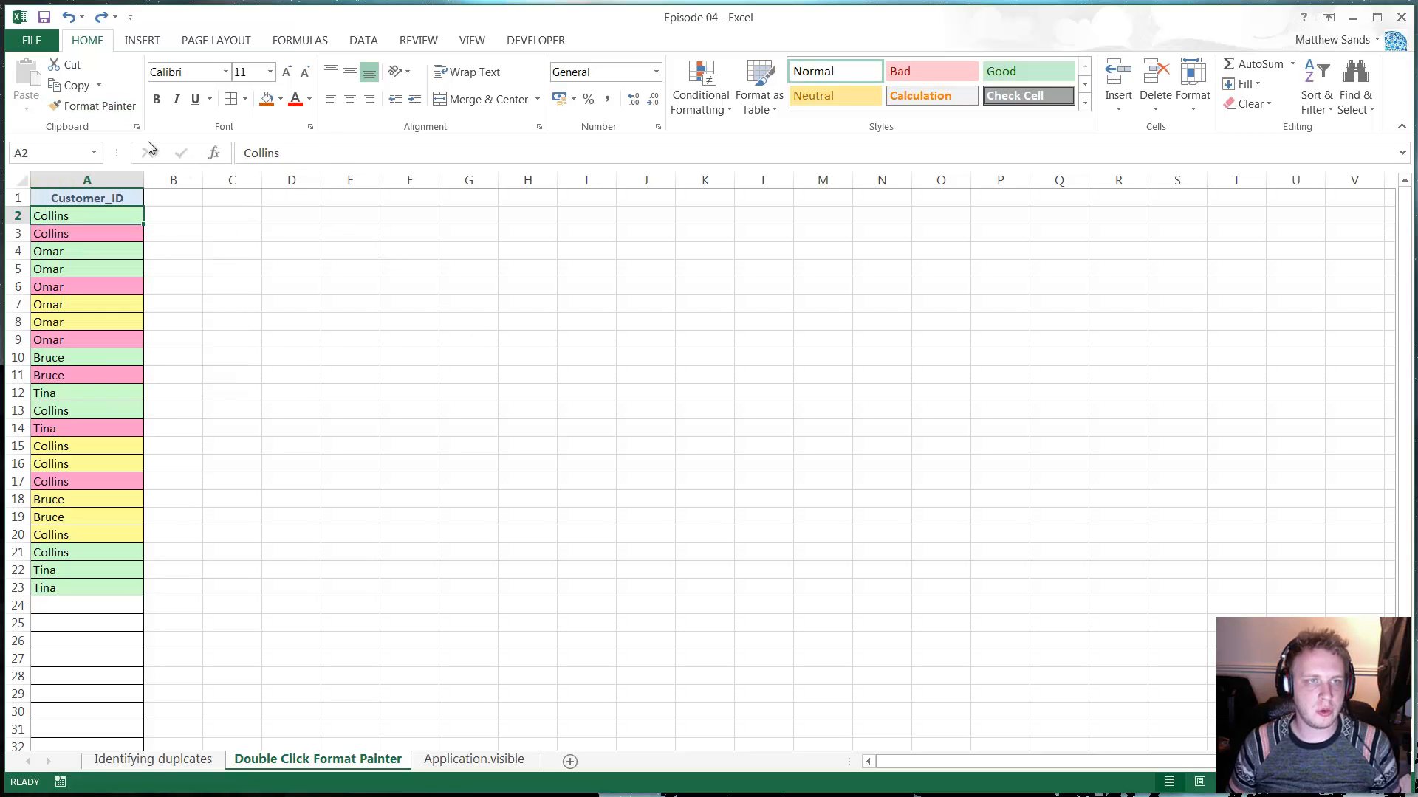
double_click(99, 105)
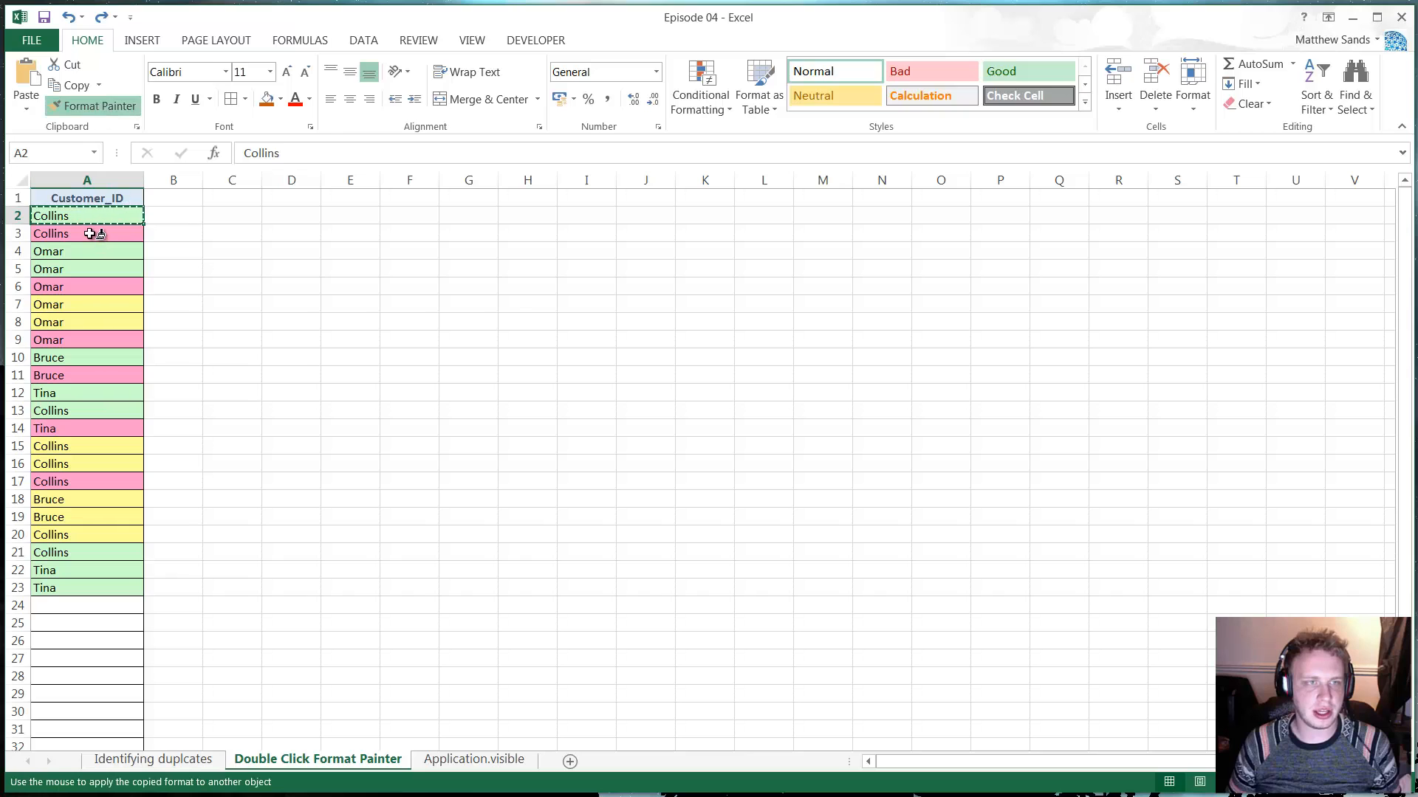
left_click(87, 269)
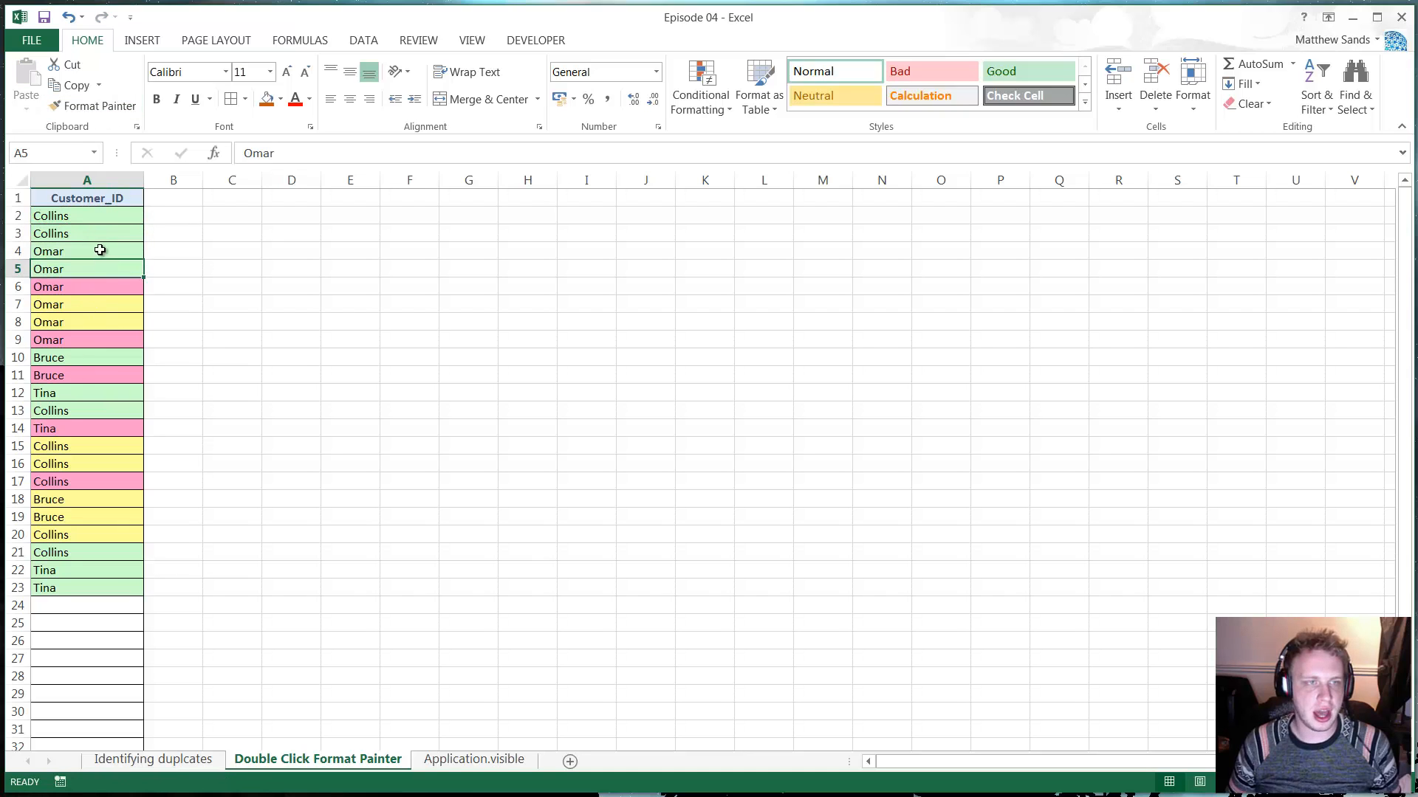
mouse_move(77, 364)
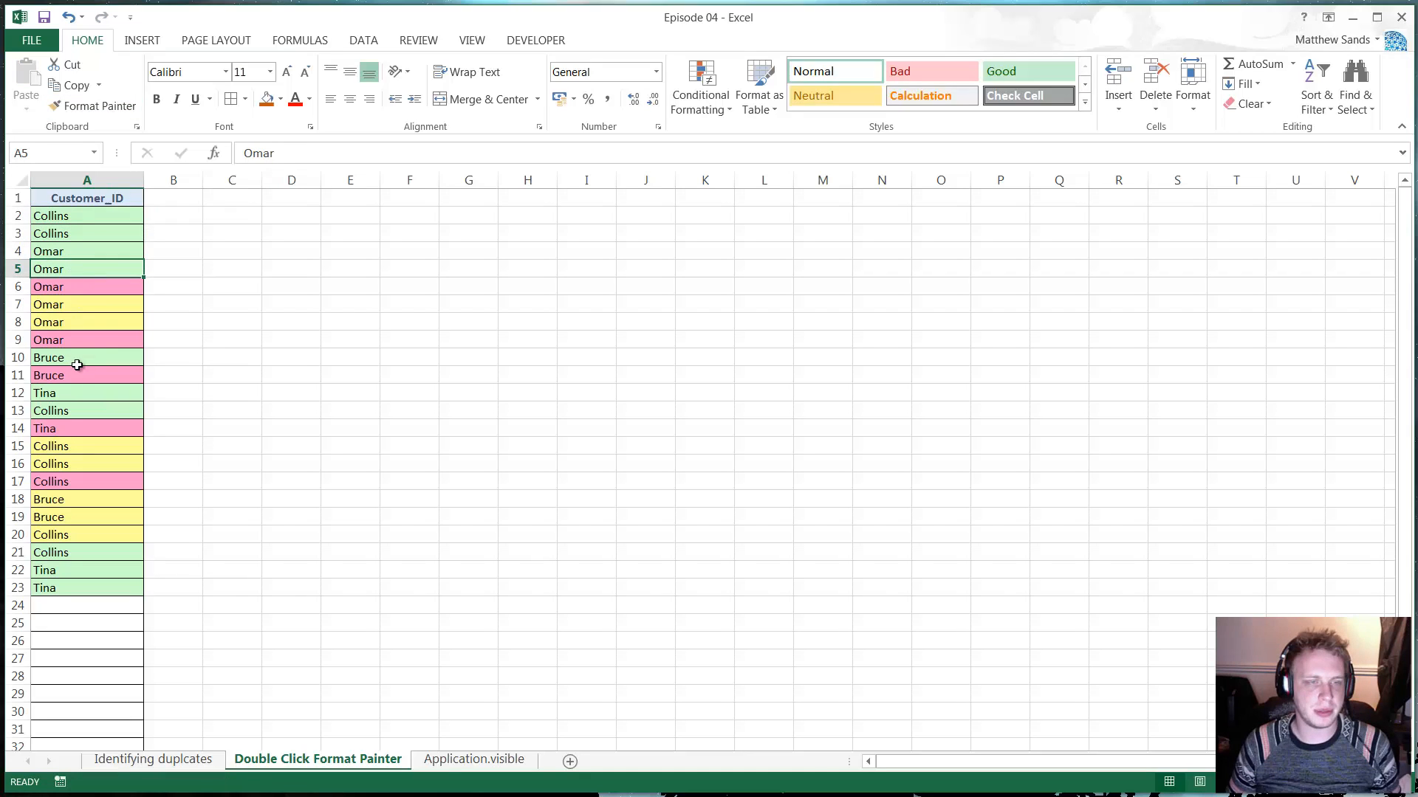
Repeatedly paint A2's green fill onto Omar cells and I8:J8, then finish
left_click(87, 234)
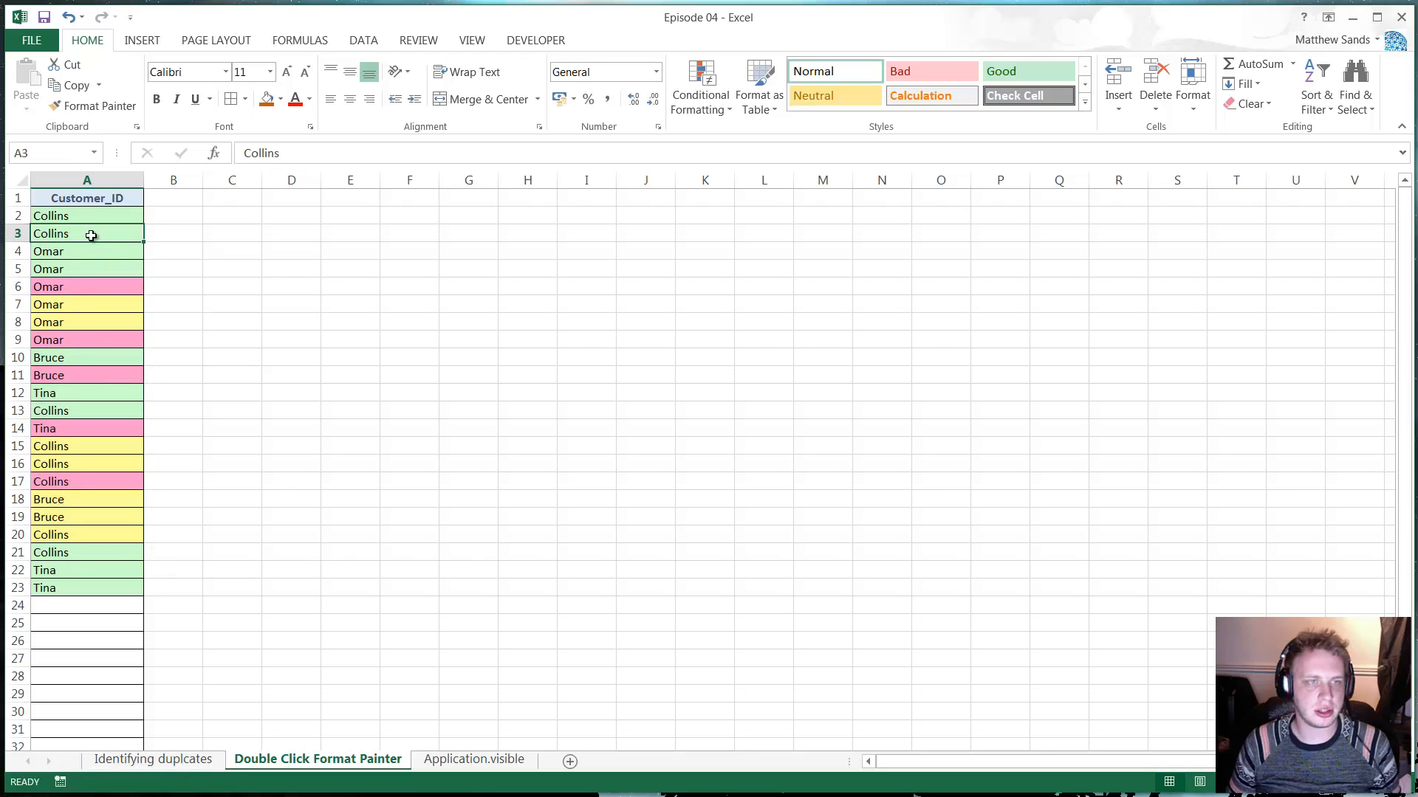
left_click(87, 215)
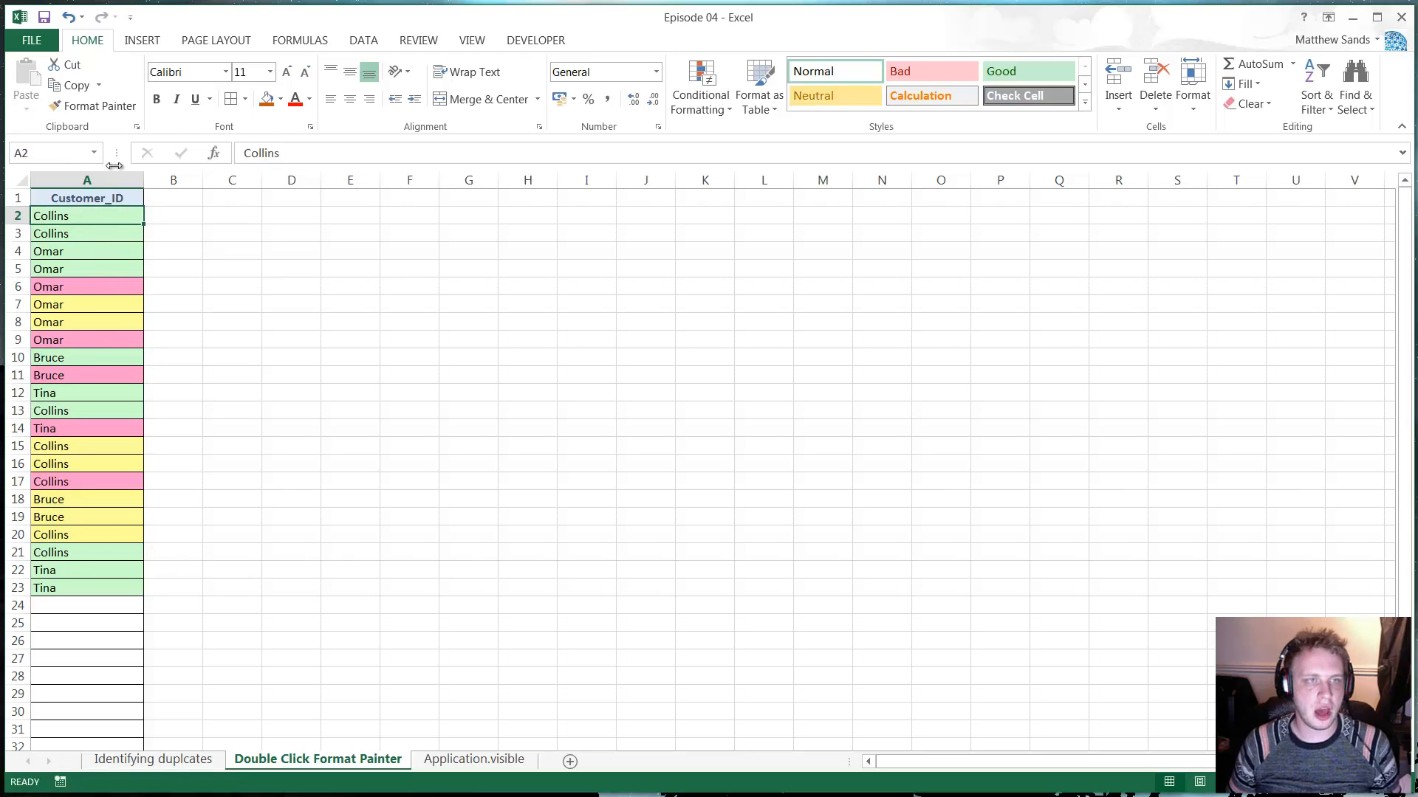
double_click(91, 106)
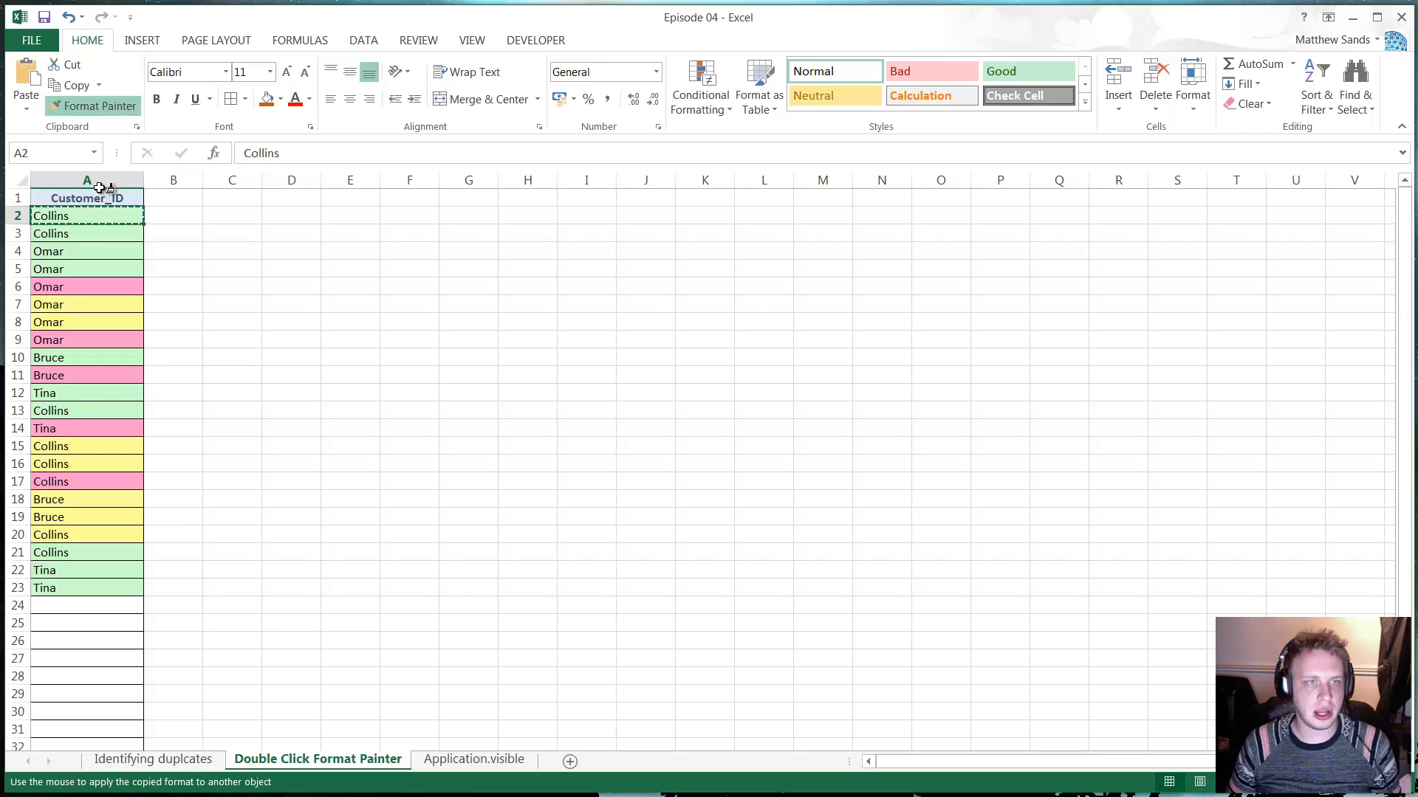
left_click(87, 287)
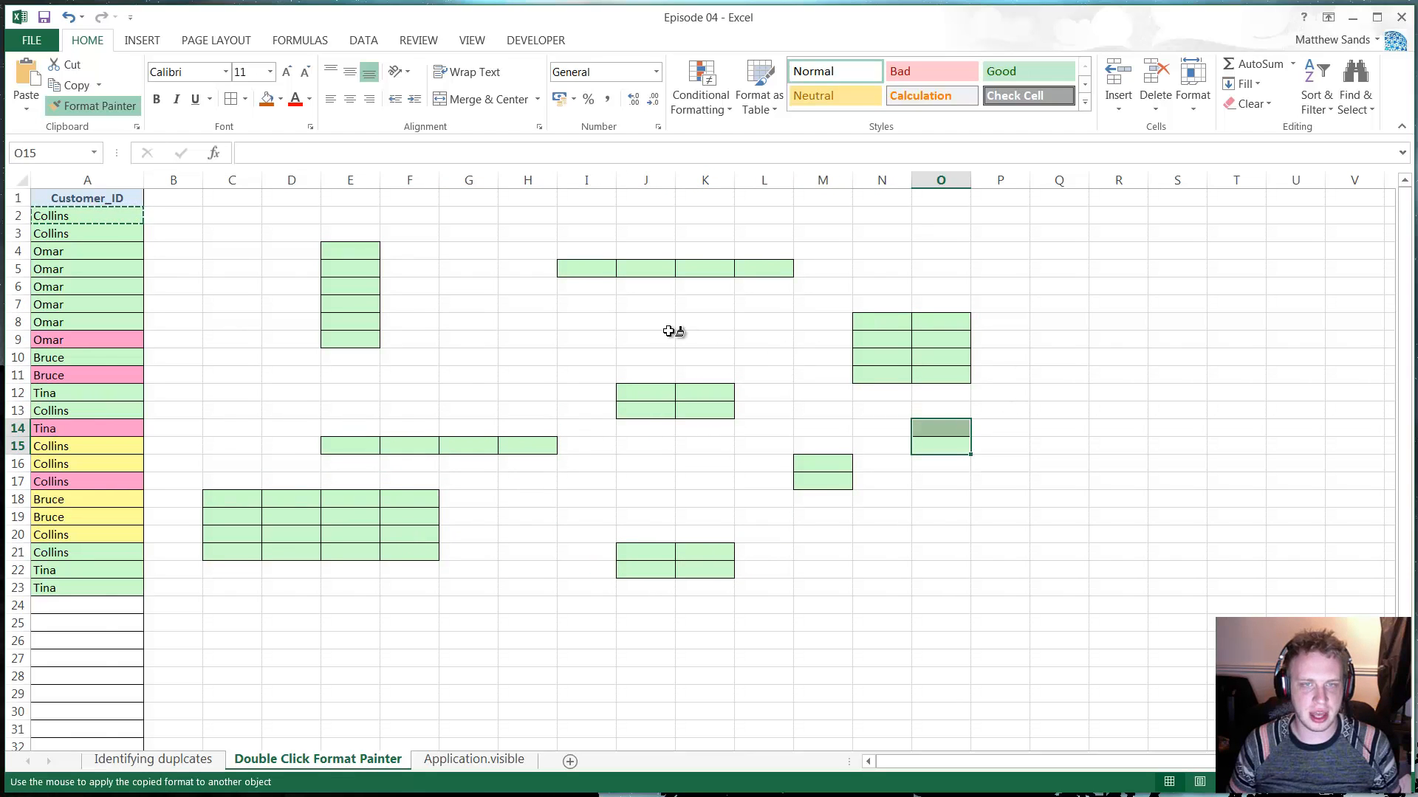
left_click(615, 321)
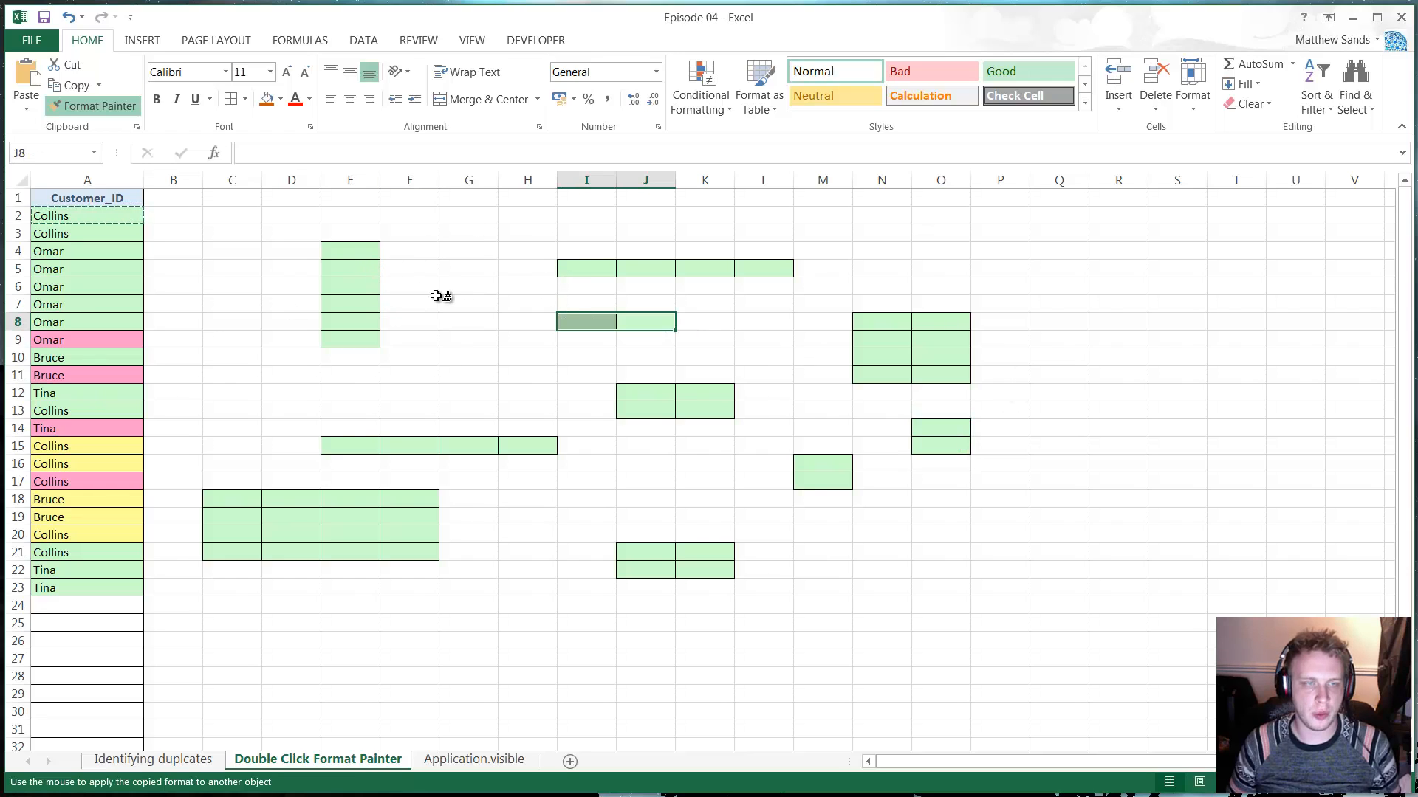
mouse_move(342, 245)
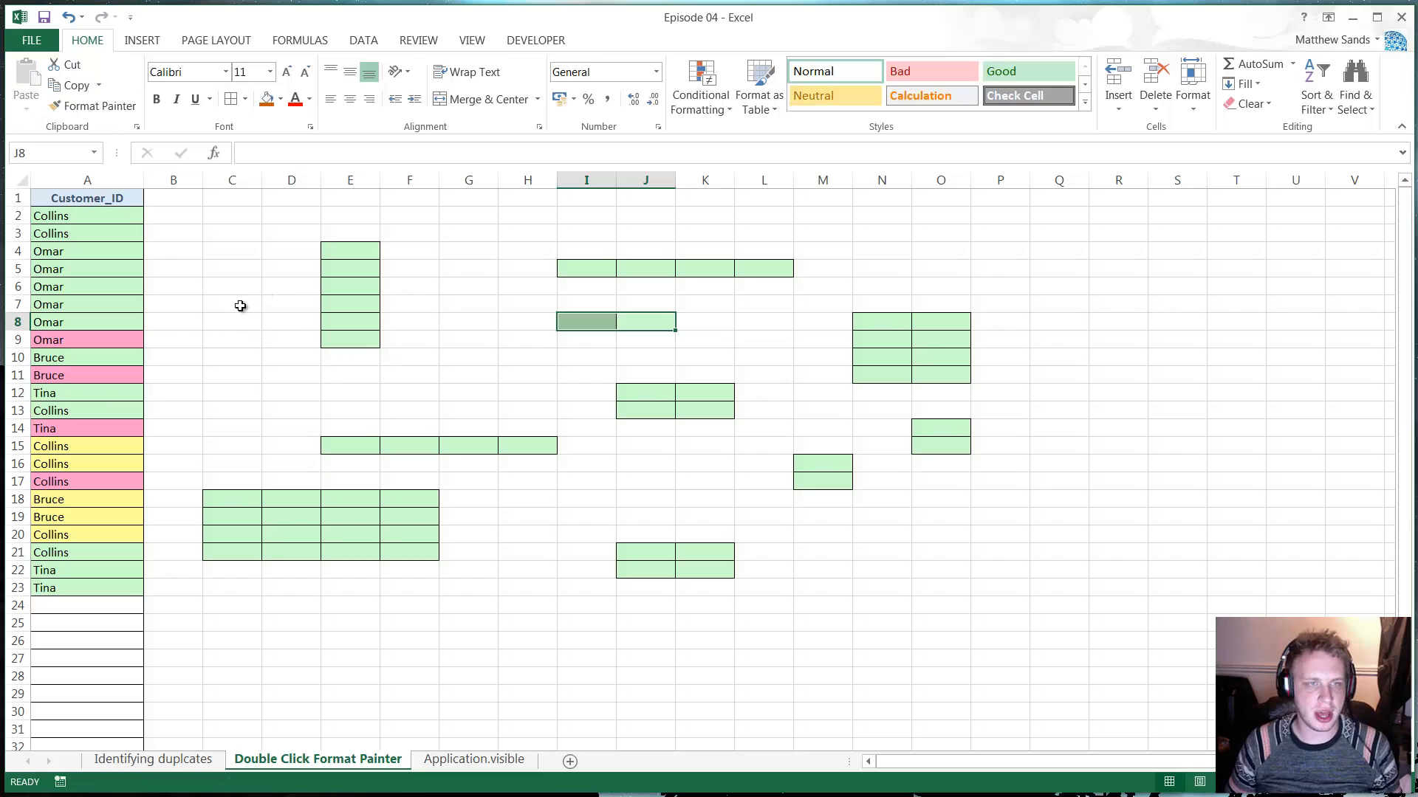
left_click(232, 287)
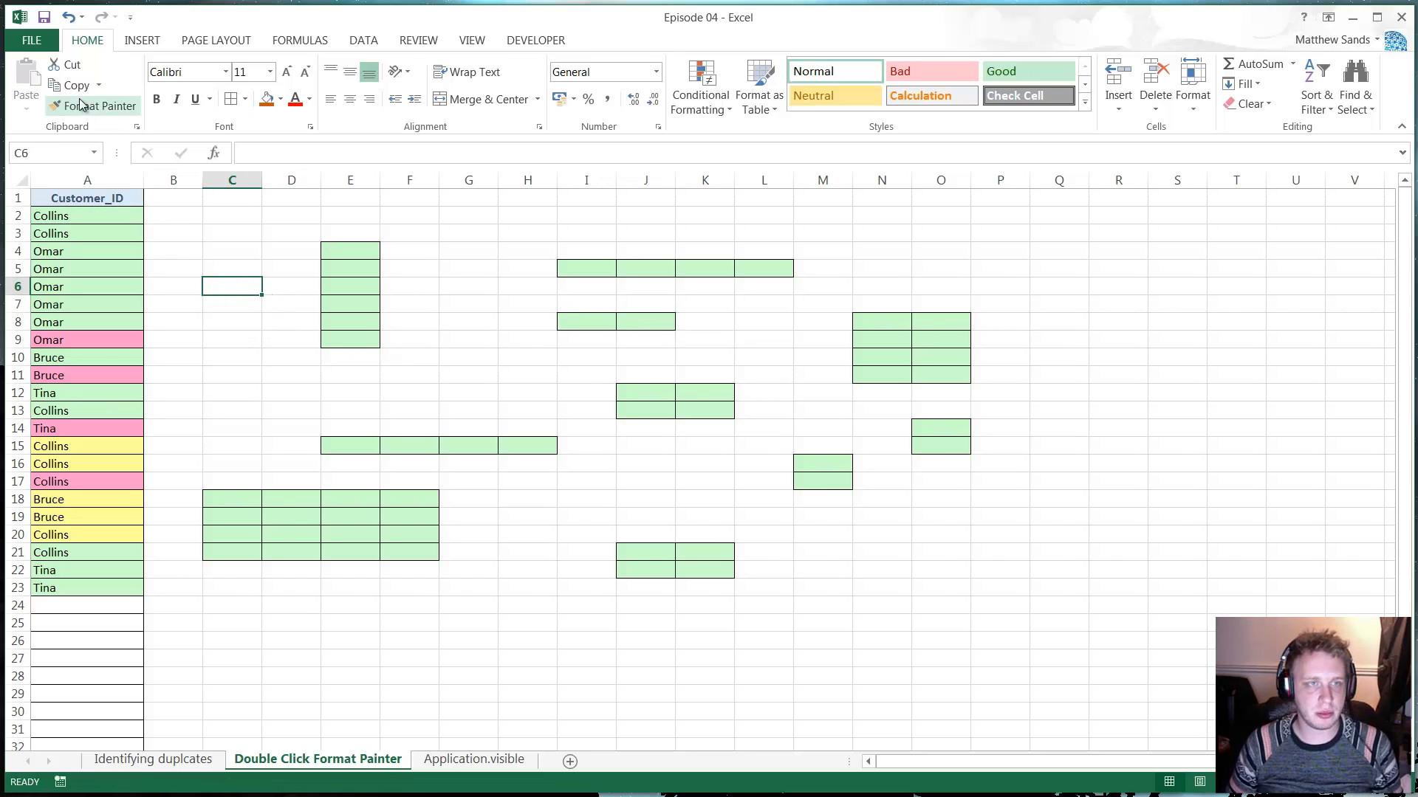
Paint A9's pink fill onto more grid cells, then go to the Application.visible sheet
left_click(87, 339)
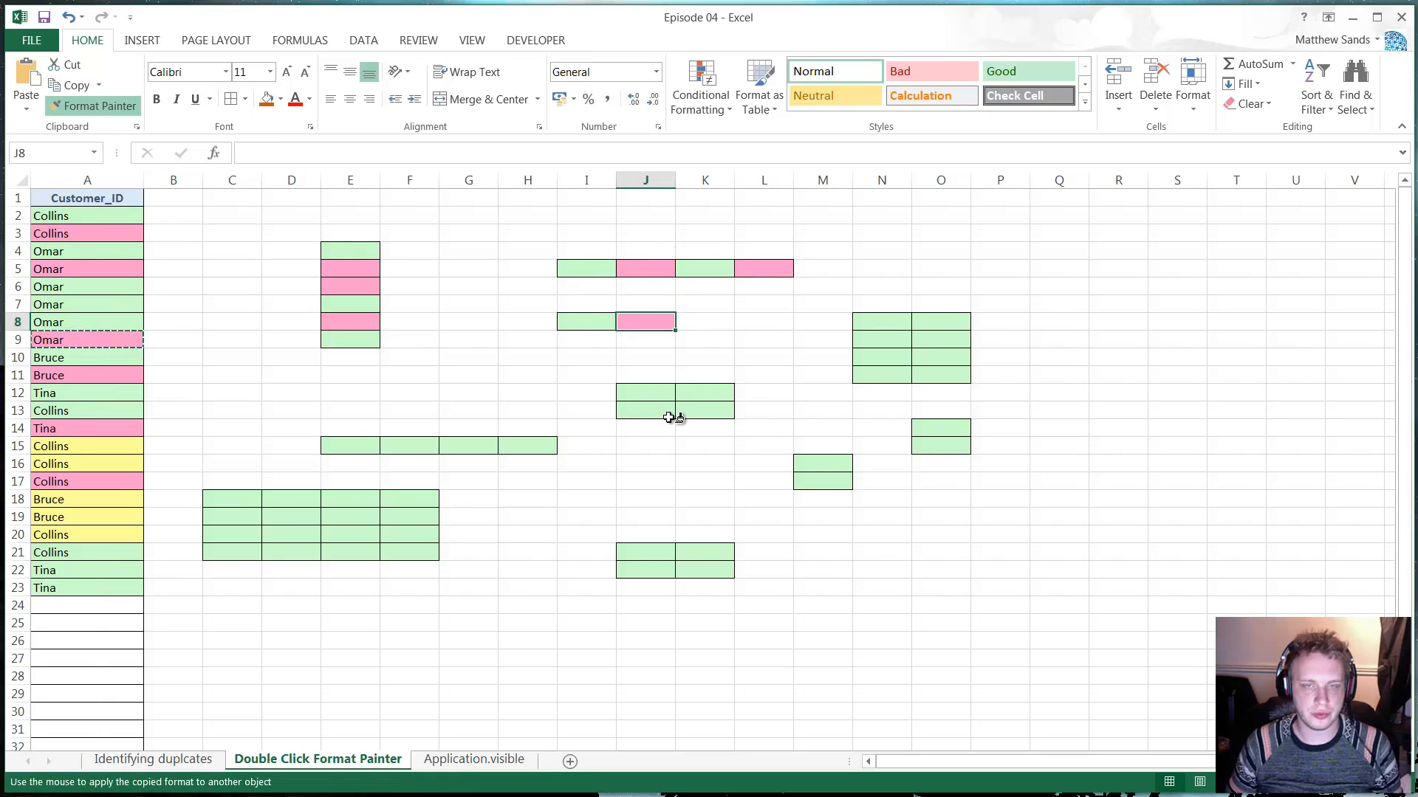
left_click(350, 444)
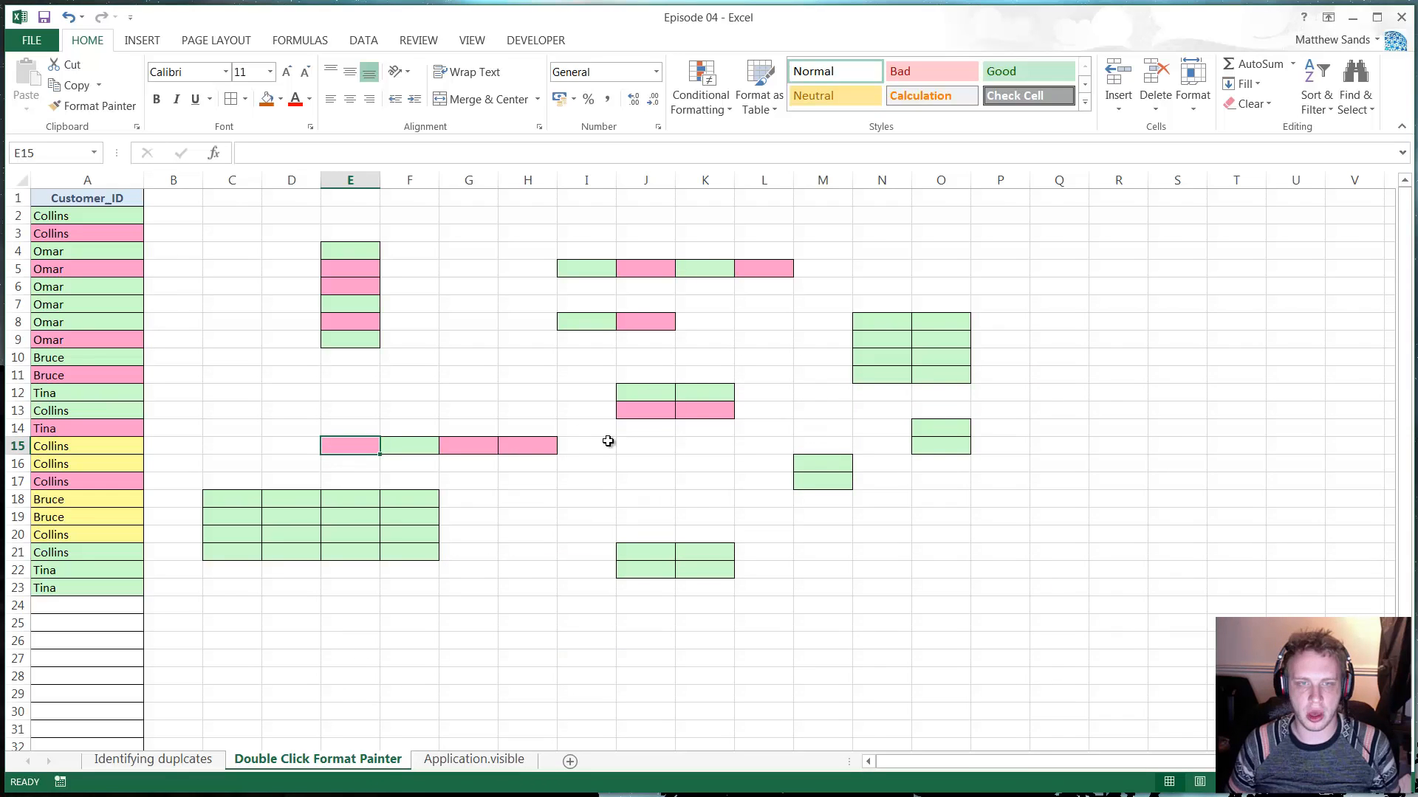
left_click(467, 250)
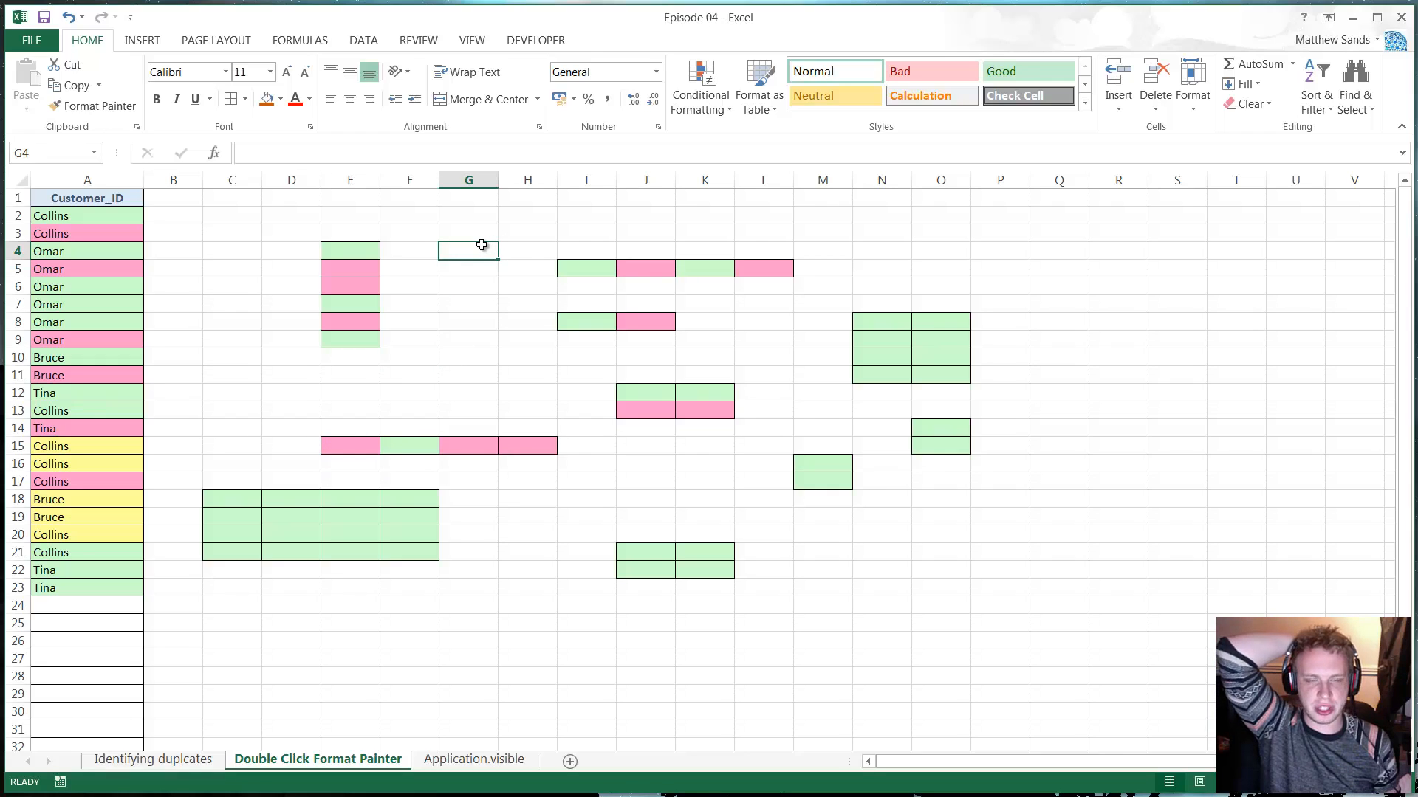
left_click(473, 759)
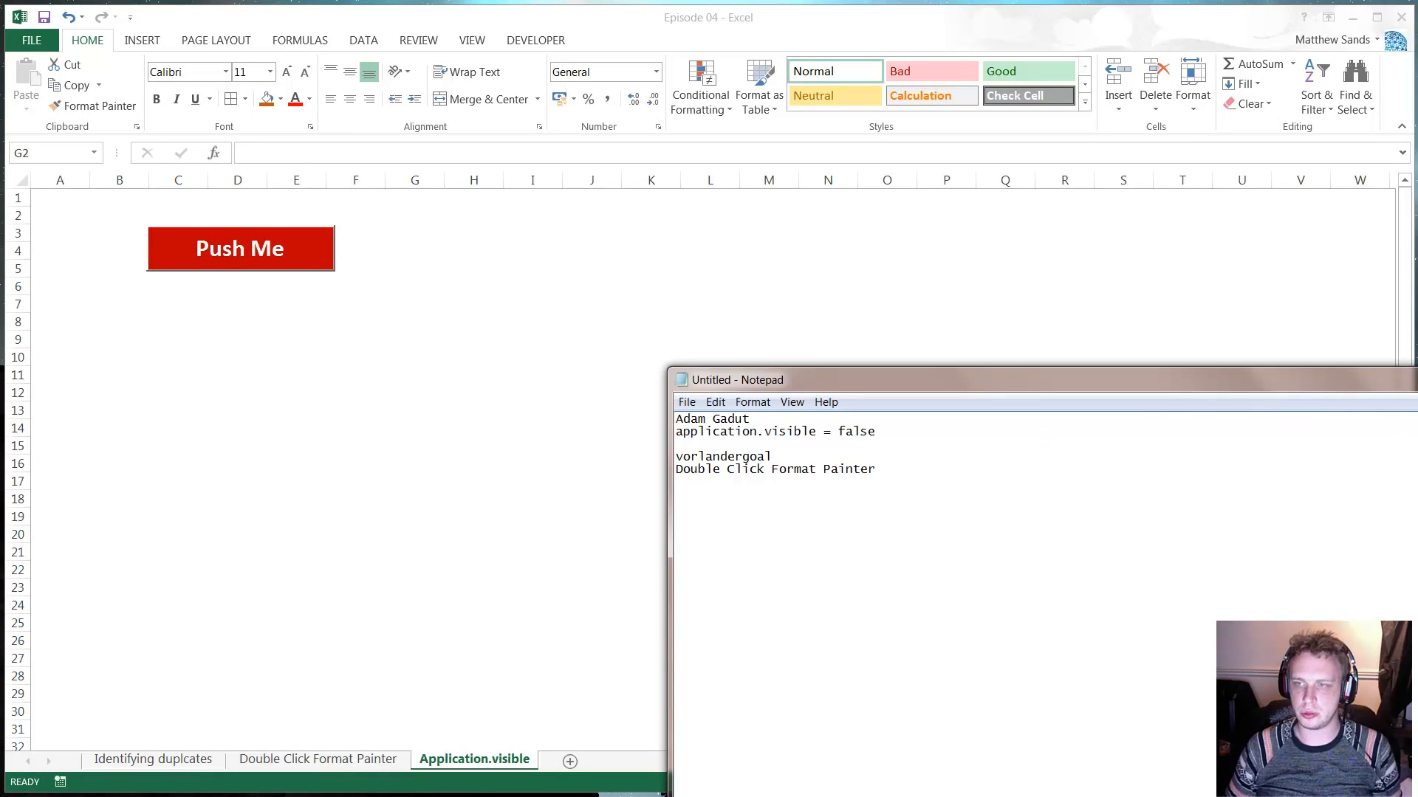
Bring the workbook in front of Notepad, select an empty cell, and run Push Me
left_click(473, 215)
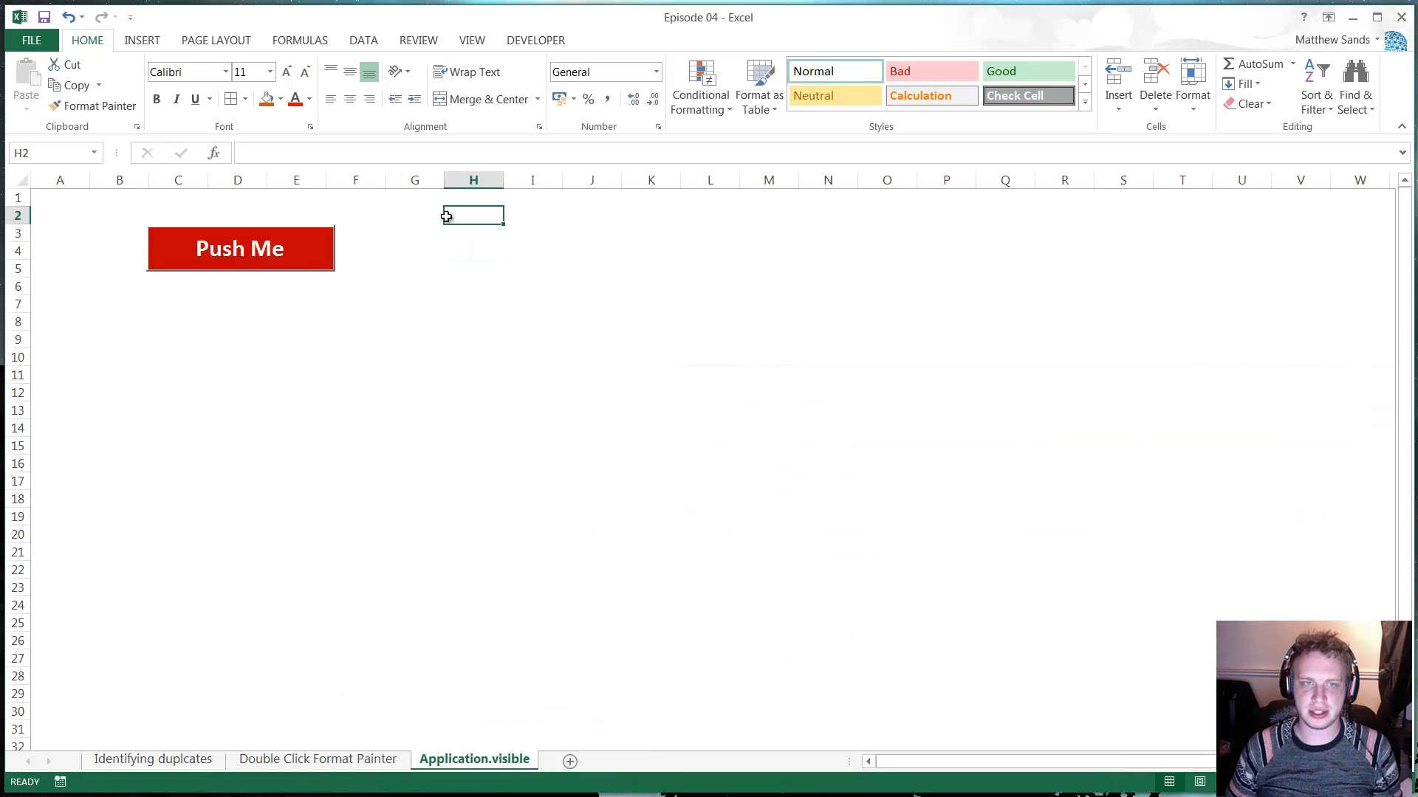
left_click(414, 233)
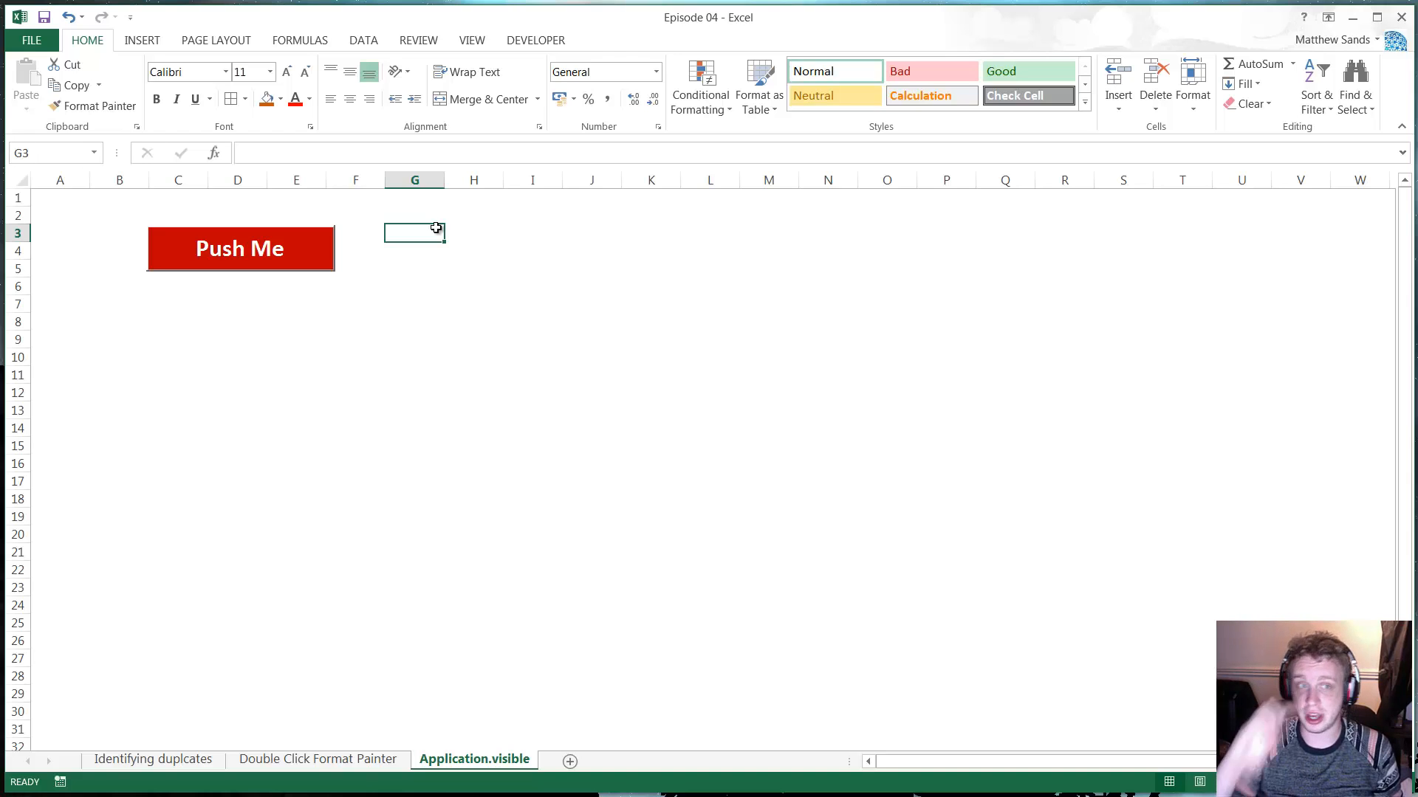
mouse_move(527, 302)
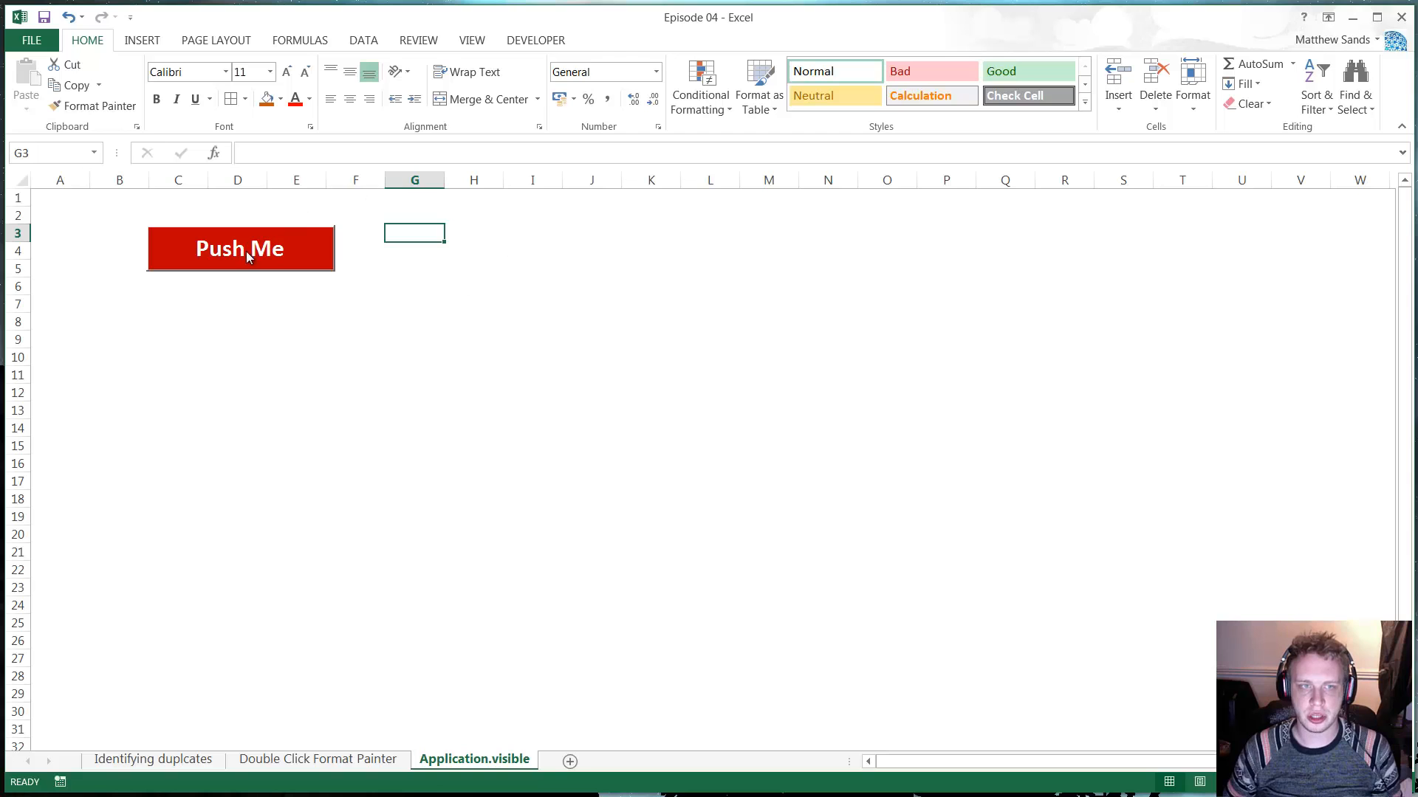
mouse_move(298, 253)
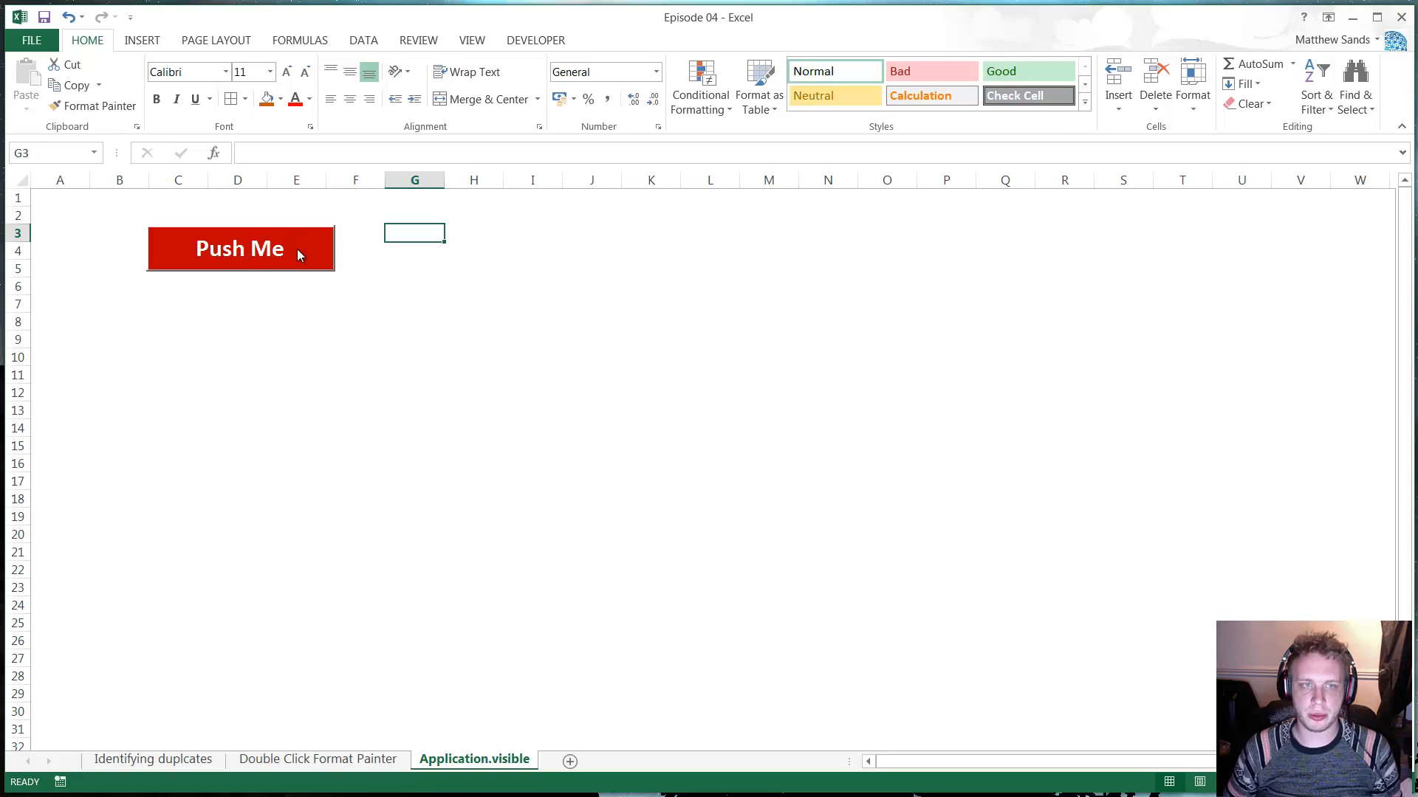
left_click(240, 248)
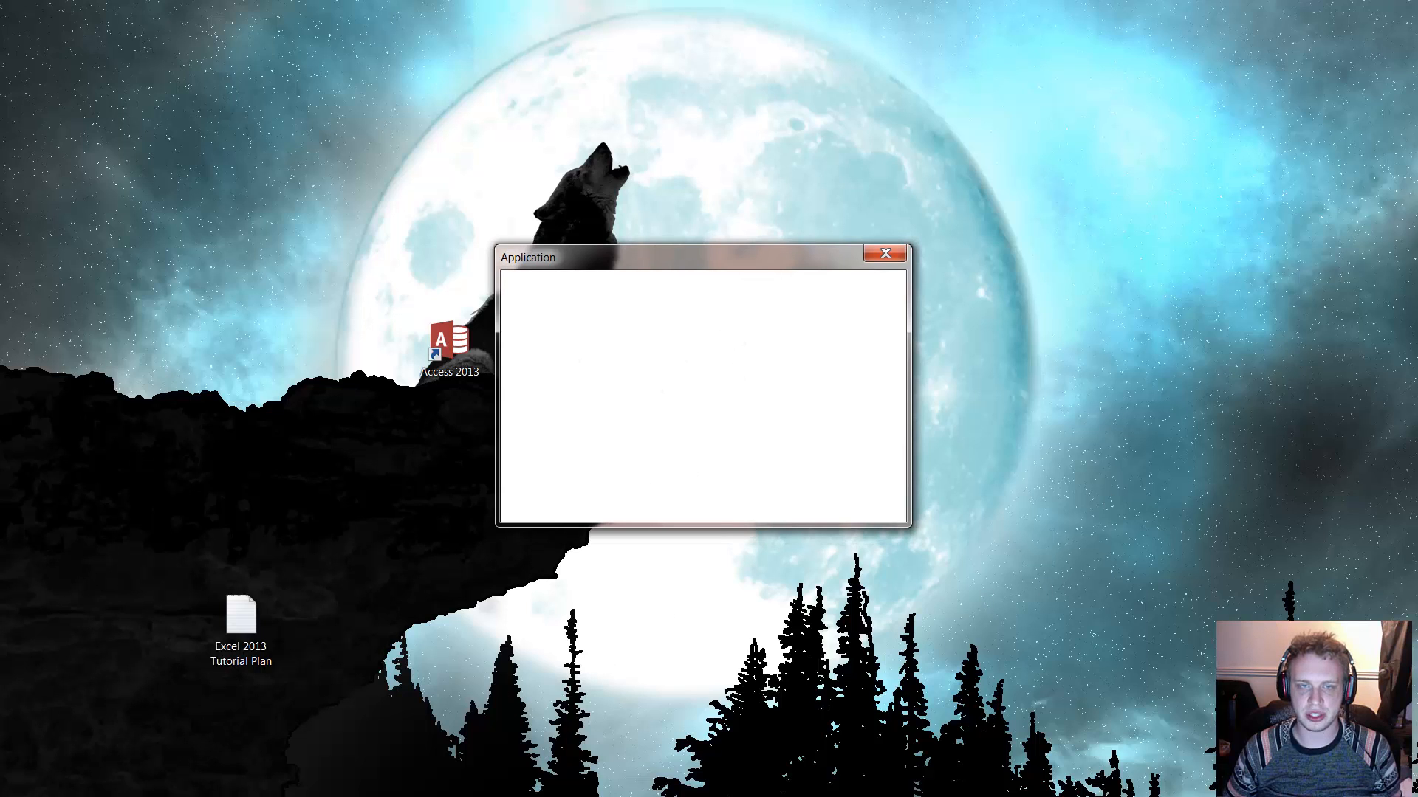
mouse_move(595, 348)
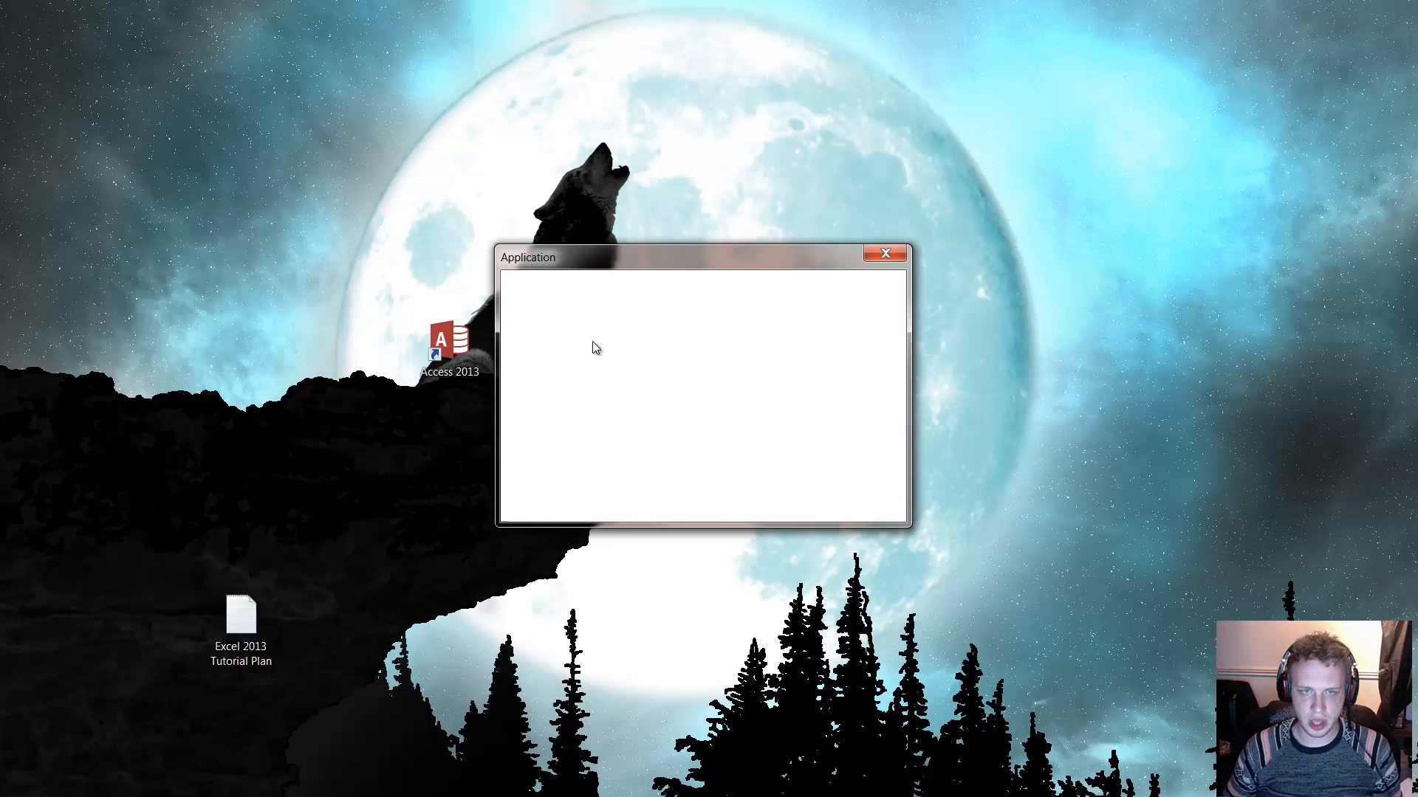
mouse_move(773, 319)
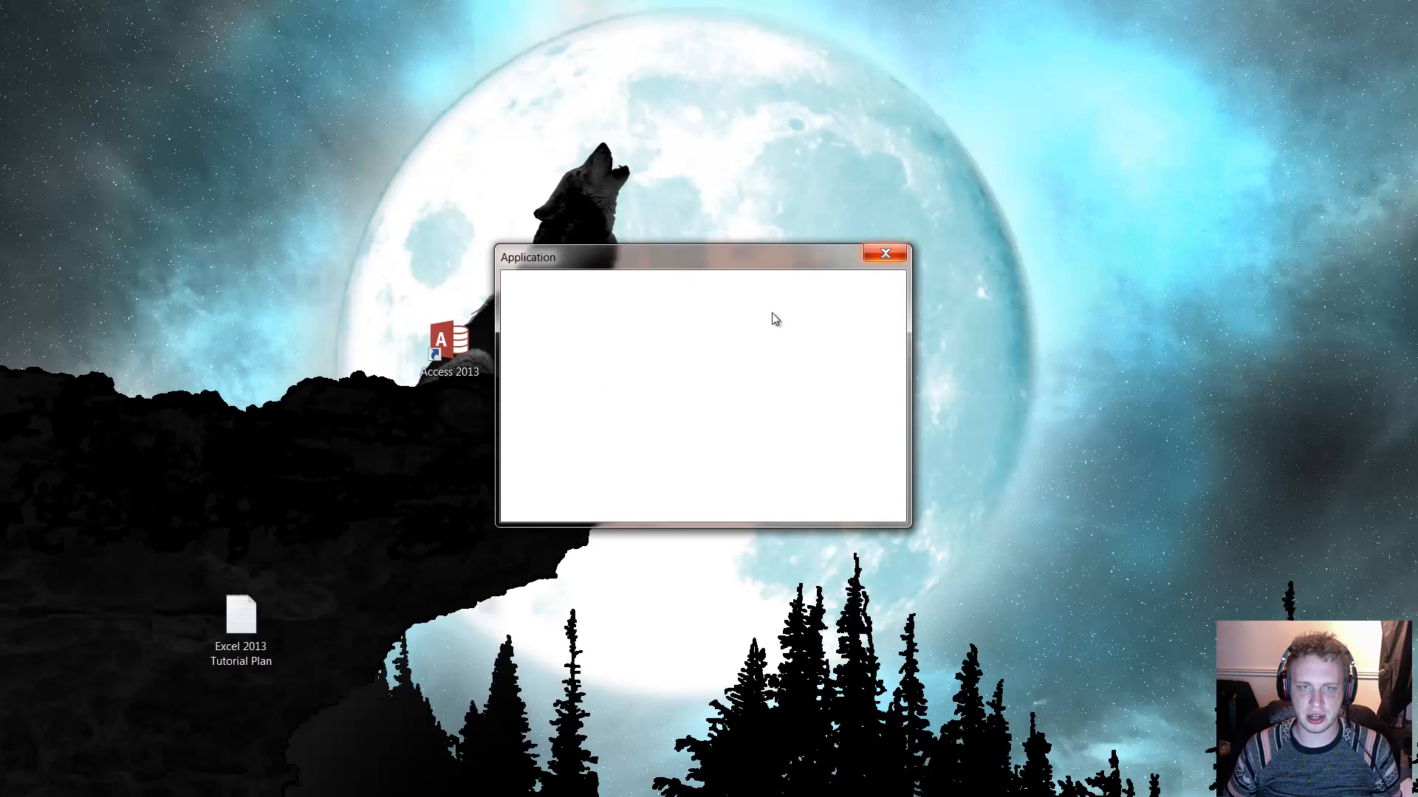
mouse_move(877, 302)
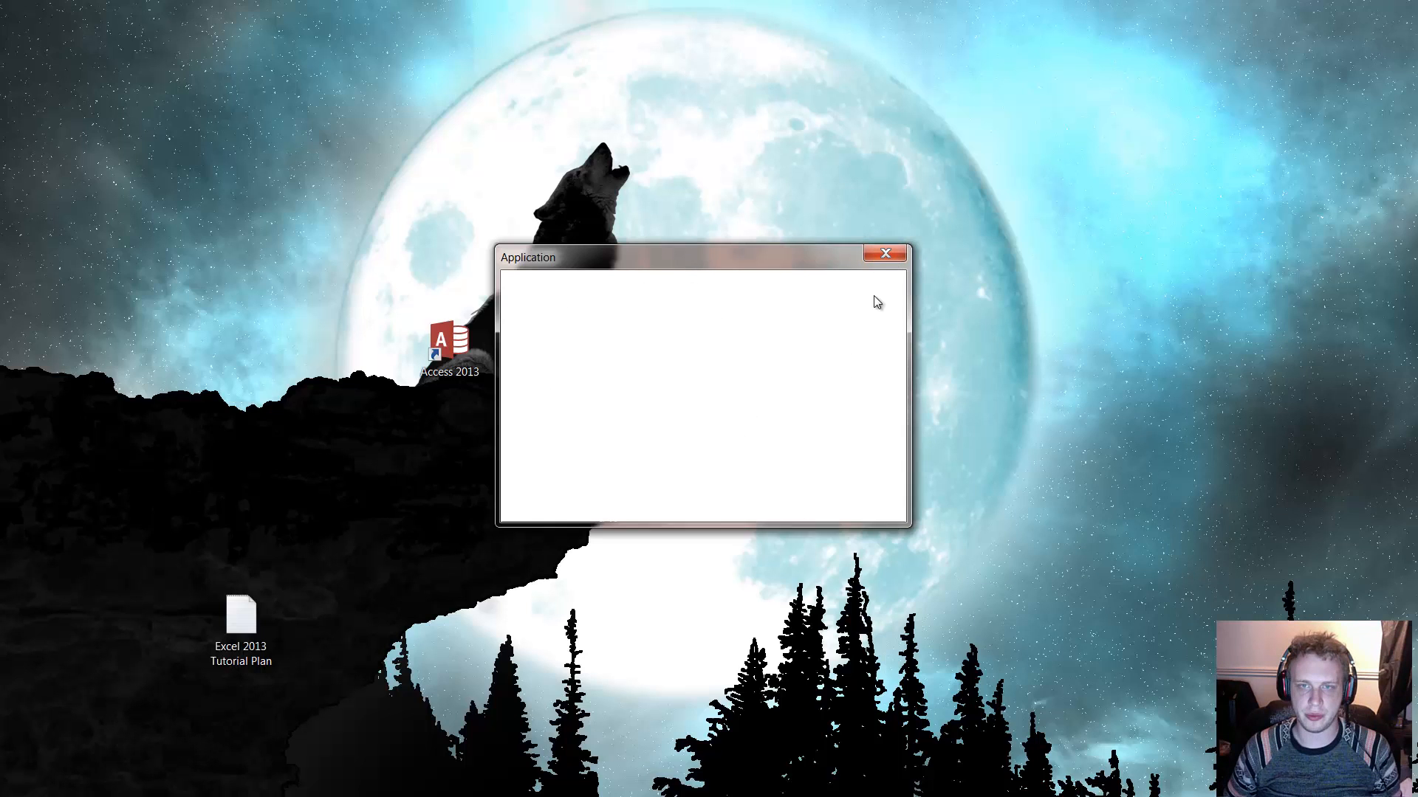
mouse_move(603, 319)
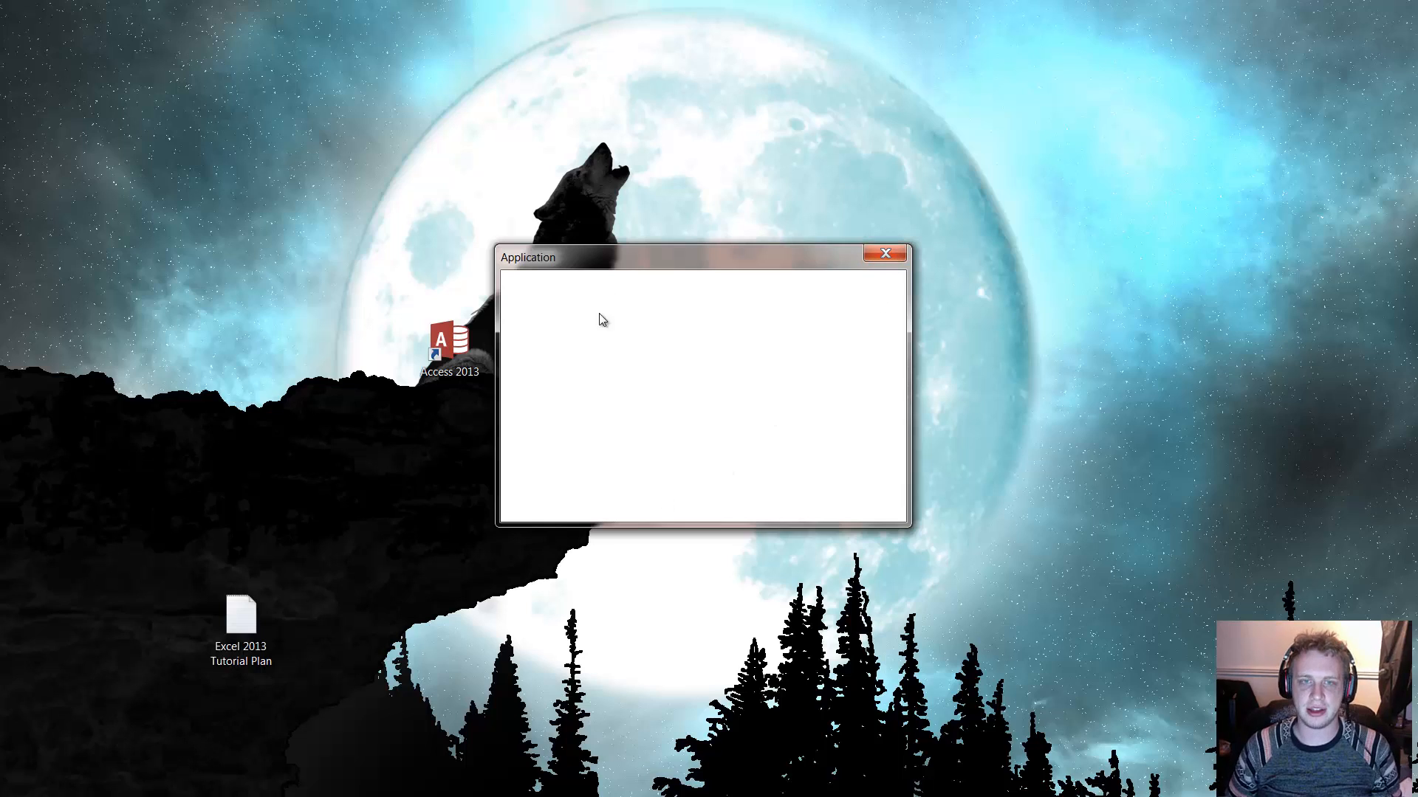
mouse_move(924, 391)
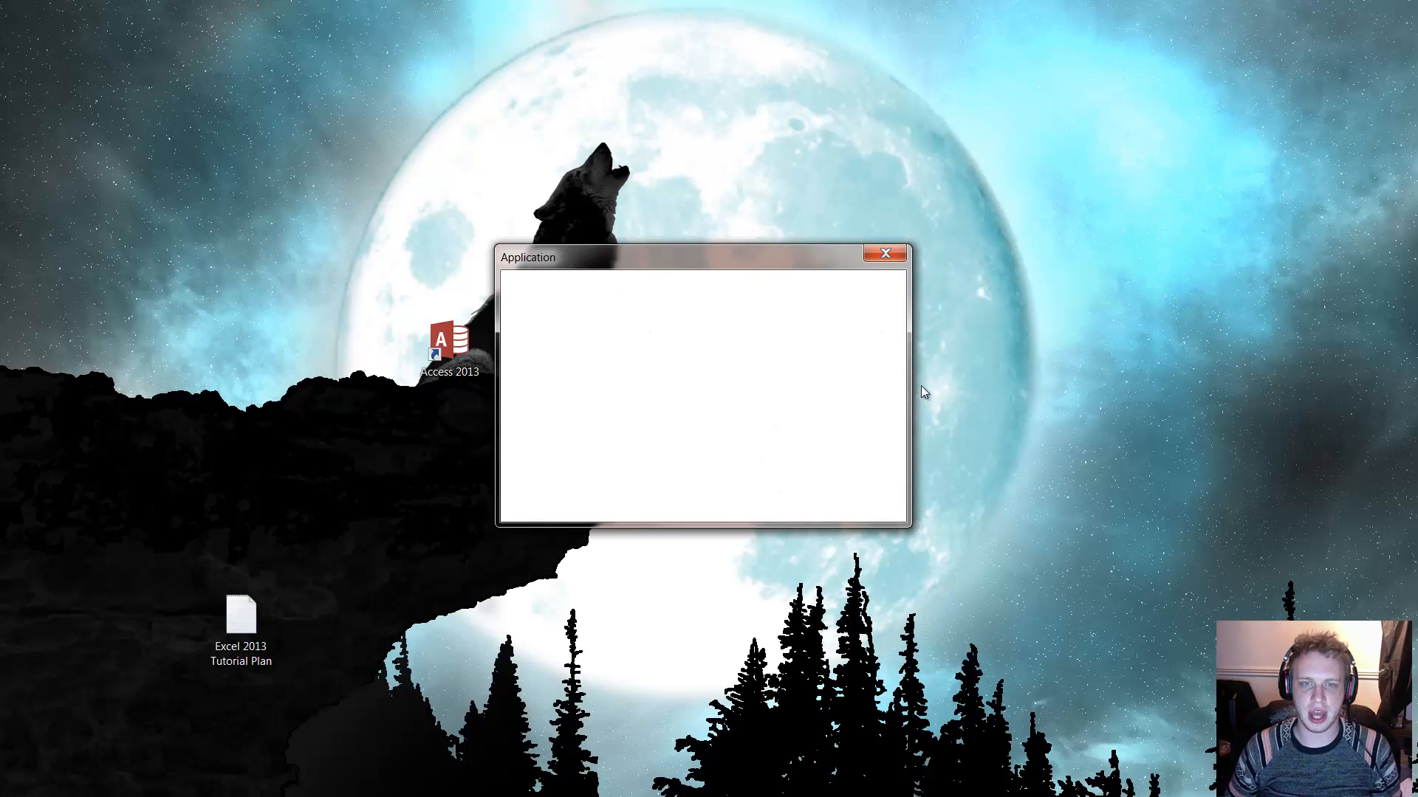
mouse_move(881, 333)
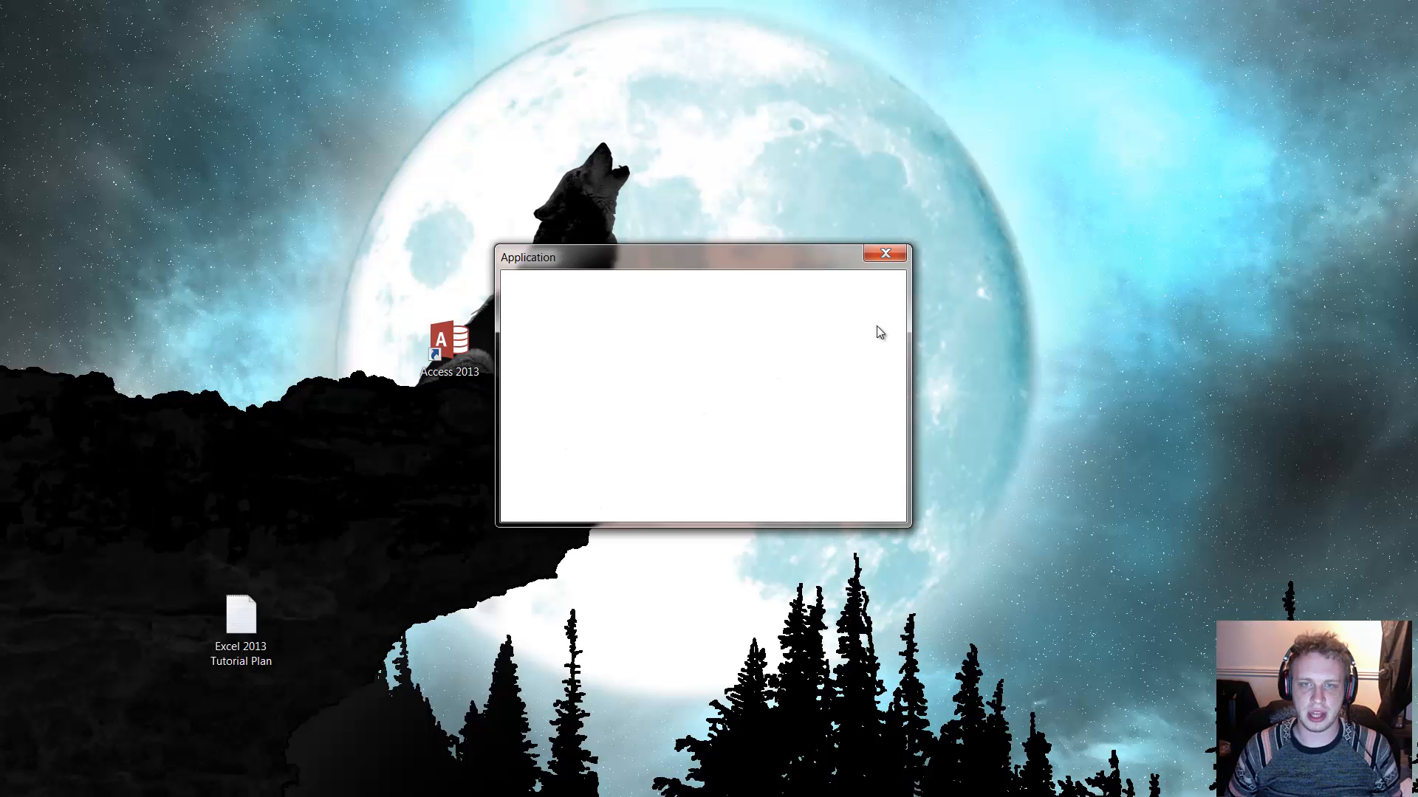
mouse_move(869, 303)
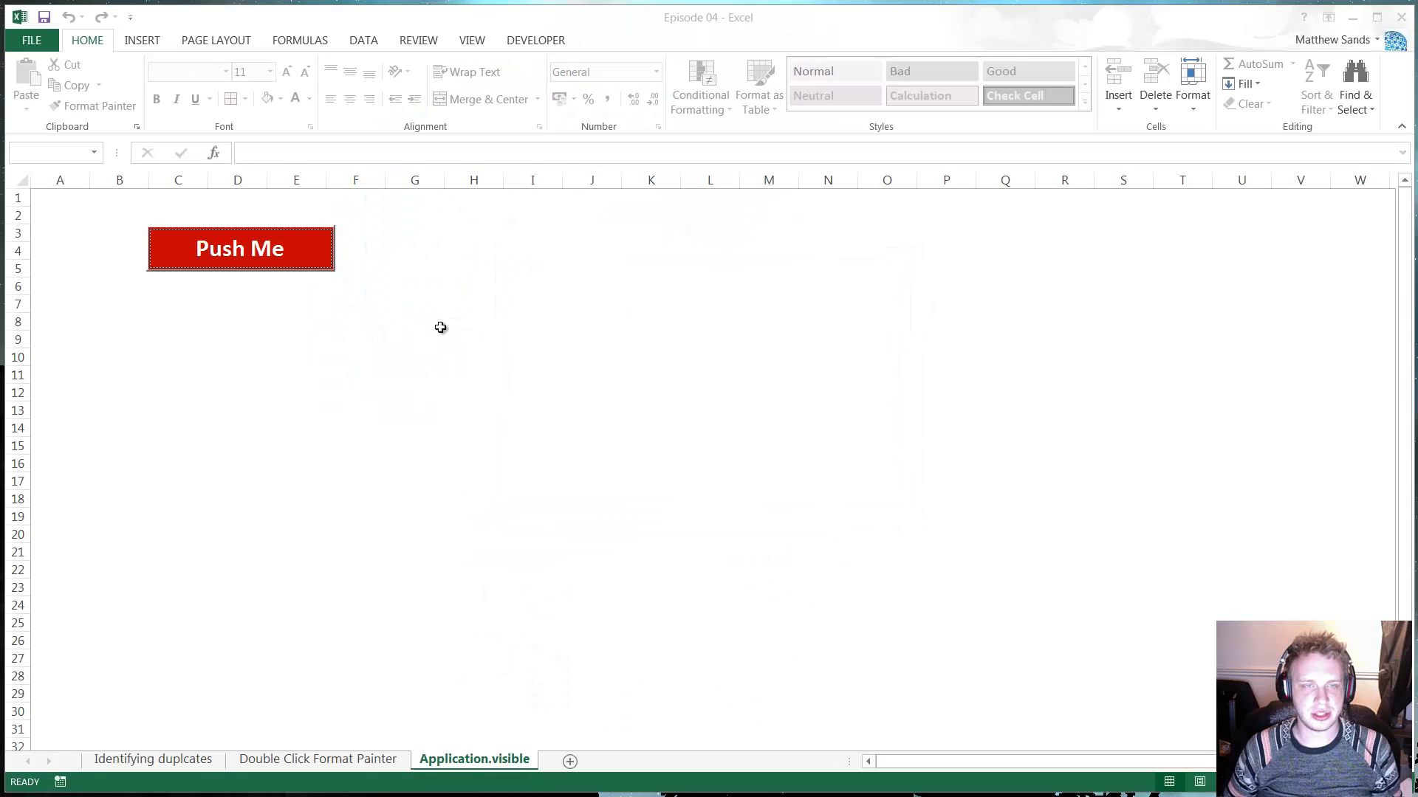
Open the Application.visible sheet's code at the button's click procedure
right_click(474, 759)
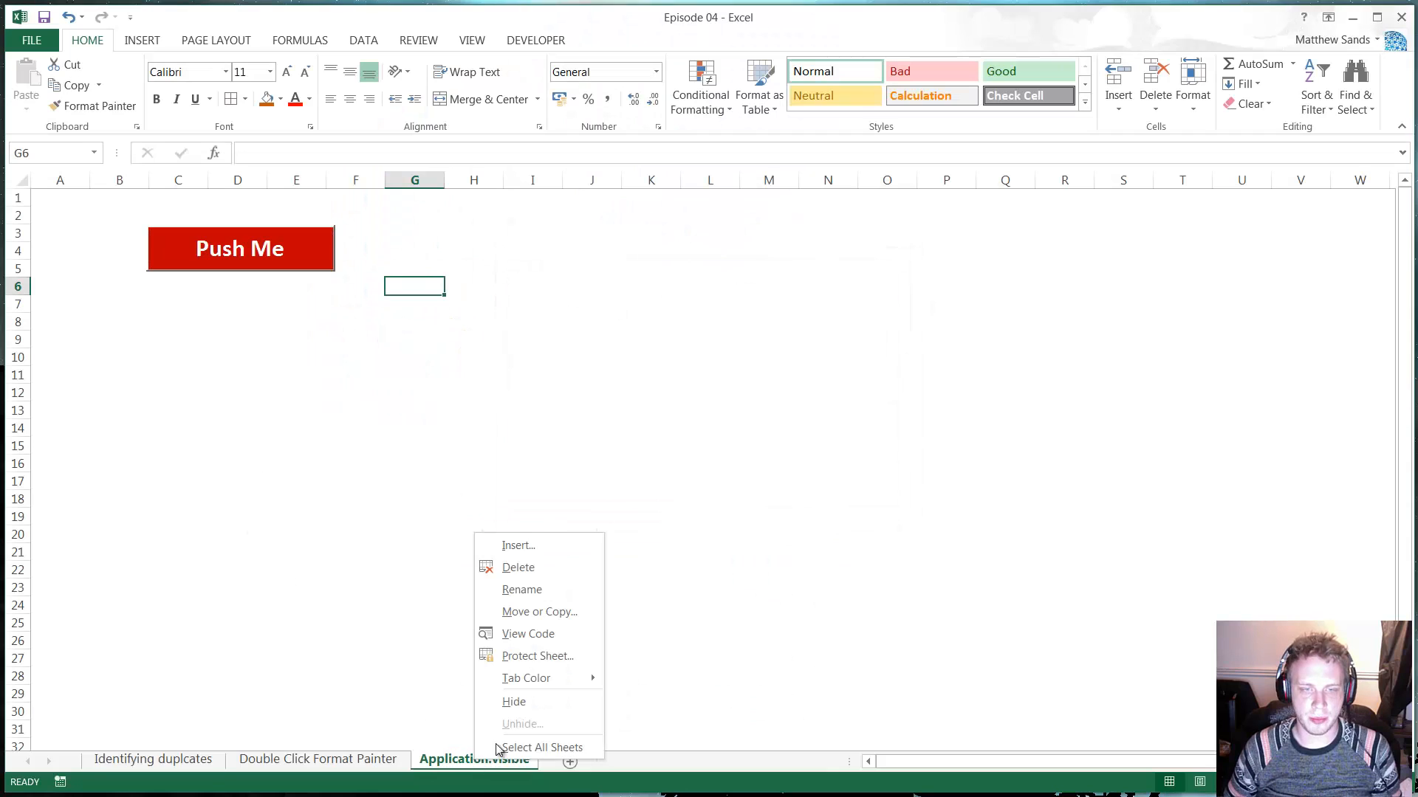
left_click(527, 633)
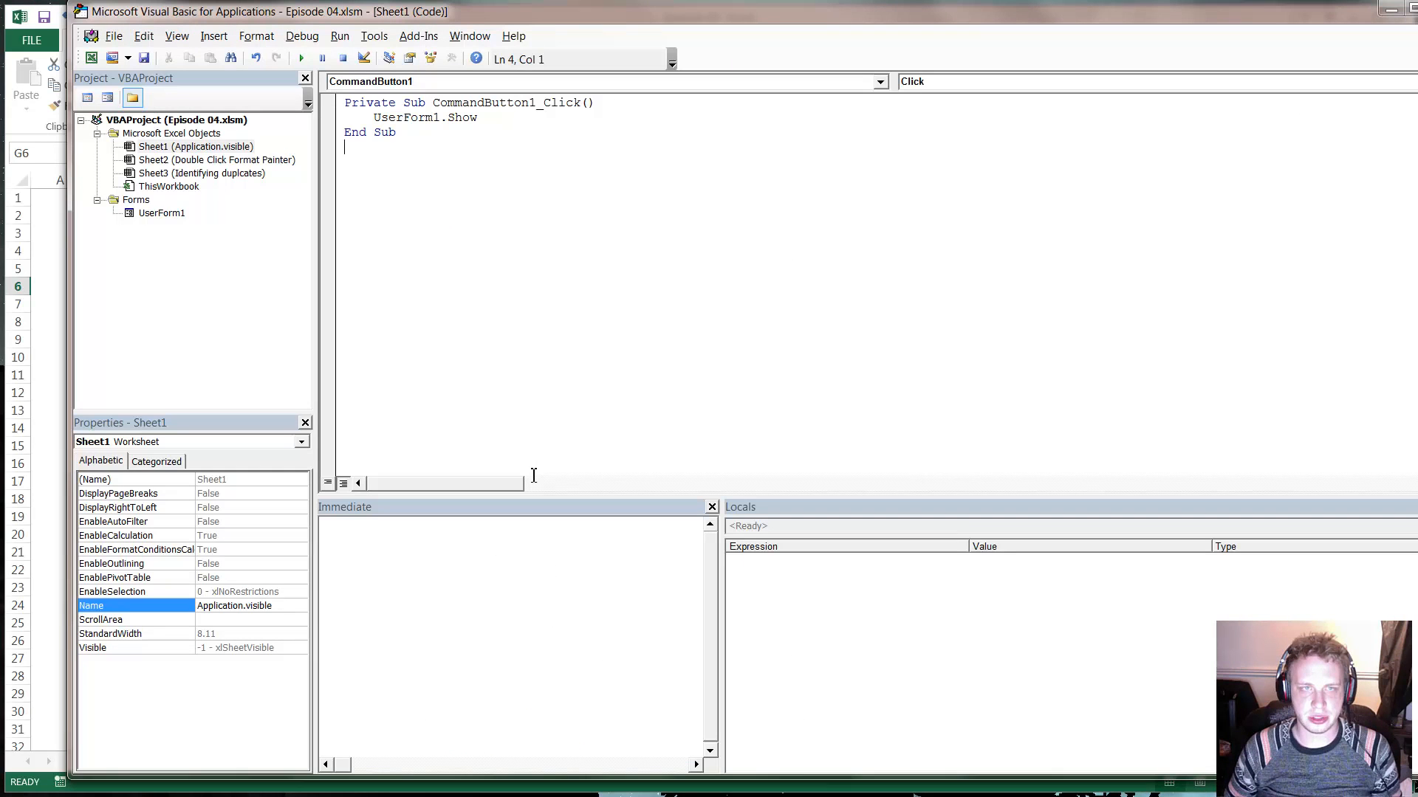
left_click(419, 102)
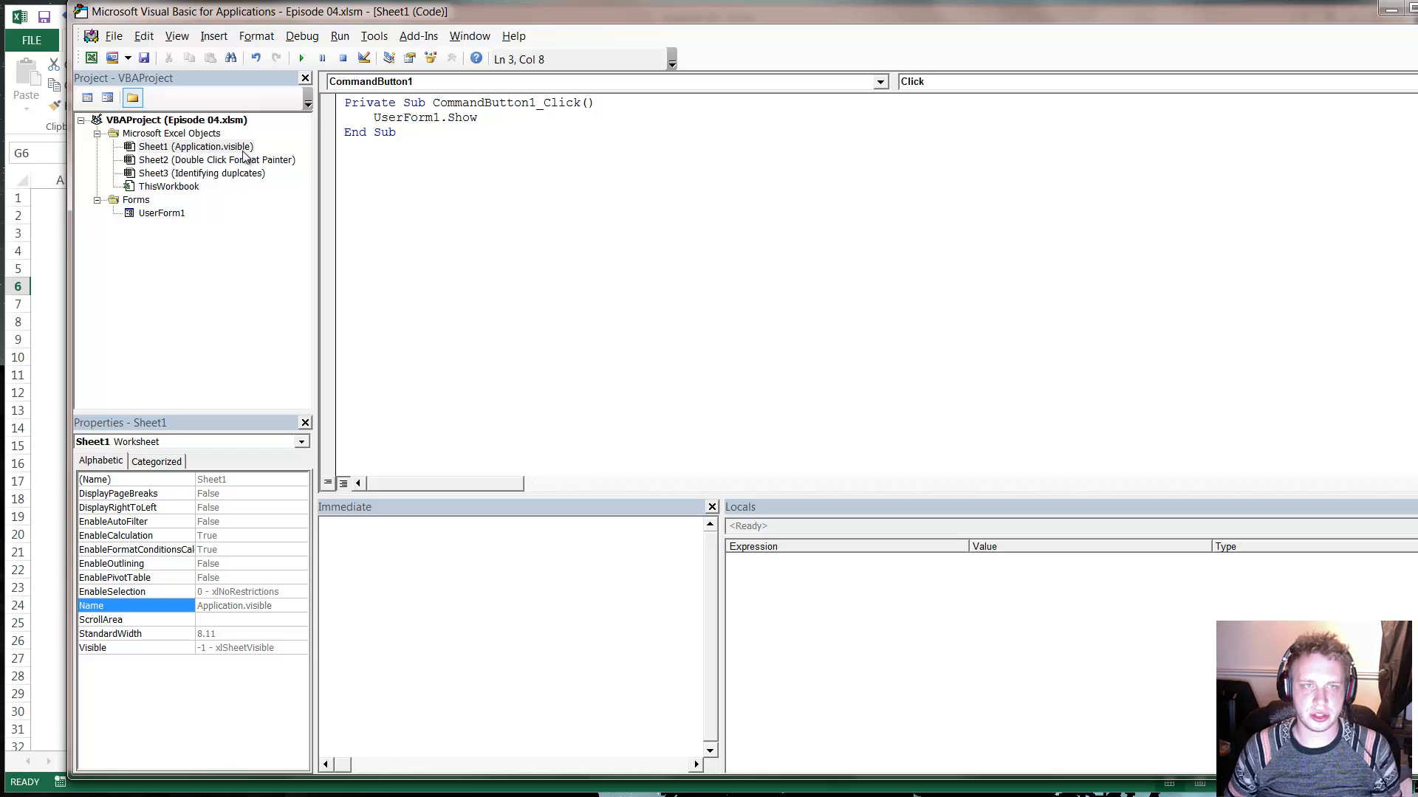
Open UserForm1's code and place the caret after False in Initialize
right_click(161, 213)
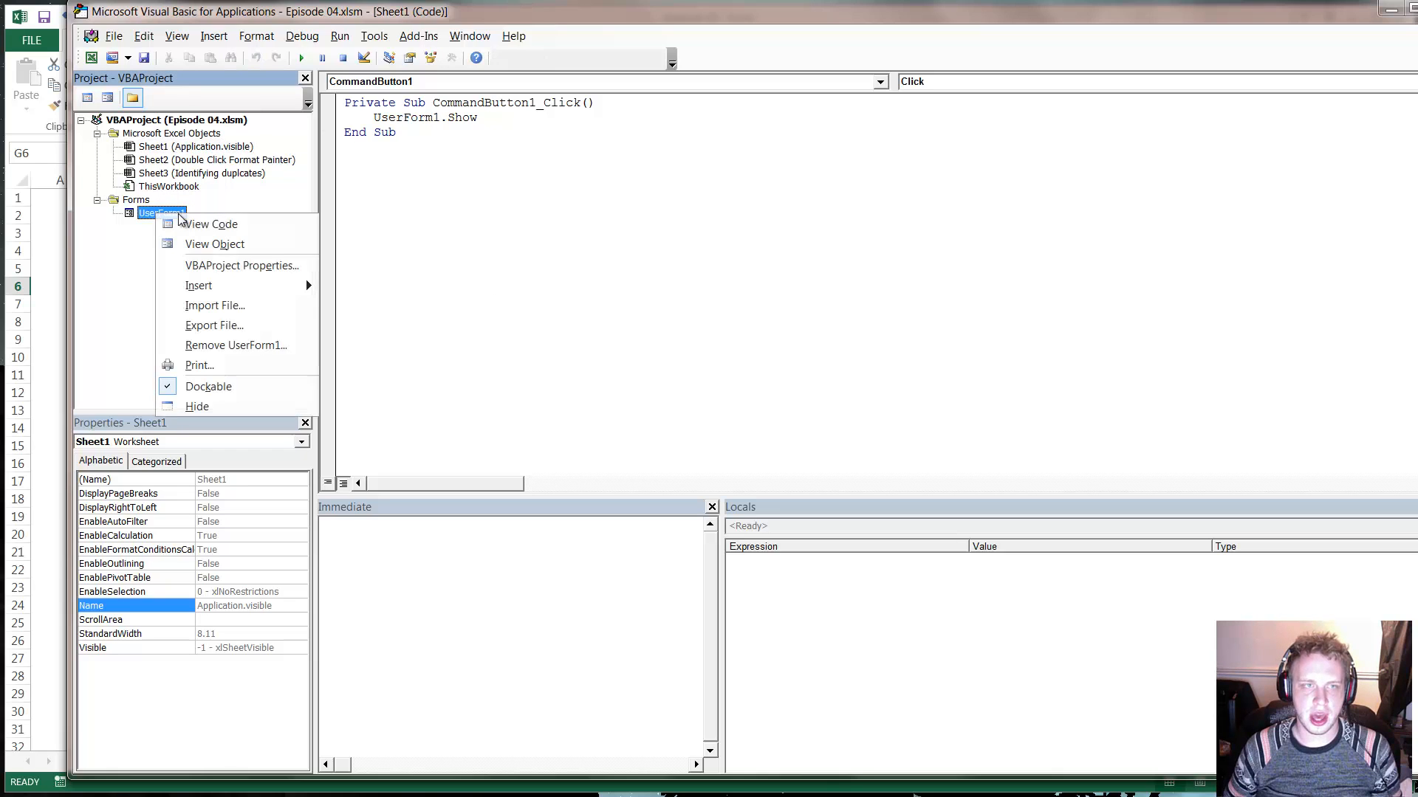
left_click(212, 223)
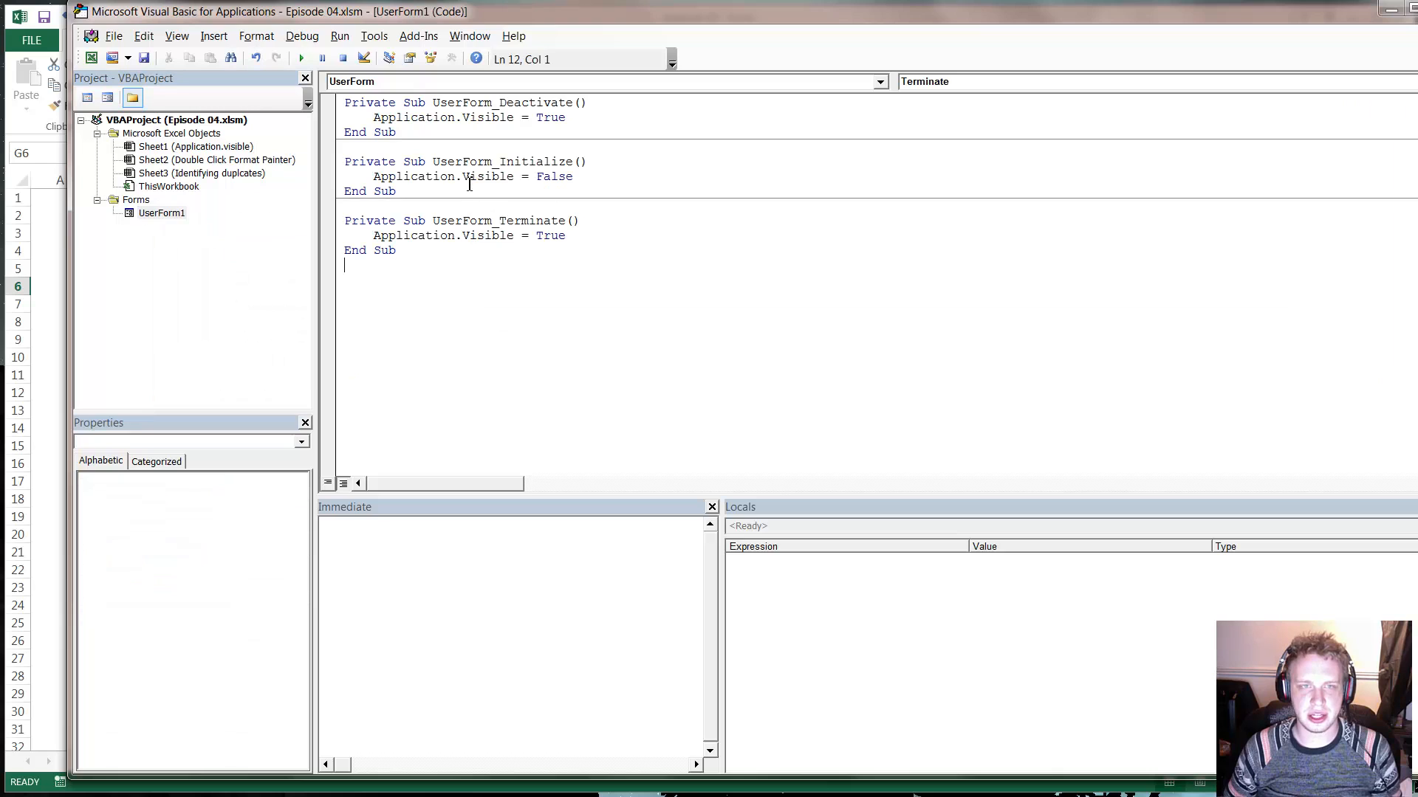
left_click(477, 177)
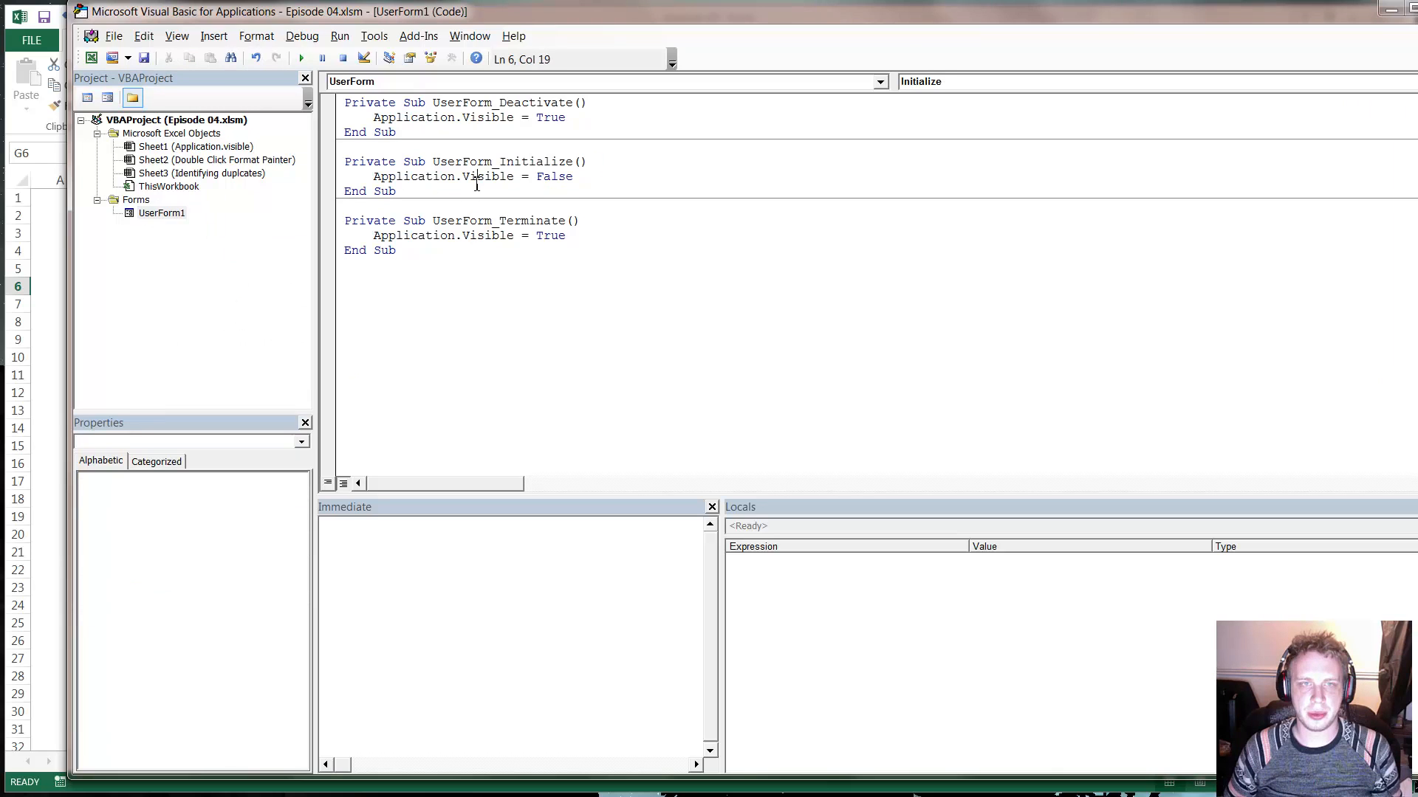
left_click(573, 176)
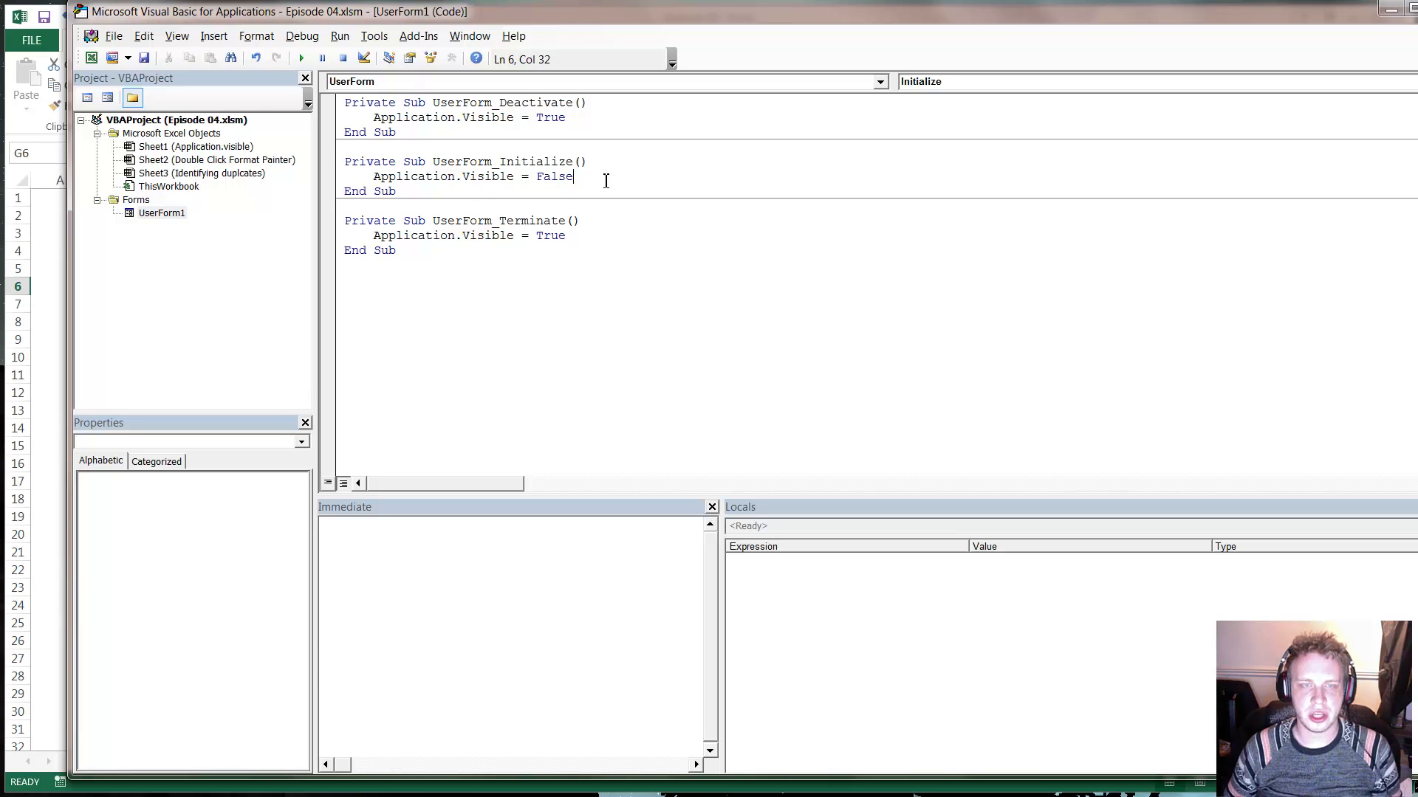
mouse_move(483, 174)
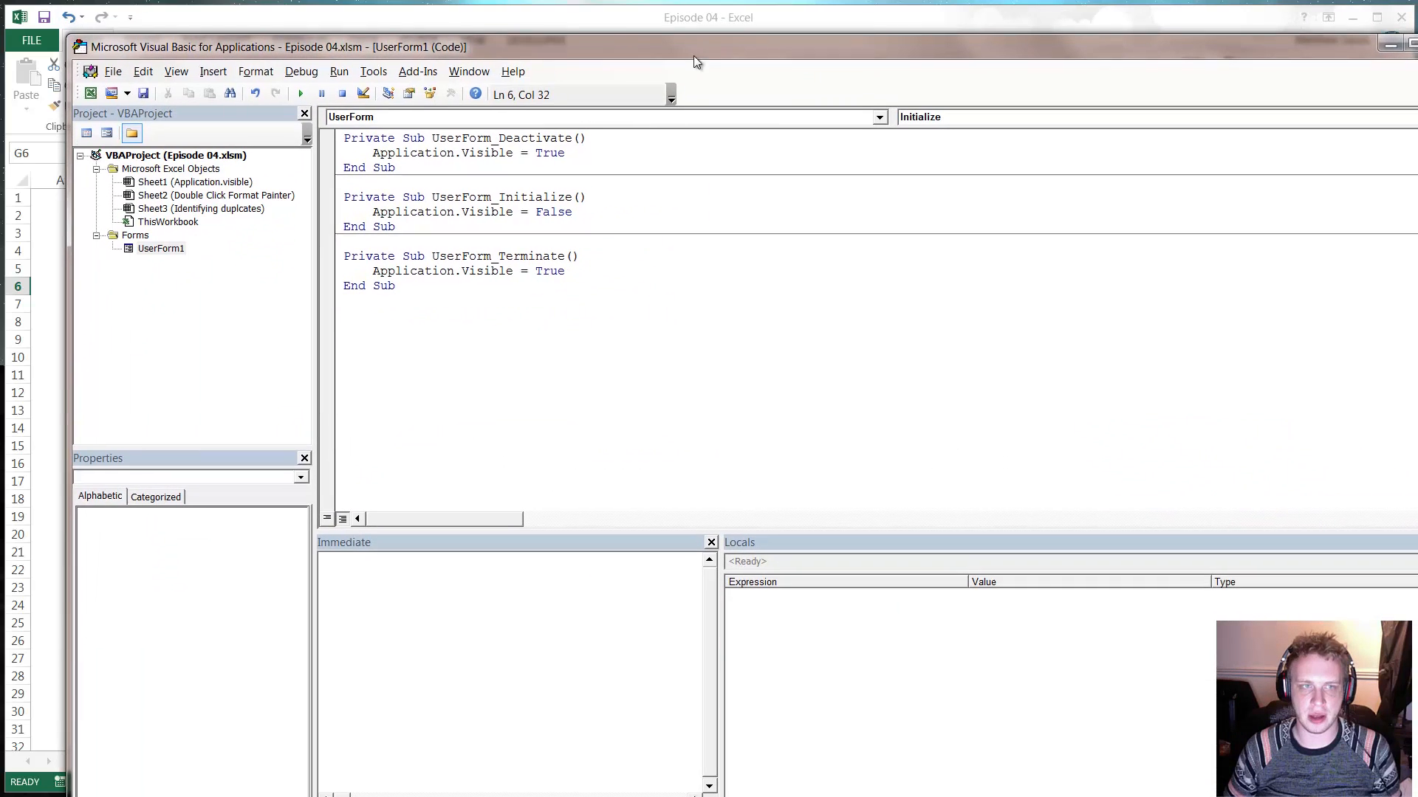
Use View Object on UserForm1 to show its CommandButton1 and text box
right_click(161, 249)
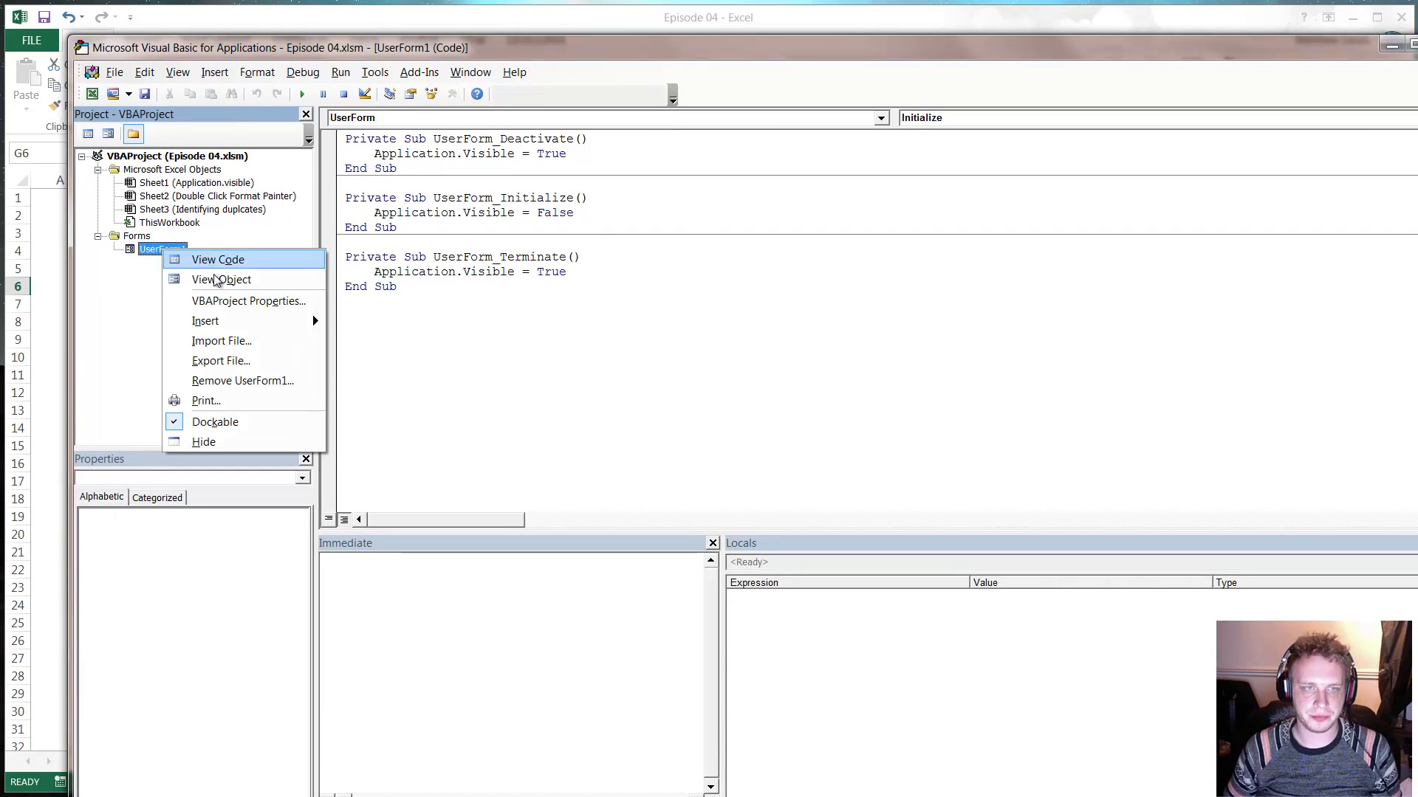
left_click(220, 279)
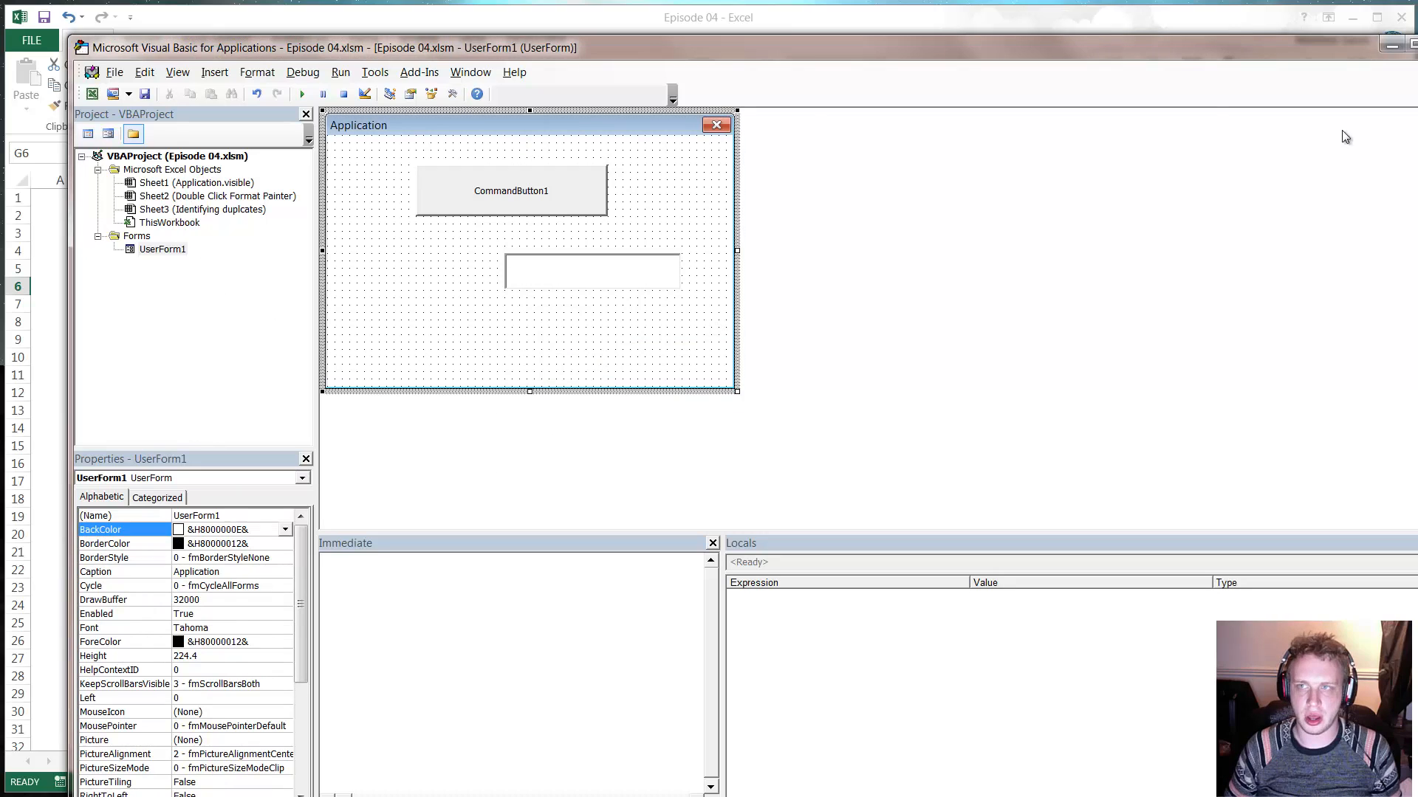
Run the Push Me button, type 'gdfbdb' in the form, then close UserForm1
left_click(302, 94)
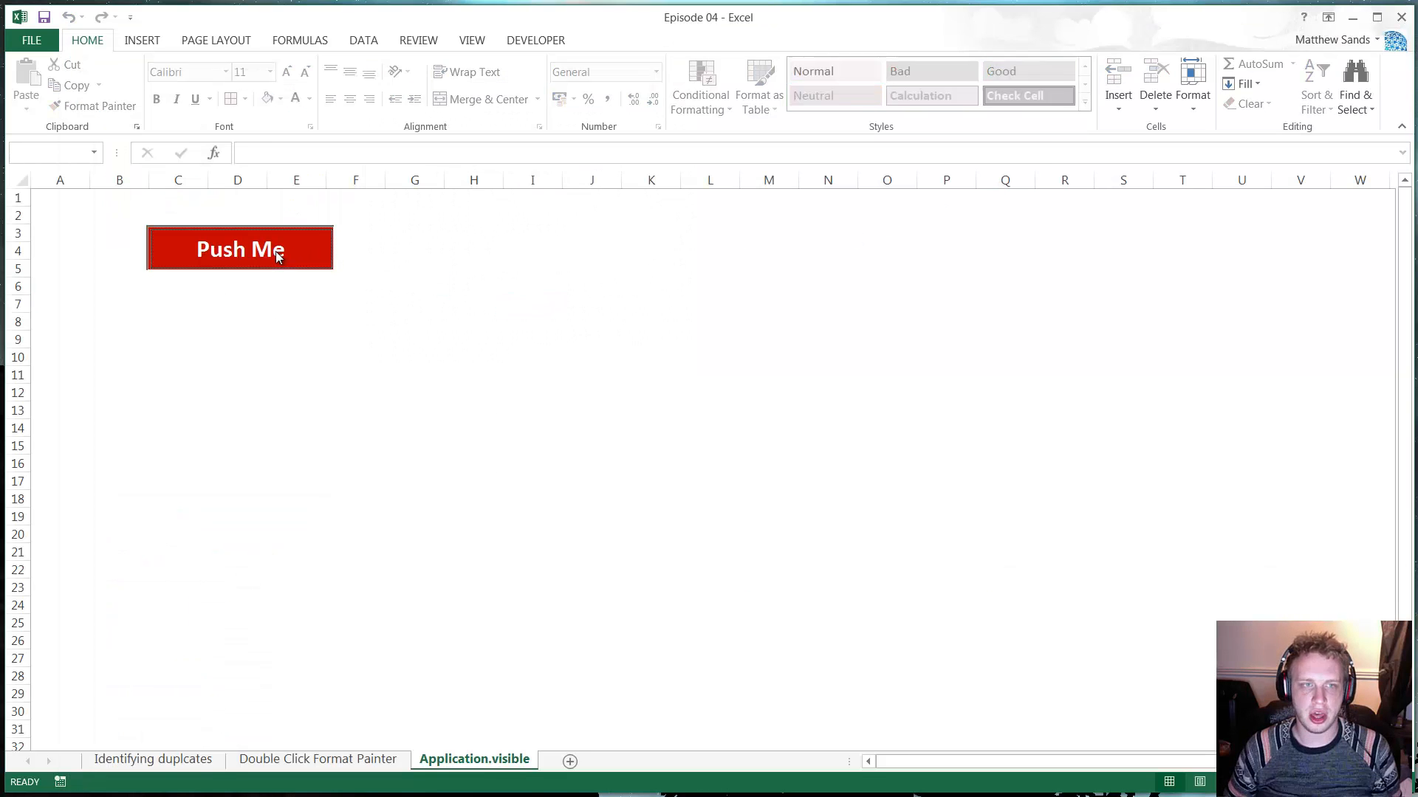
left_click(239, 250)
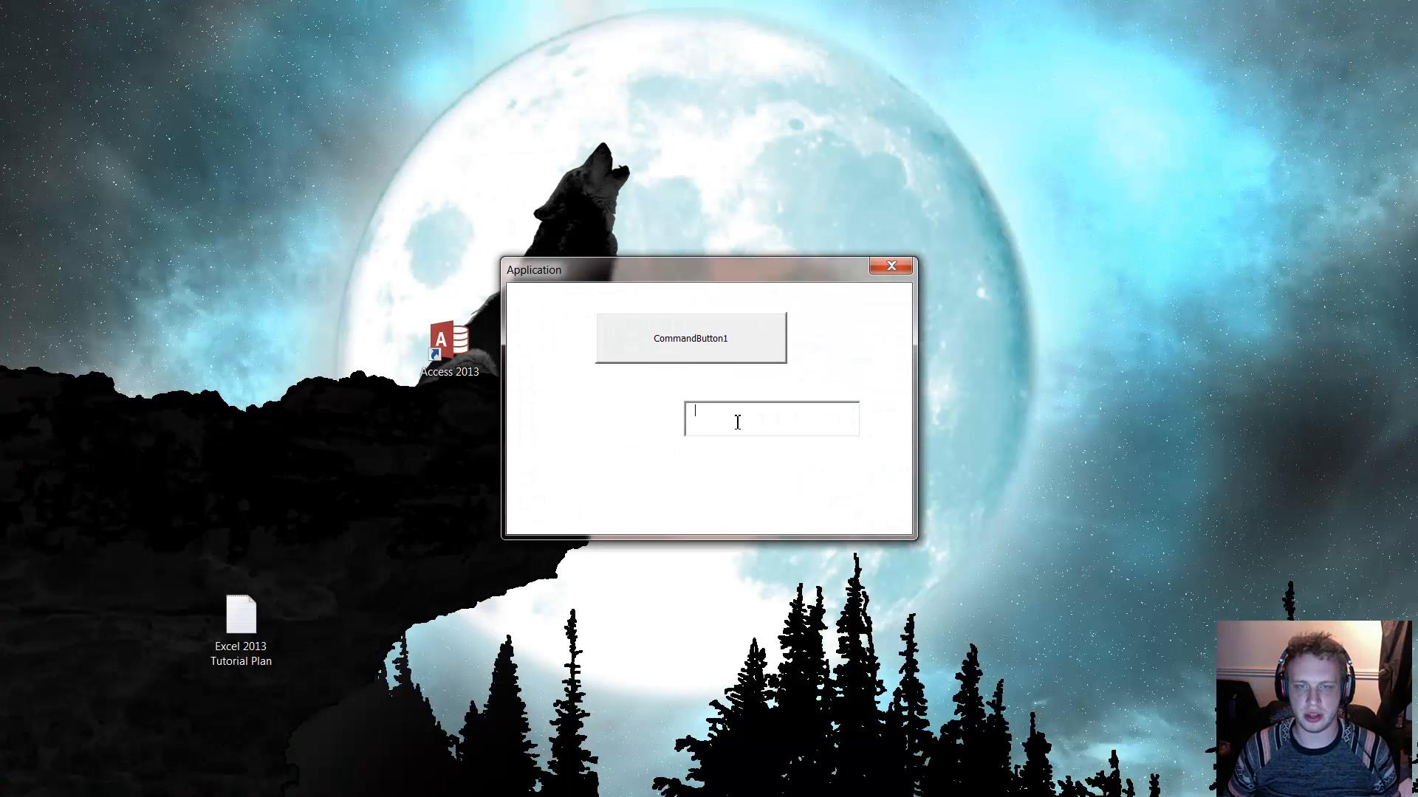
type("gdfbdb")
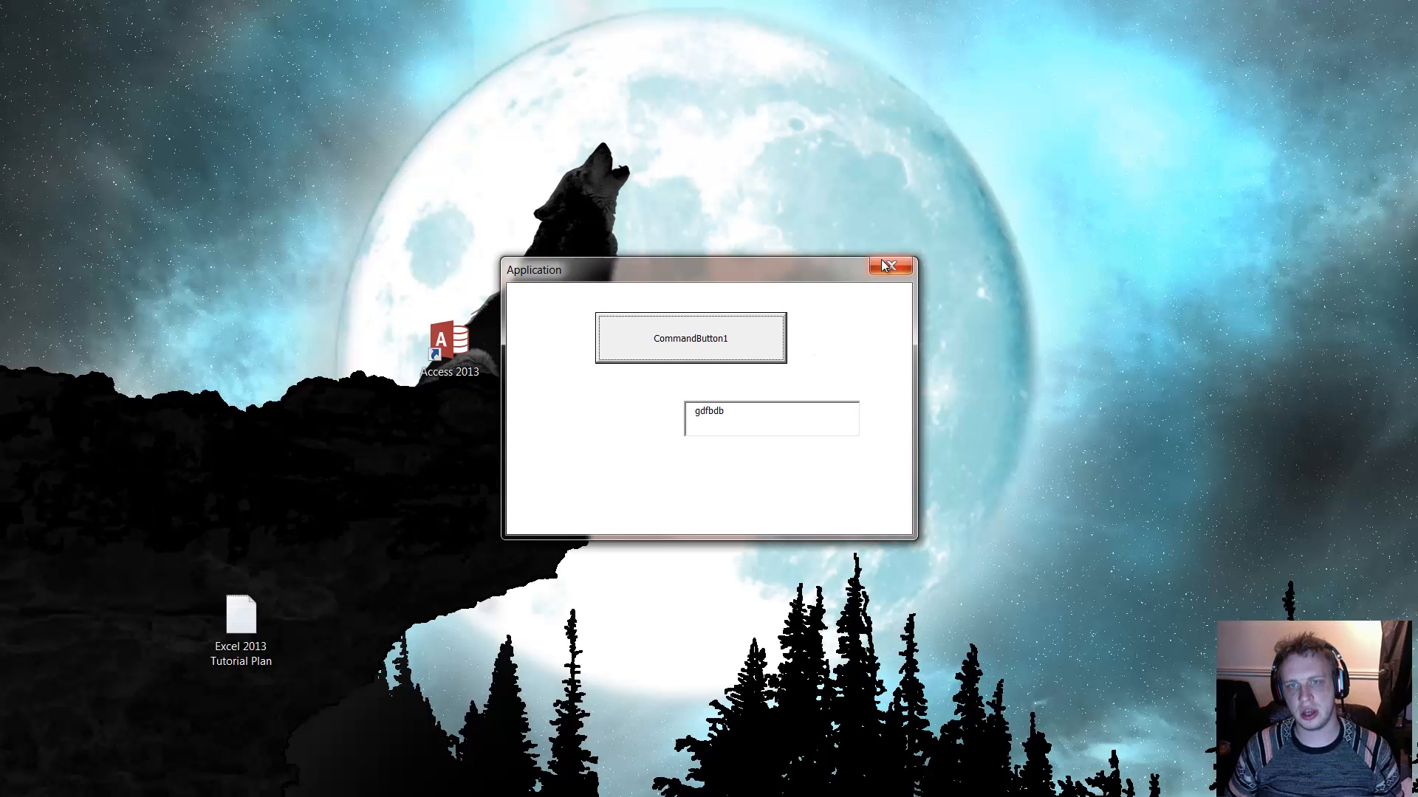
left_click(901, 265)
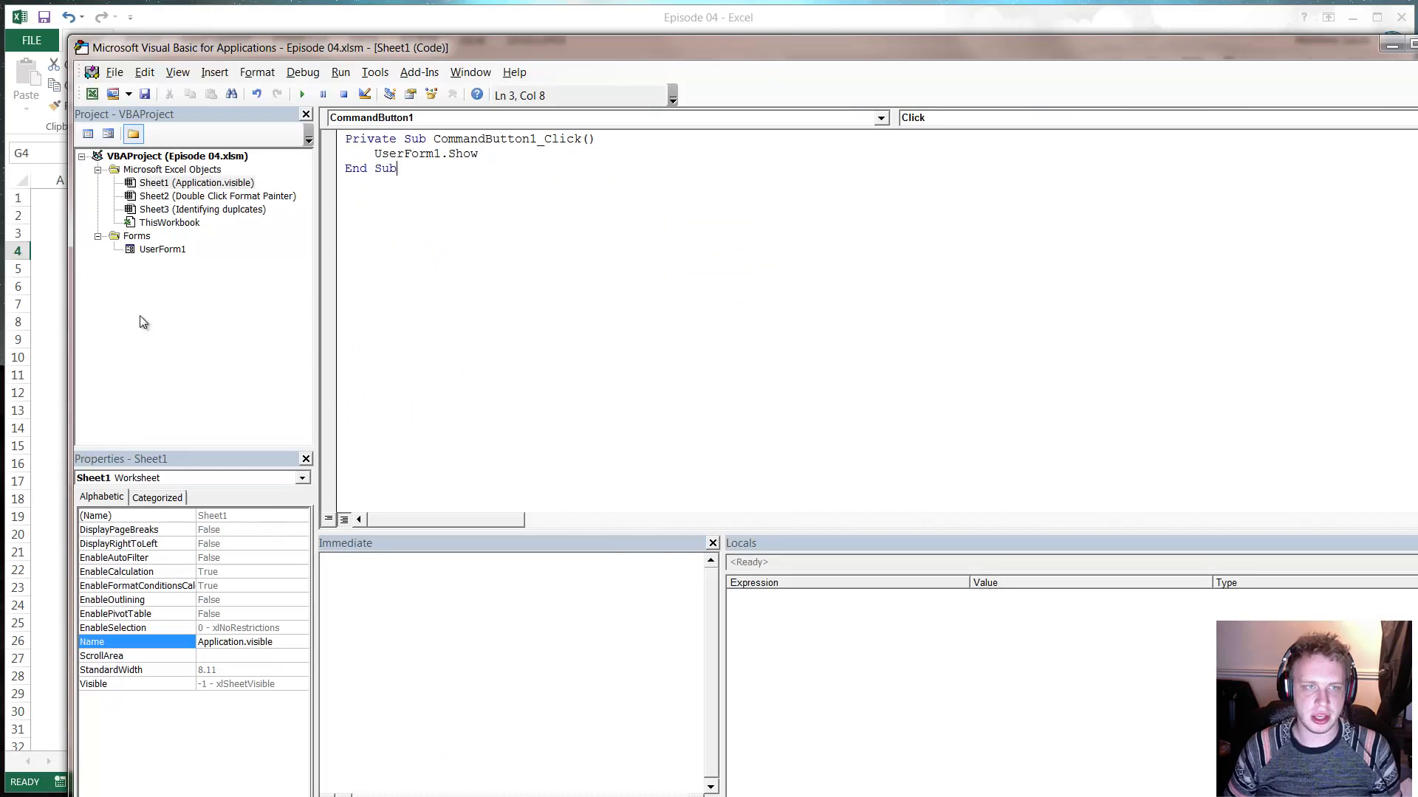
Open UserForm1's code and highlight its Terminate routine
double_click(162, 249)
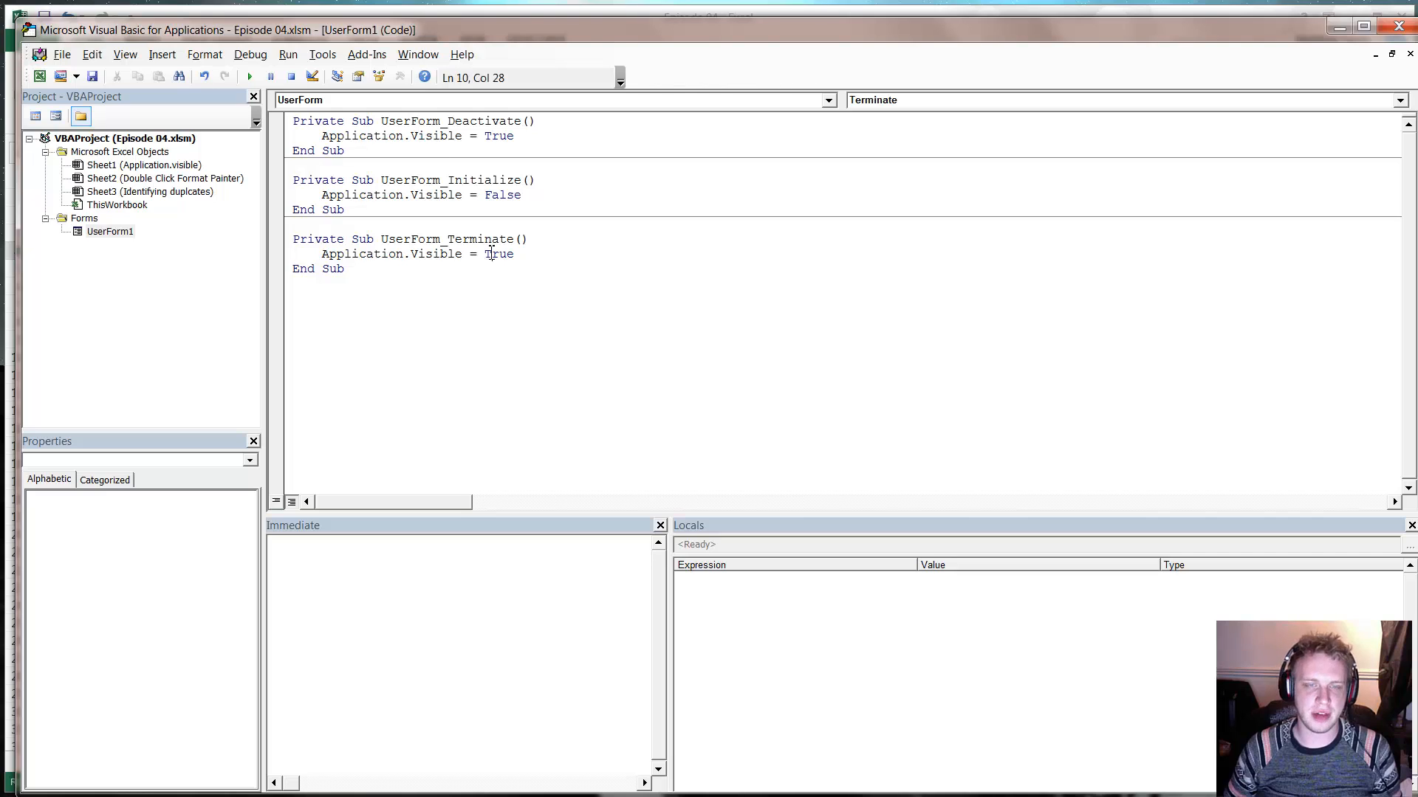
left_click_drag(293, 223, 345, 268)
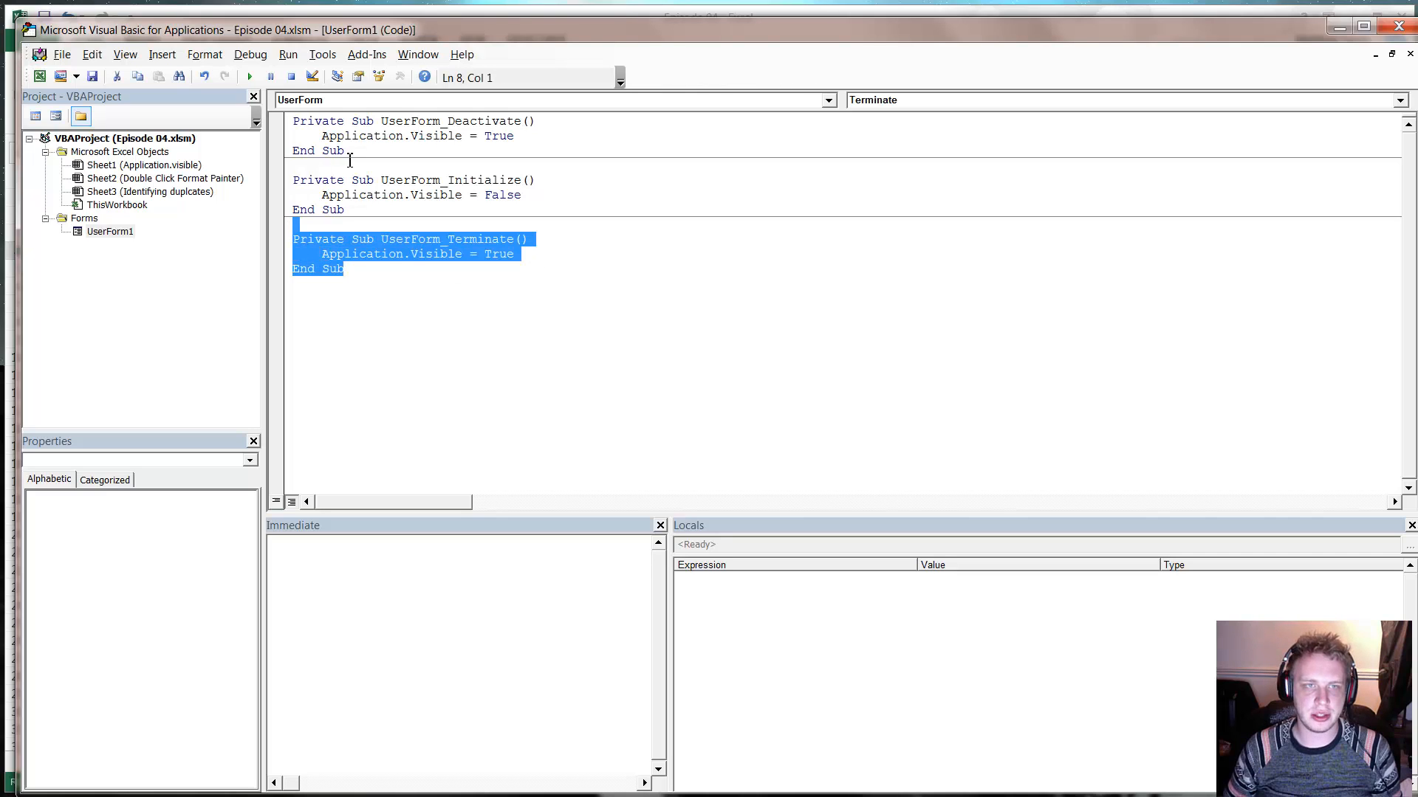
left_click(383, 136)
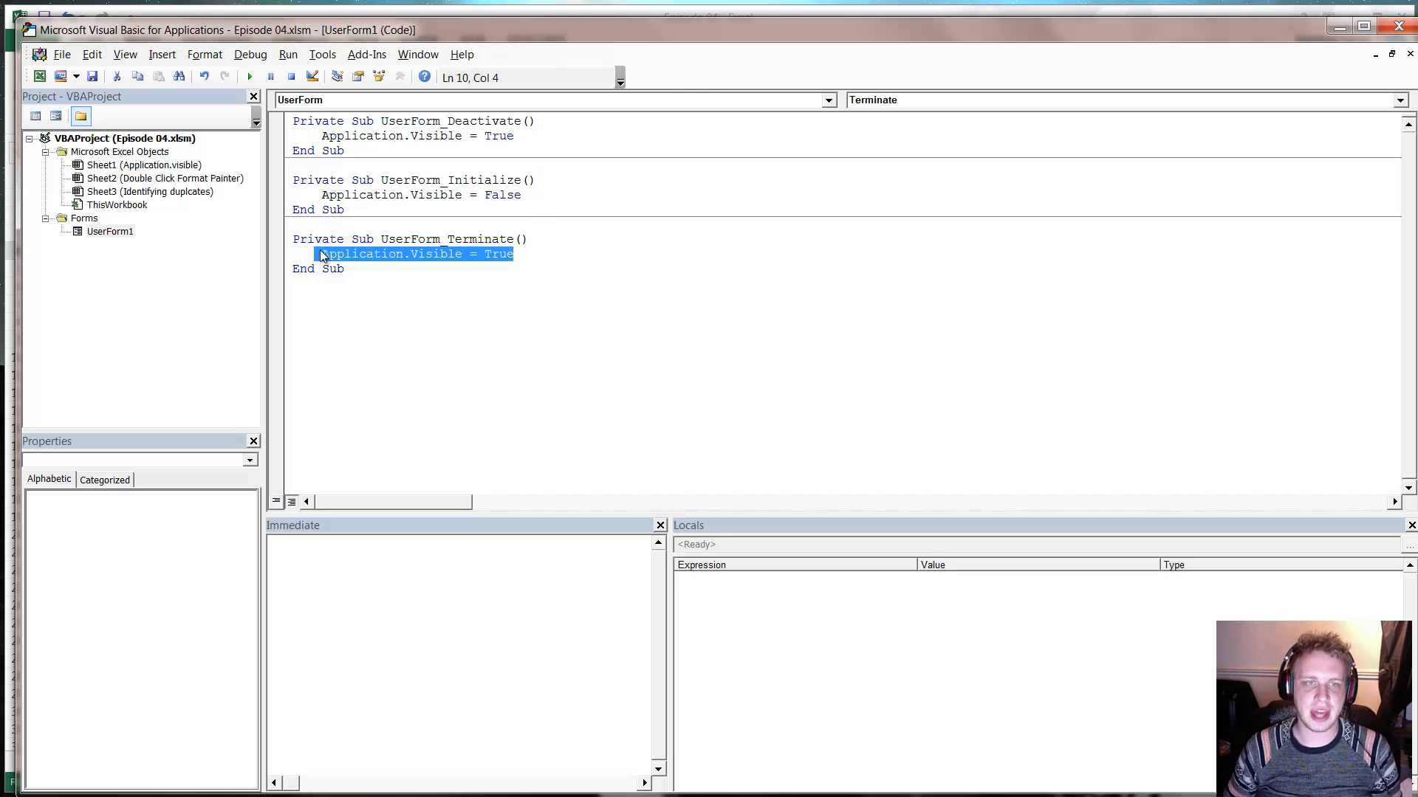
left_click(452, 269)
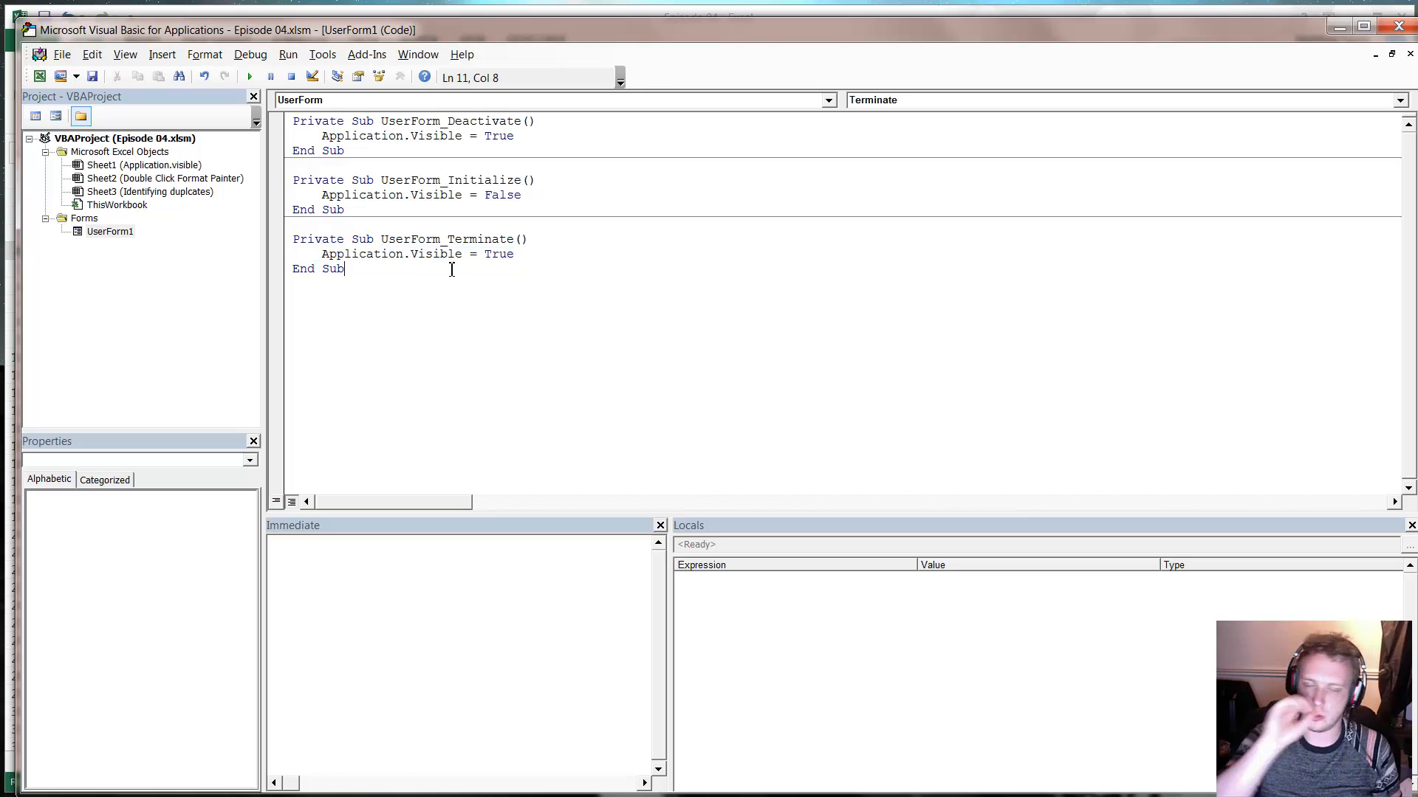
mouse_move(193, 293)
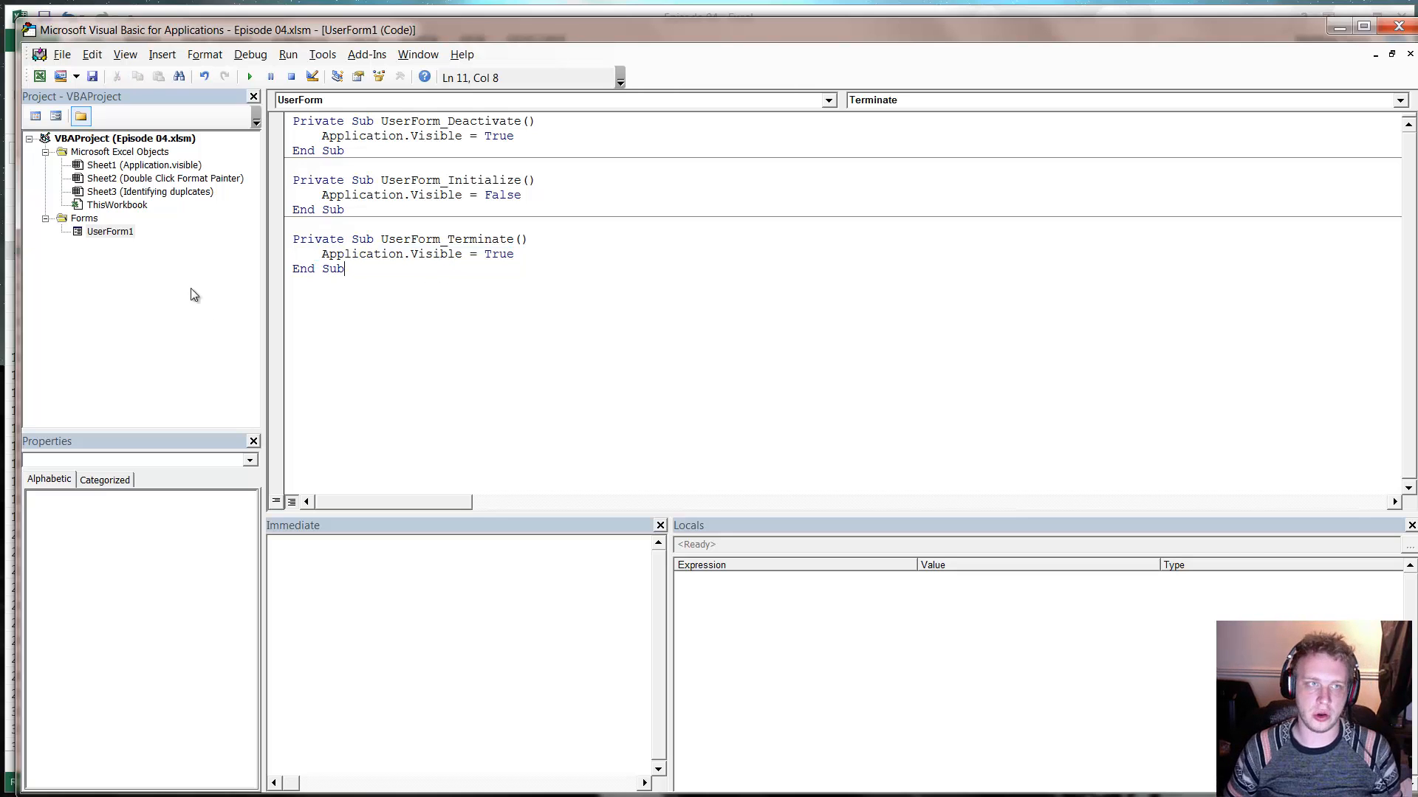
mouse_move(436, 254)
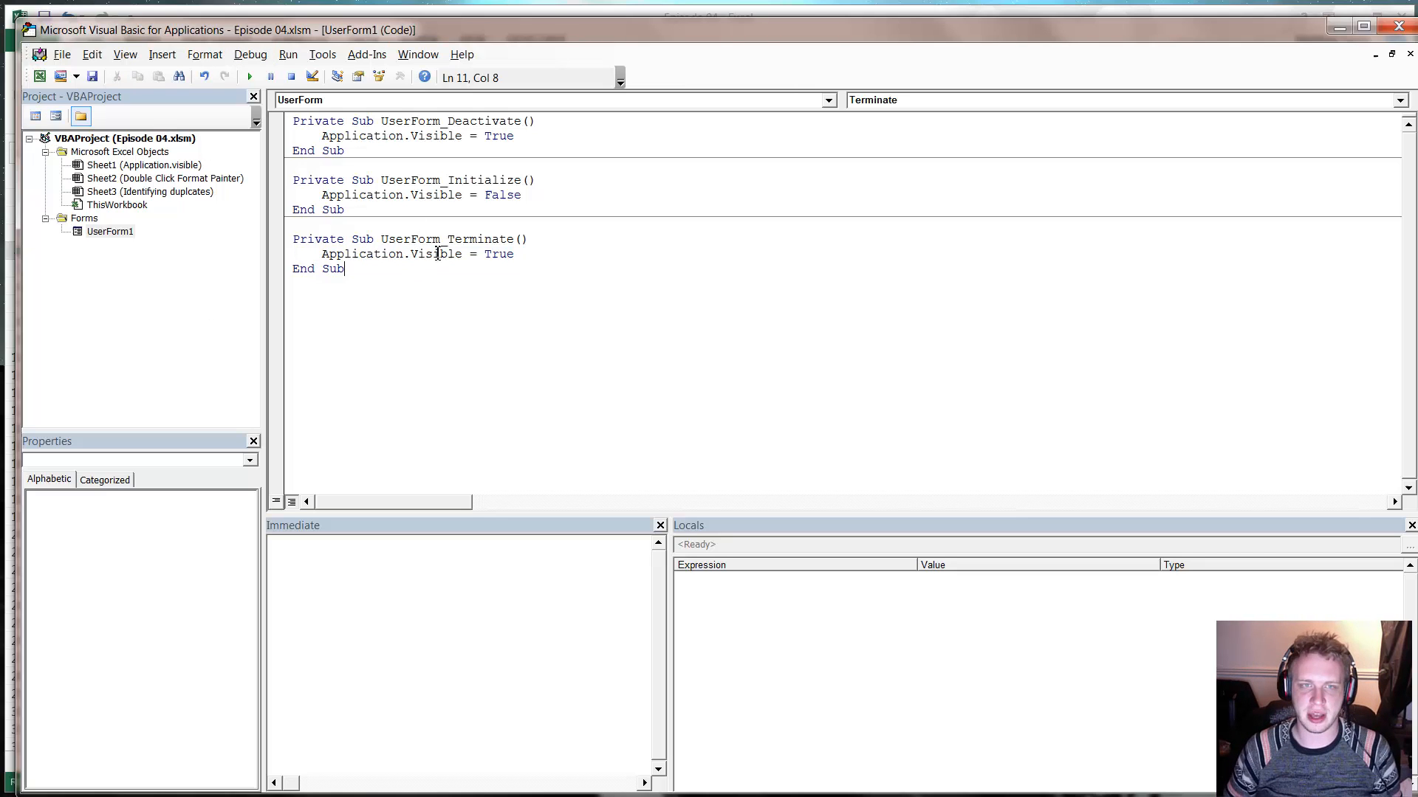
Highlight the UserForm_Terminate routine again to explain how it restores Excel
left_click(293, 224)
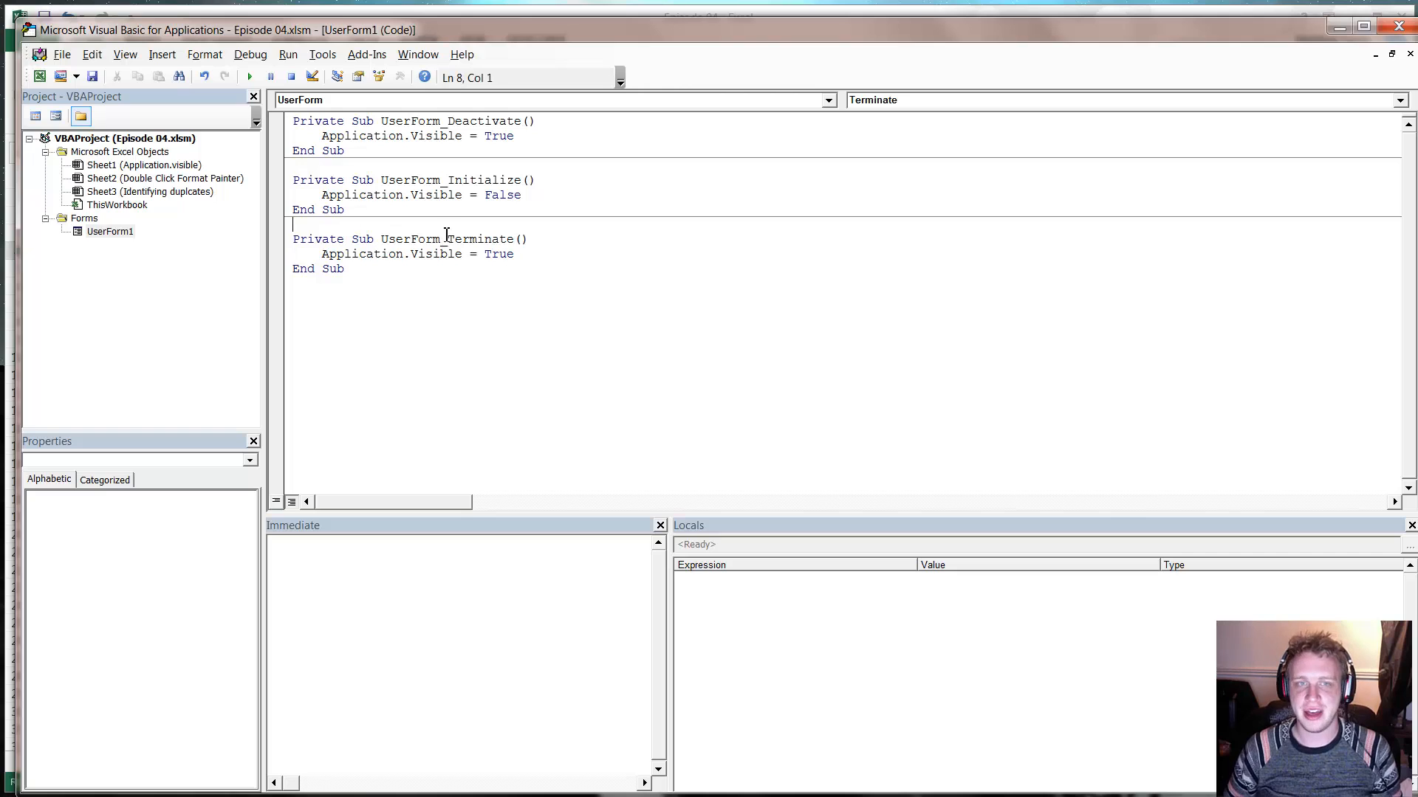
left_click(531, 238)
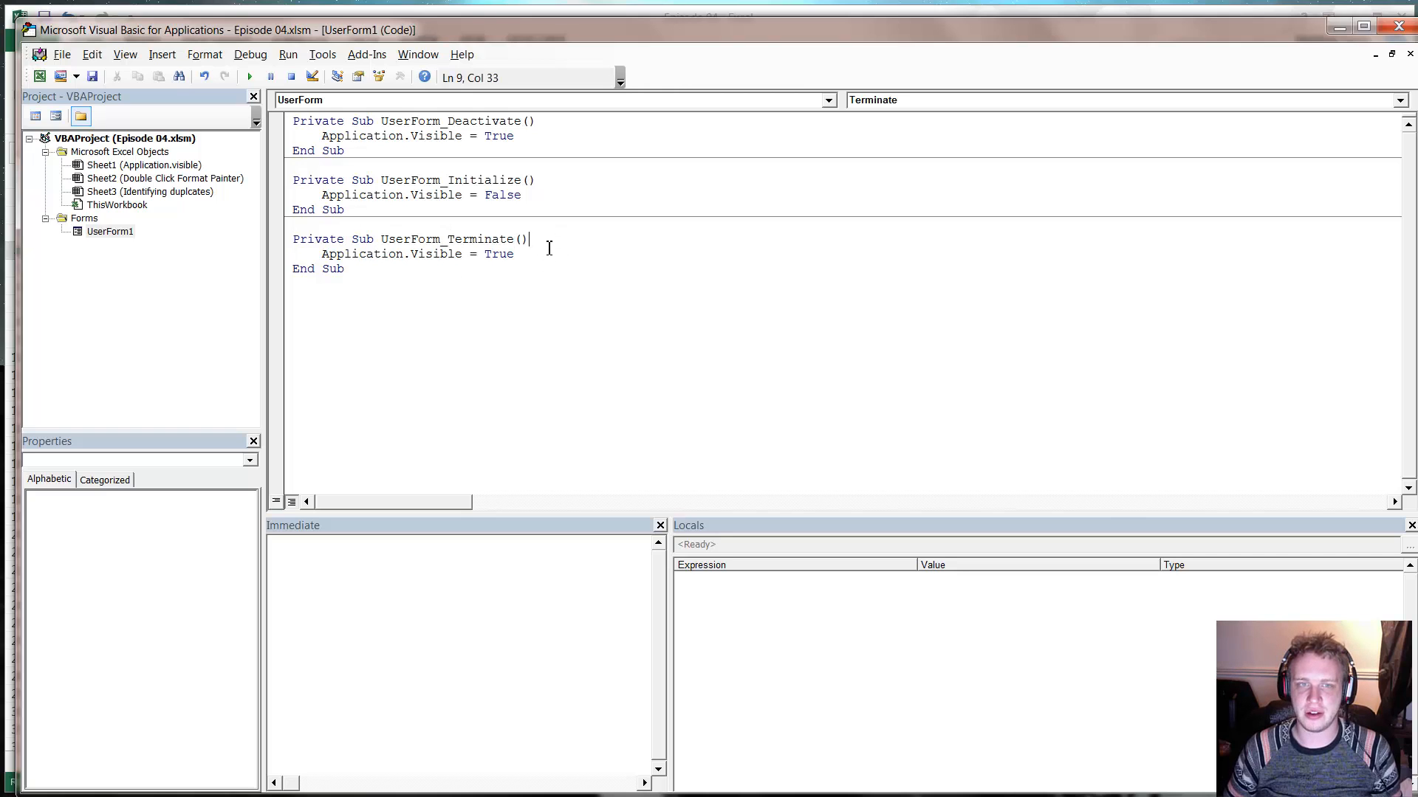
left_click(293, 224)
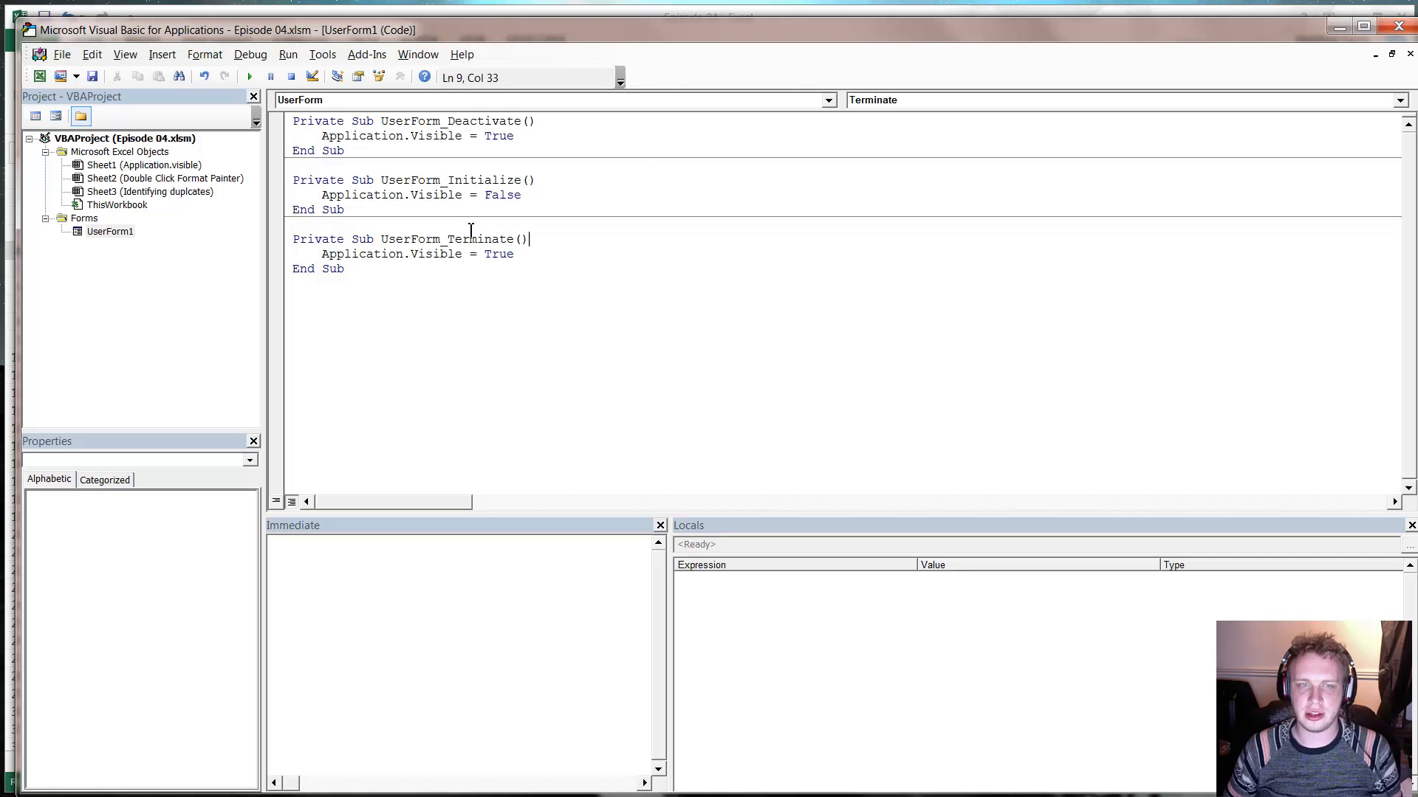
triple_click(402, 254)
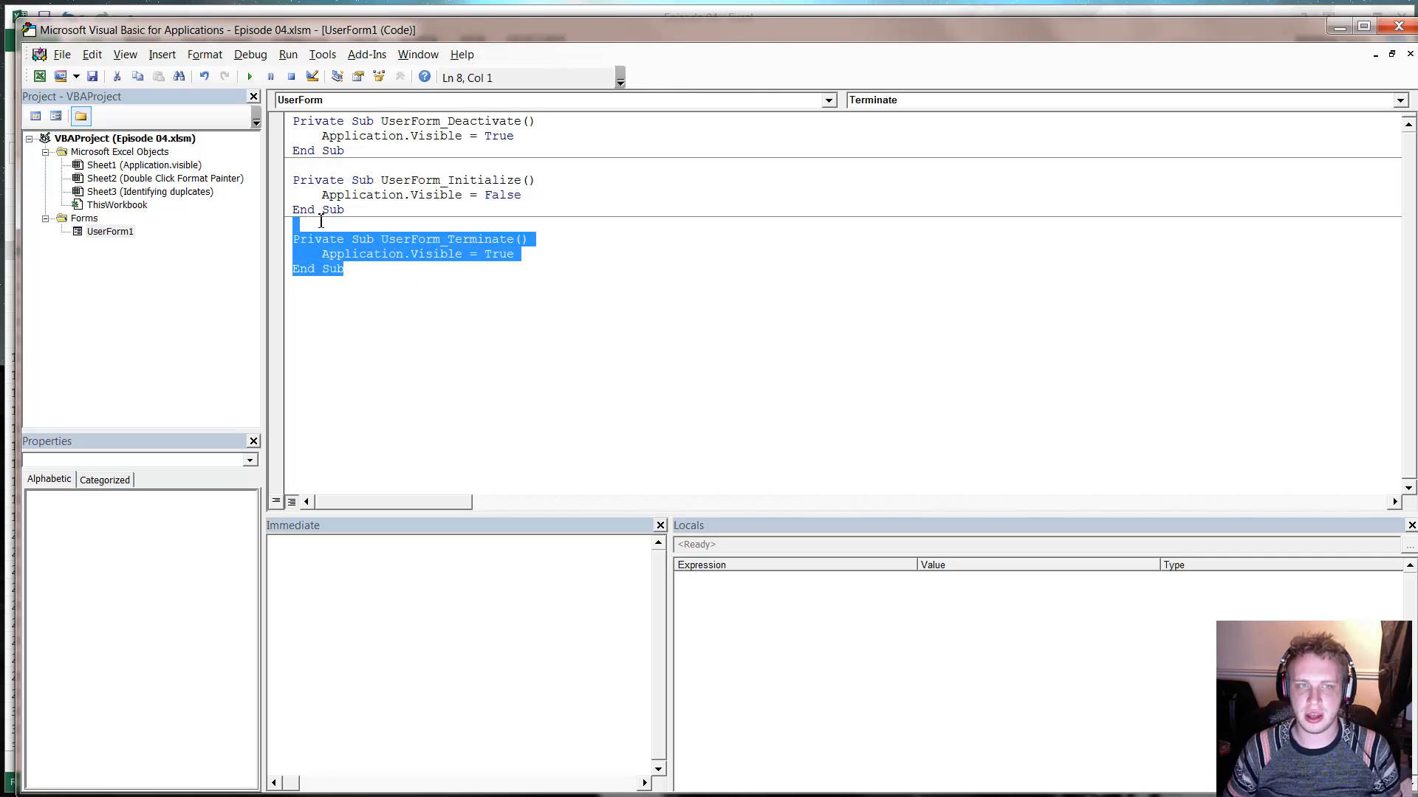
left_click(362, 268)
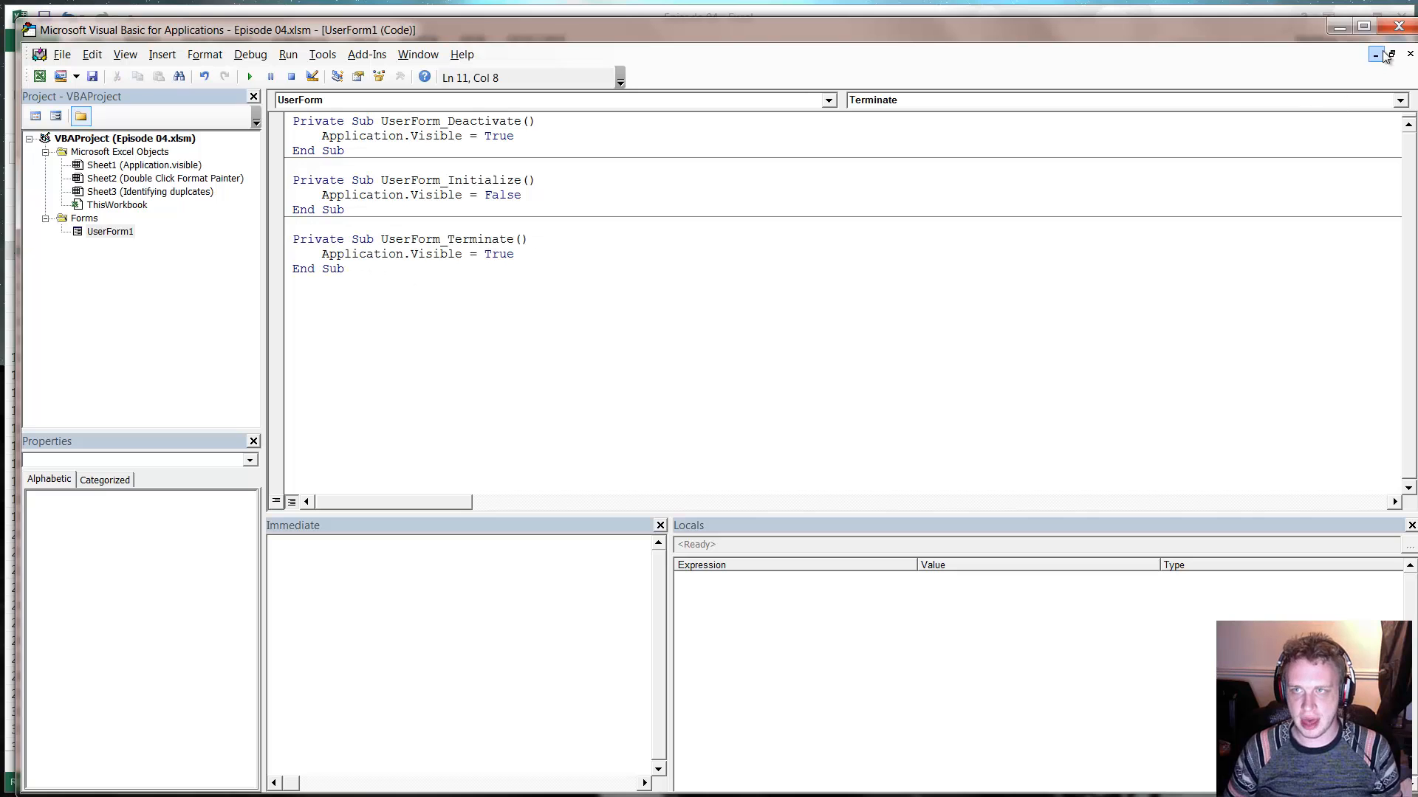
Minimize the VBA editor and select cells G2, G3 and G4 on the Application.visible sheet
left_click(1375, 53)
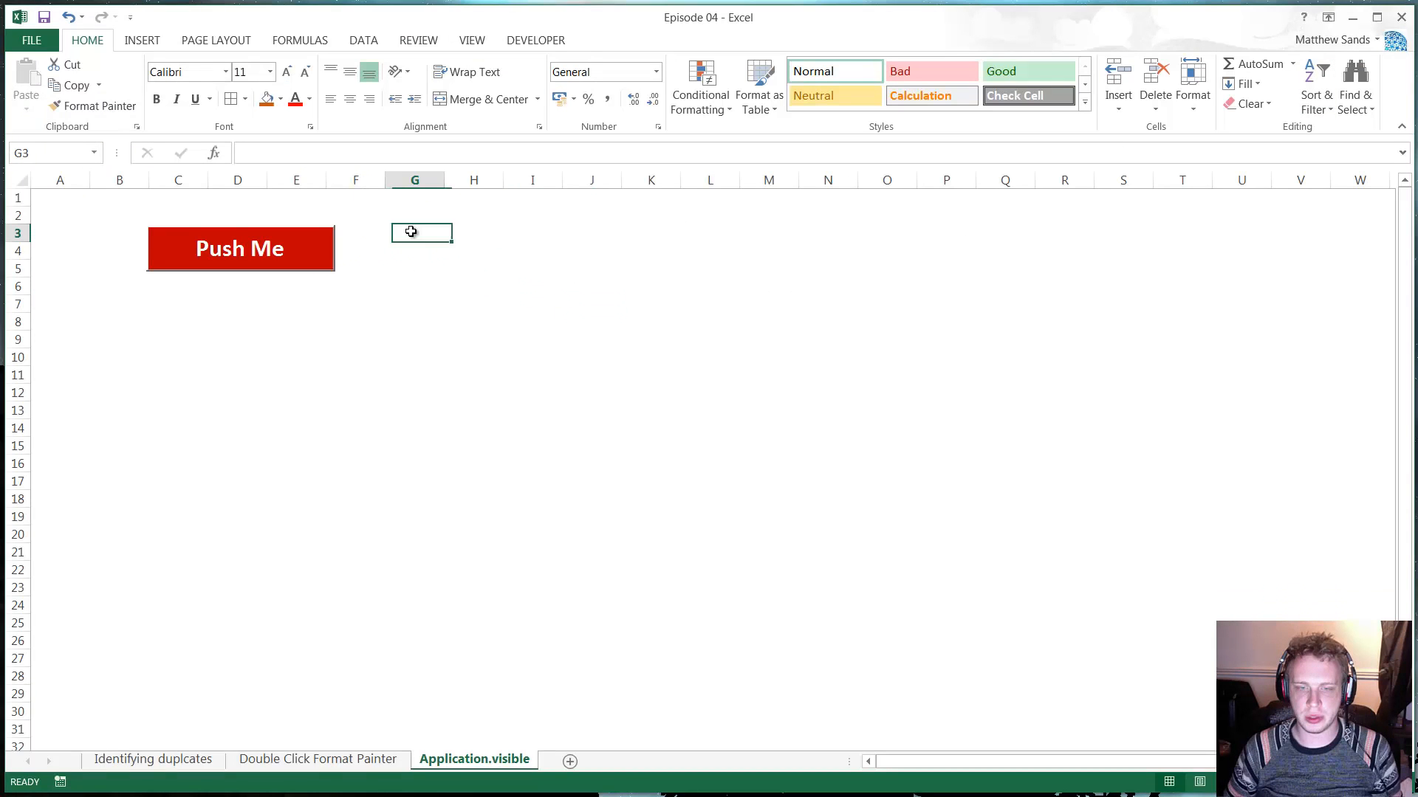
mouse_move(263, 592)
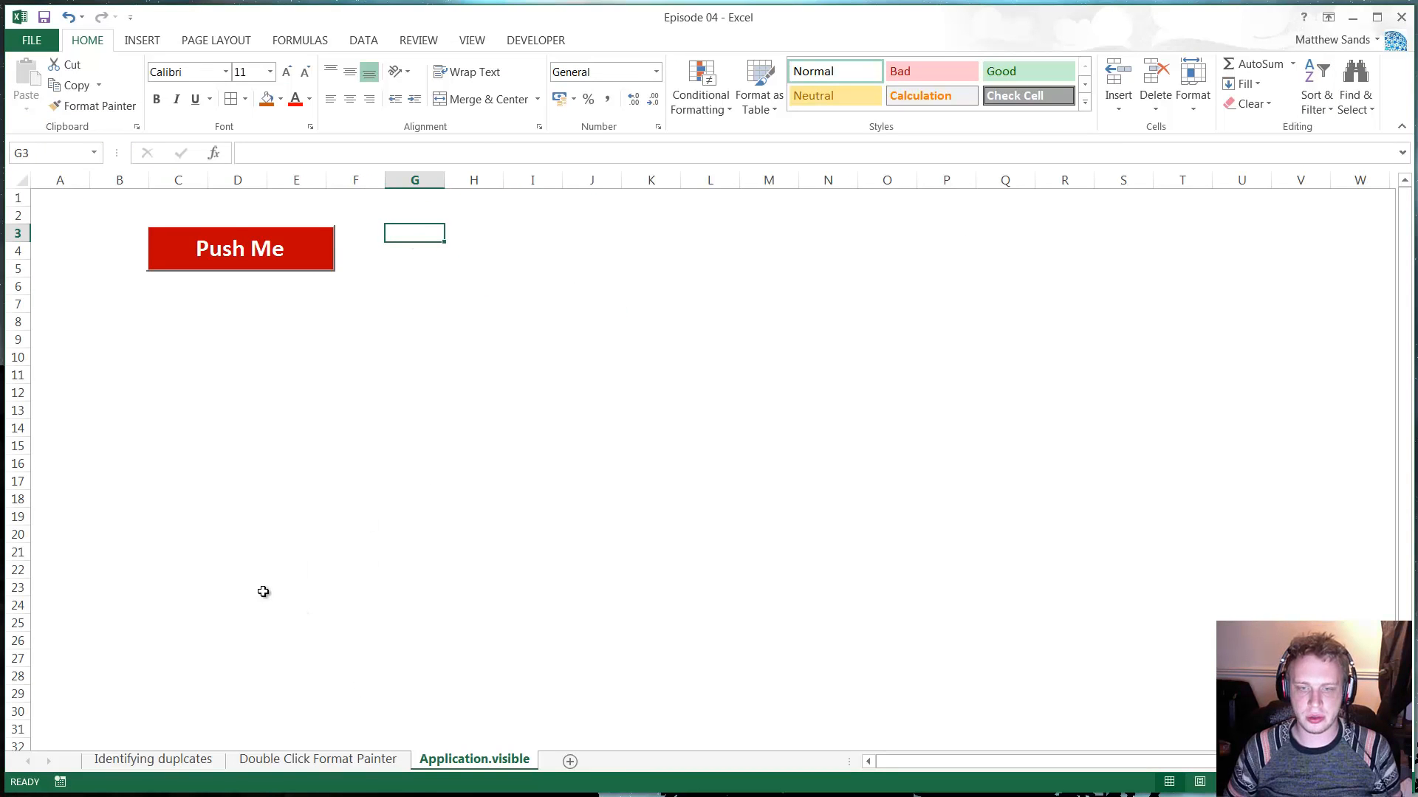
mouse_move(422, 228)
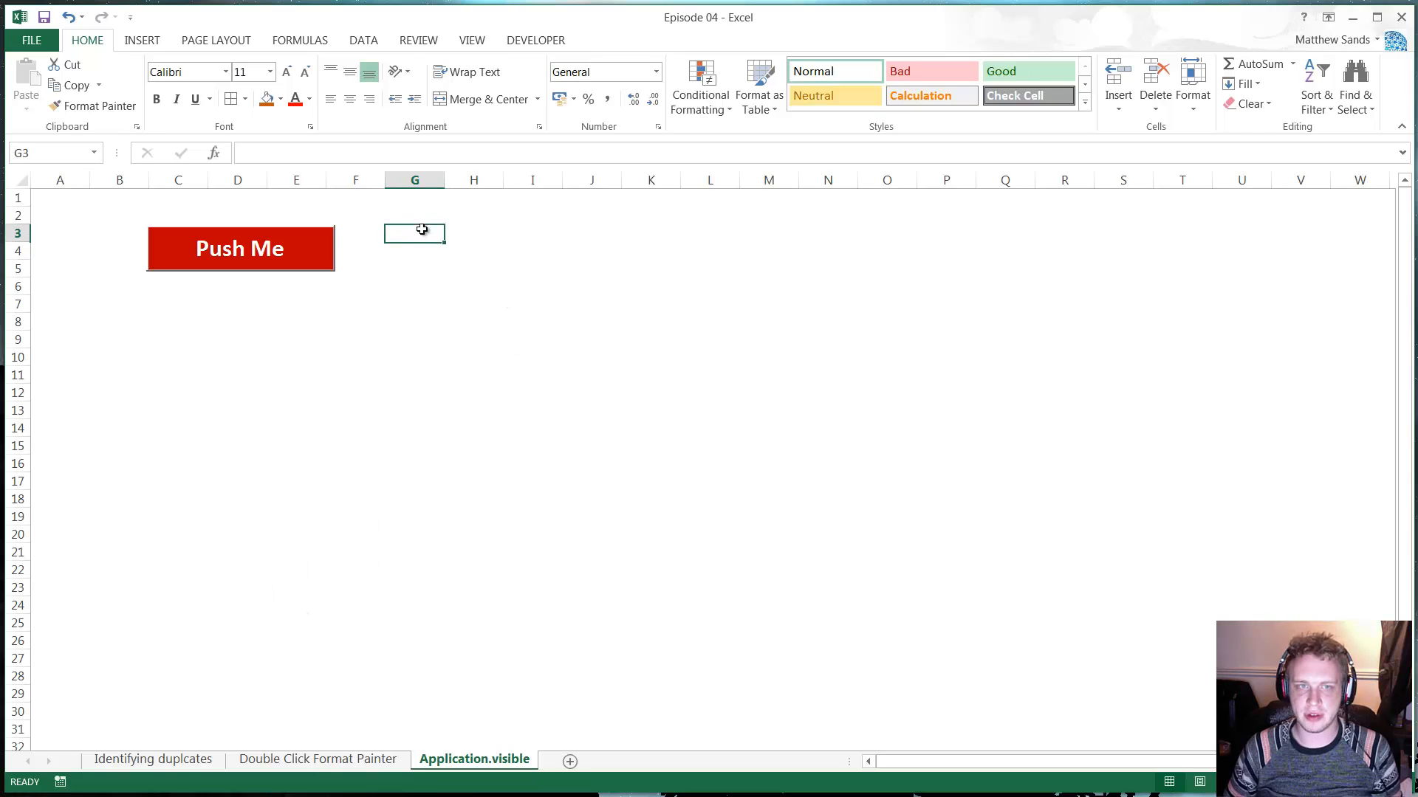
left_click(414, 215)
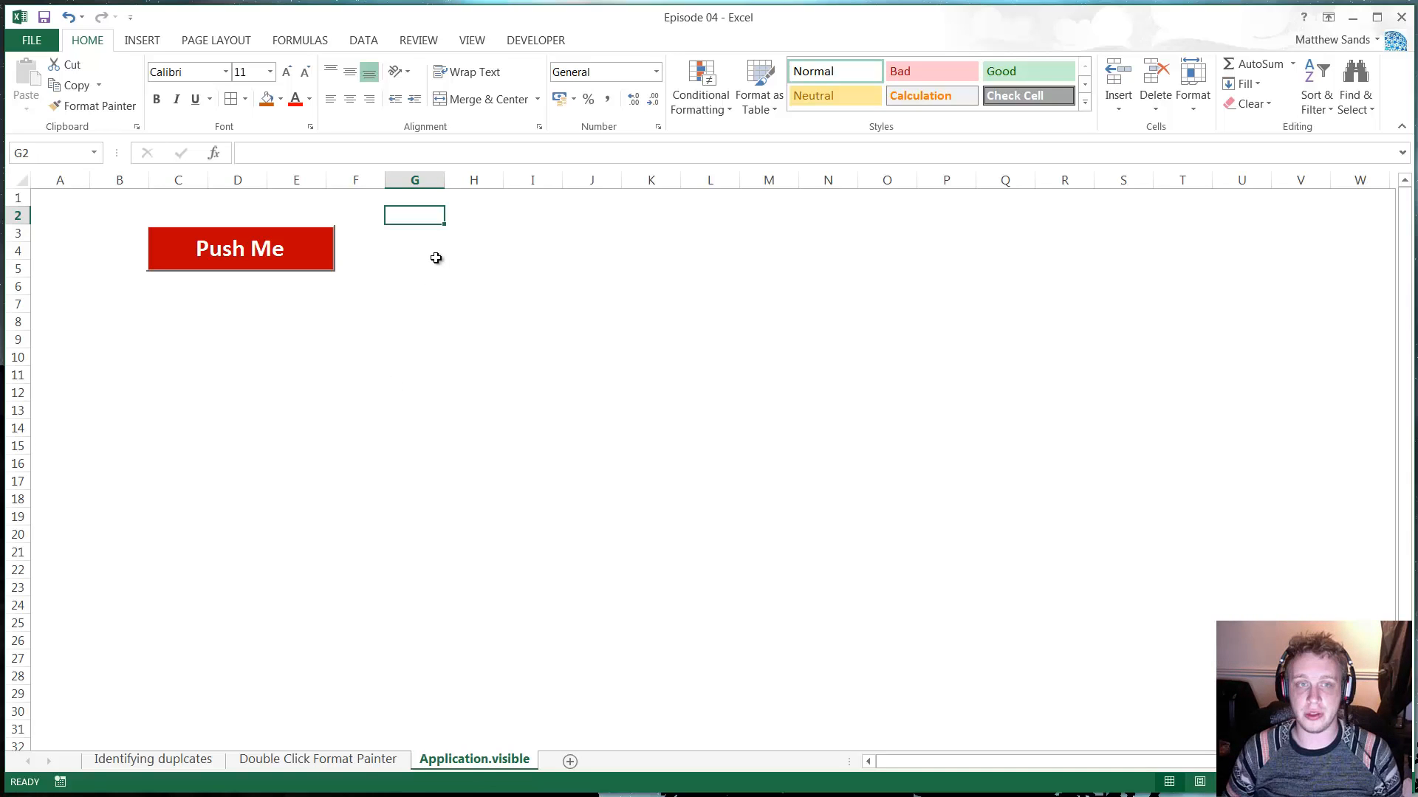
left_click(415, 267)
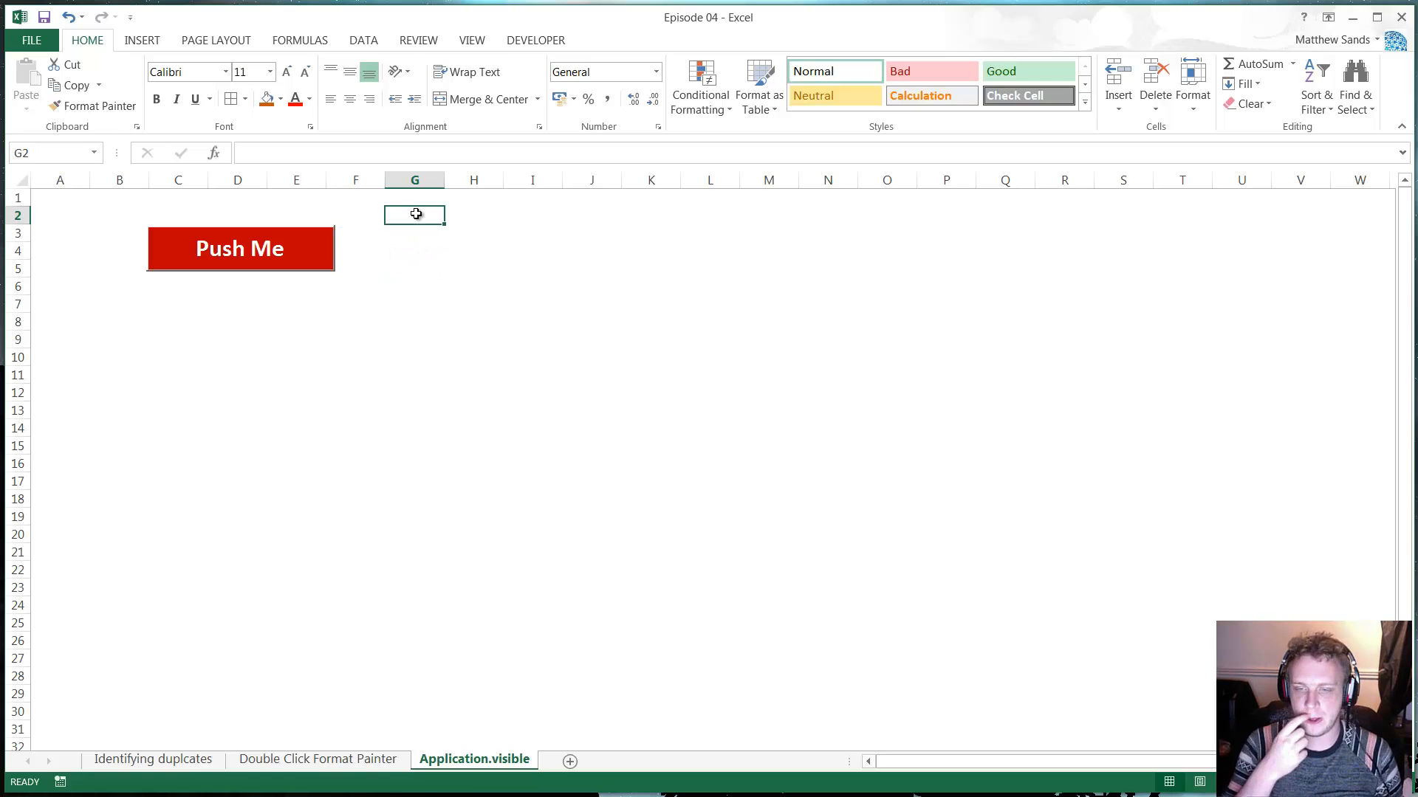
mouse_move(415, 188)
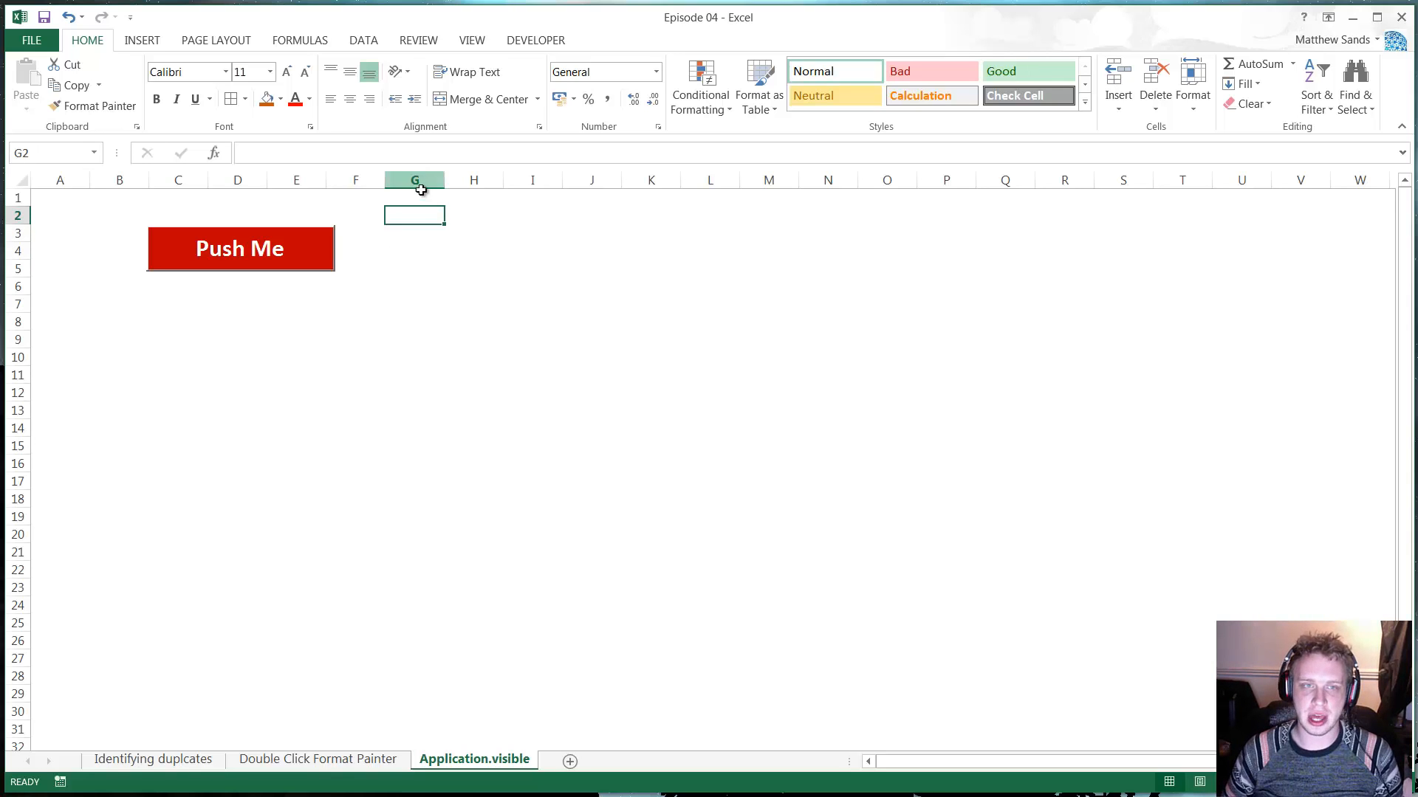
left_click(414, 233)
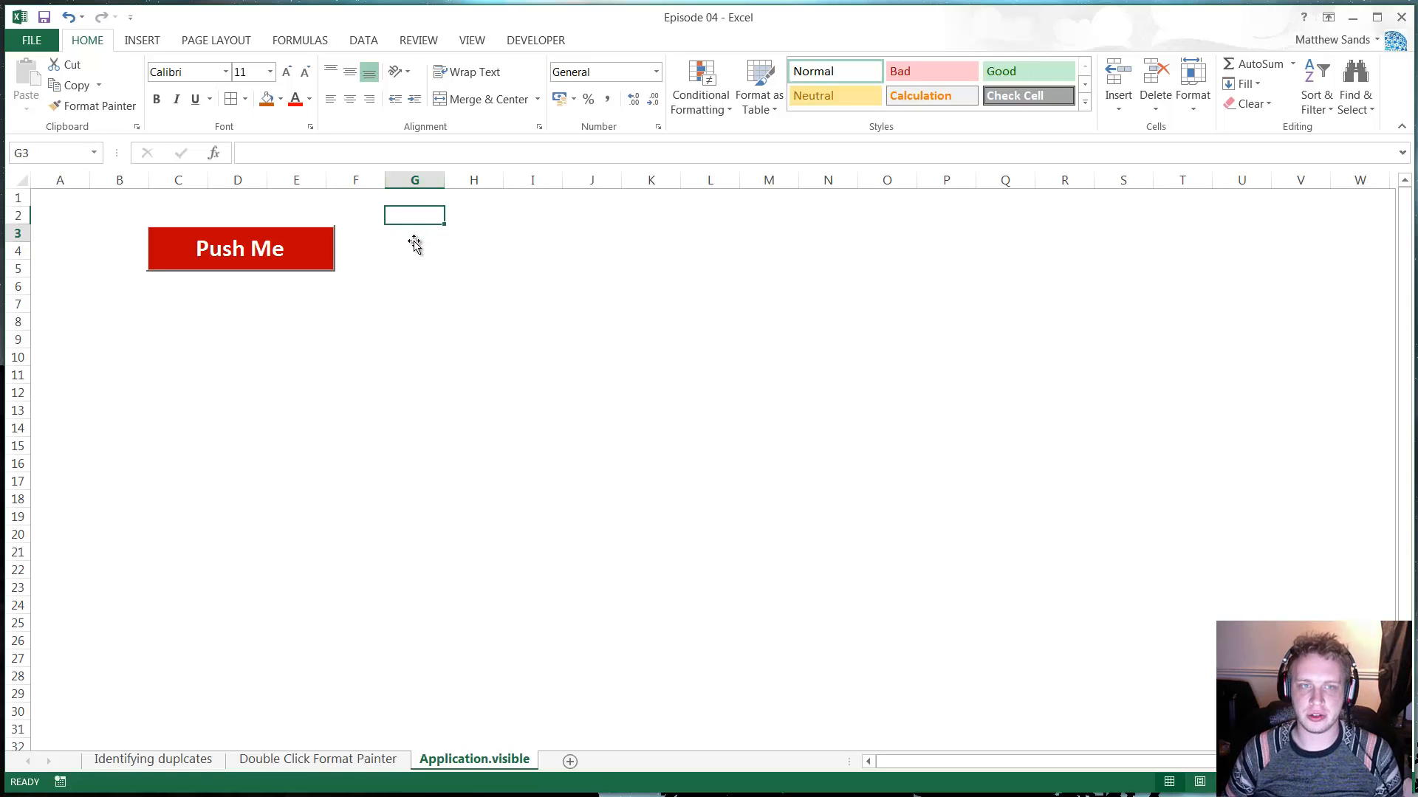
left_click(415, 250)
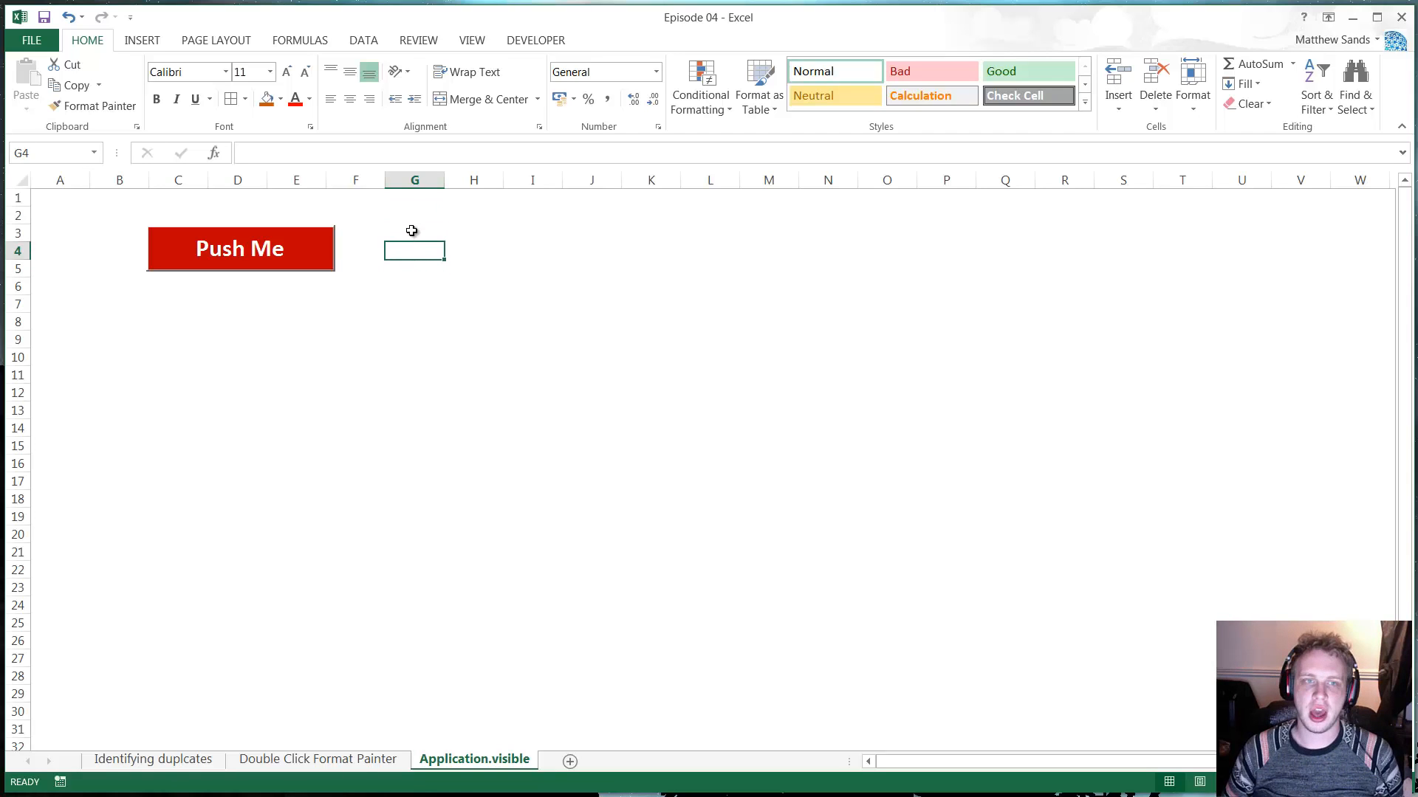
left_click(415, 214)
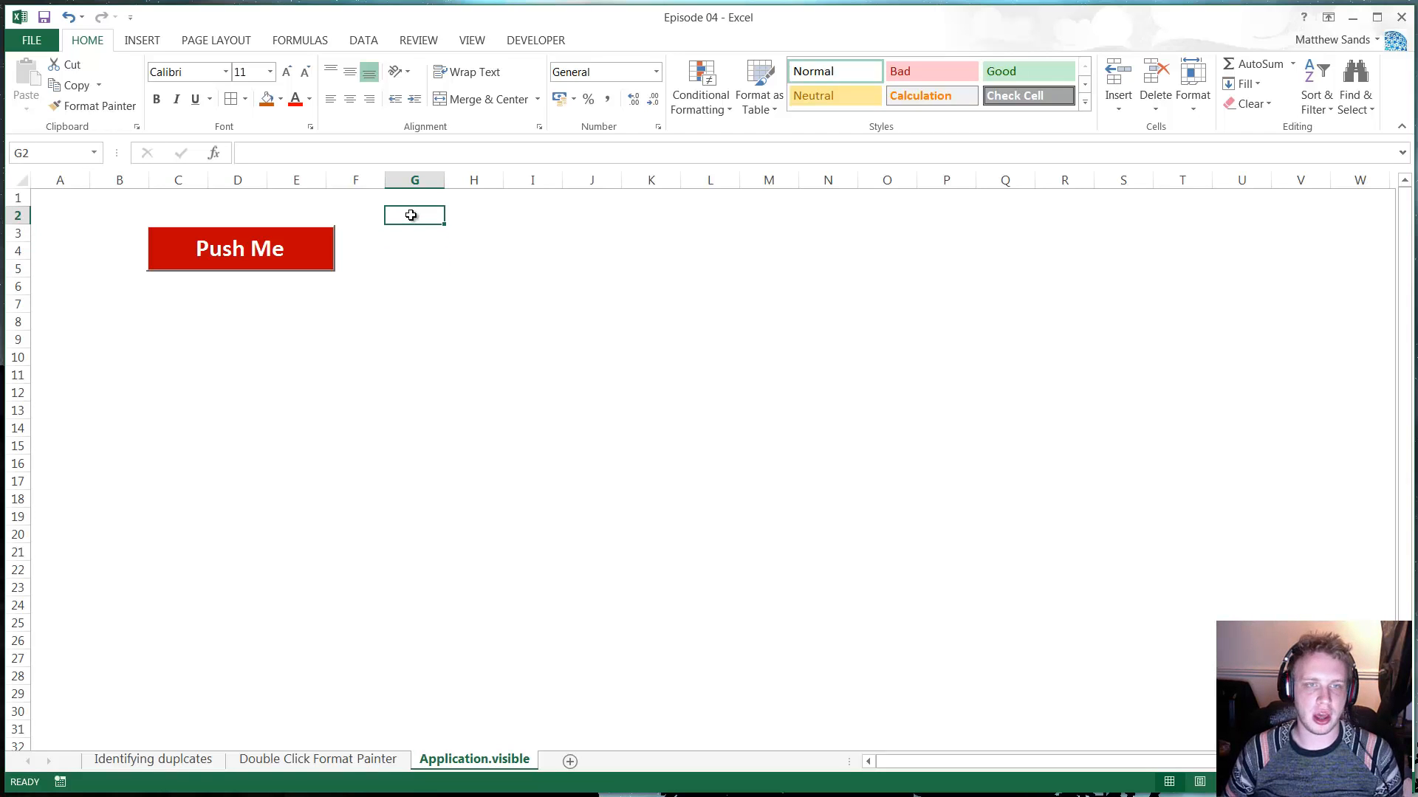
mouse_move(416, 263)
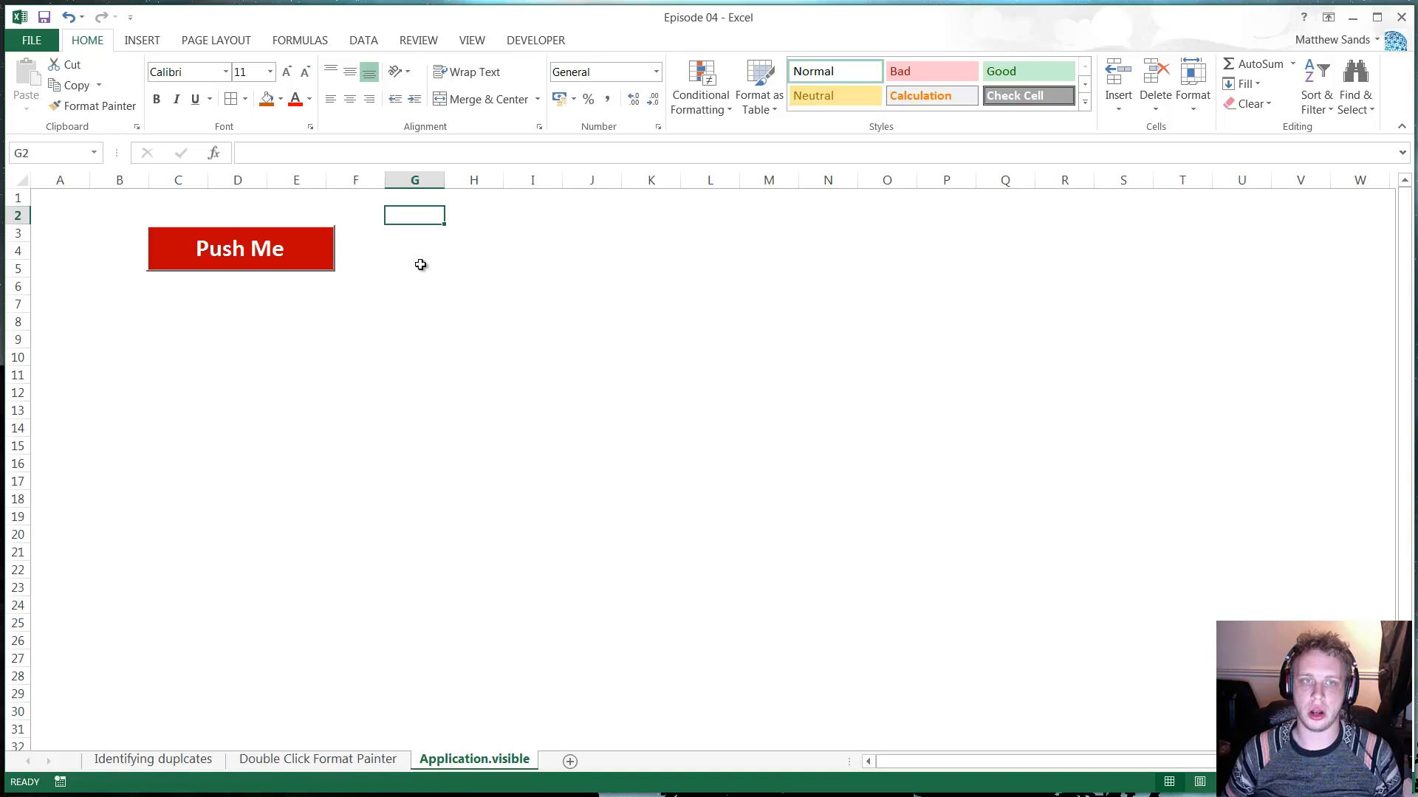
mouse_move(1099, 632)
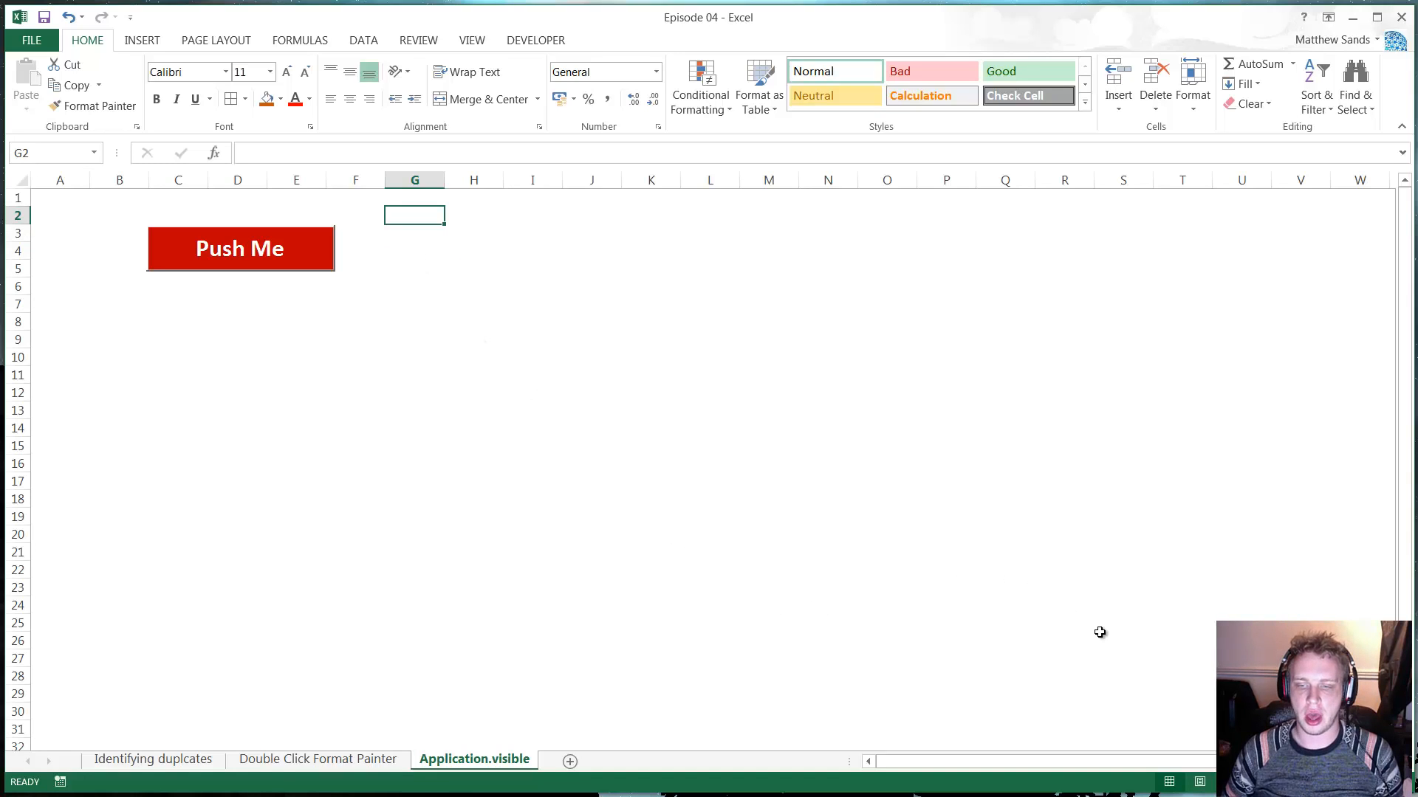